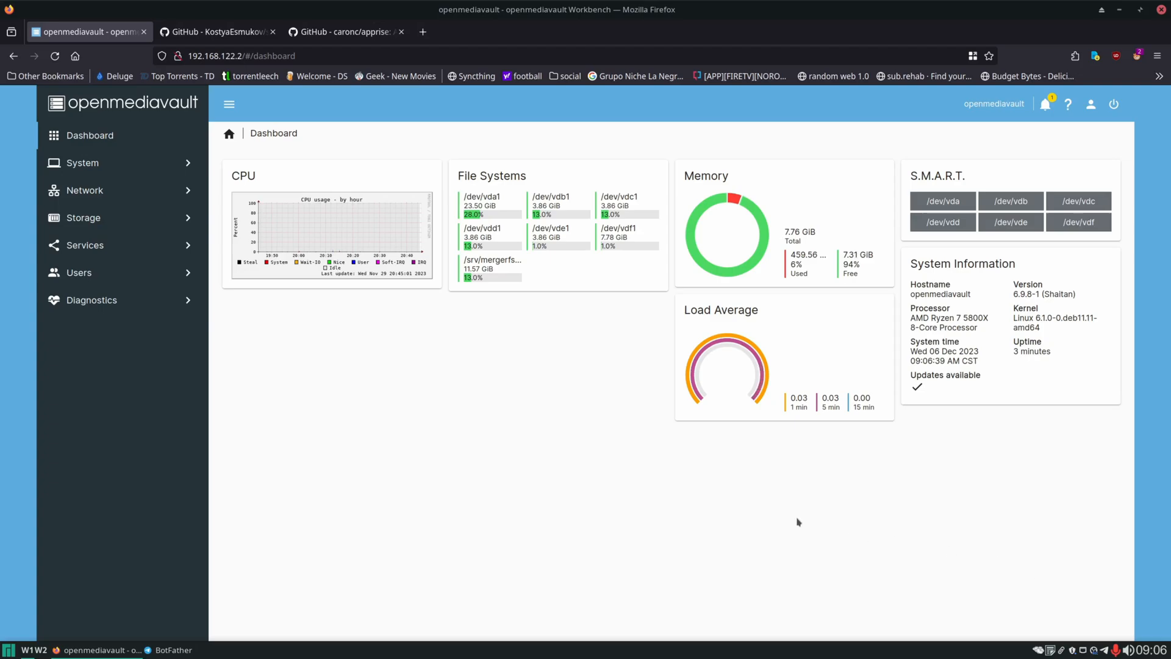
mouse_move(178, 214)
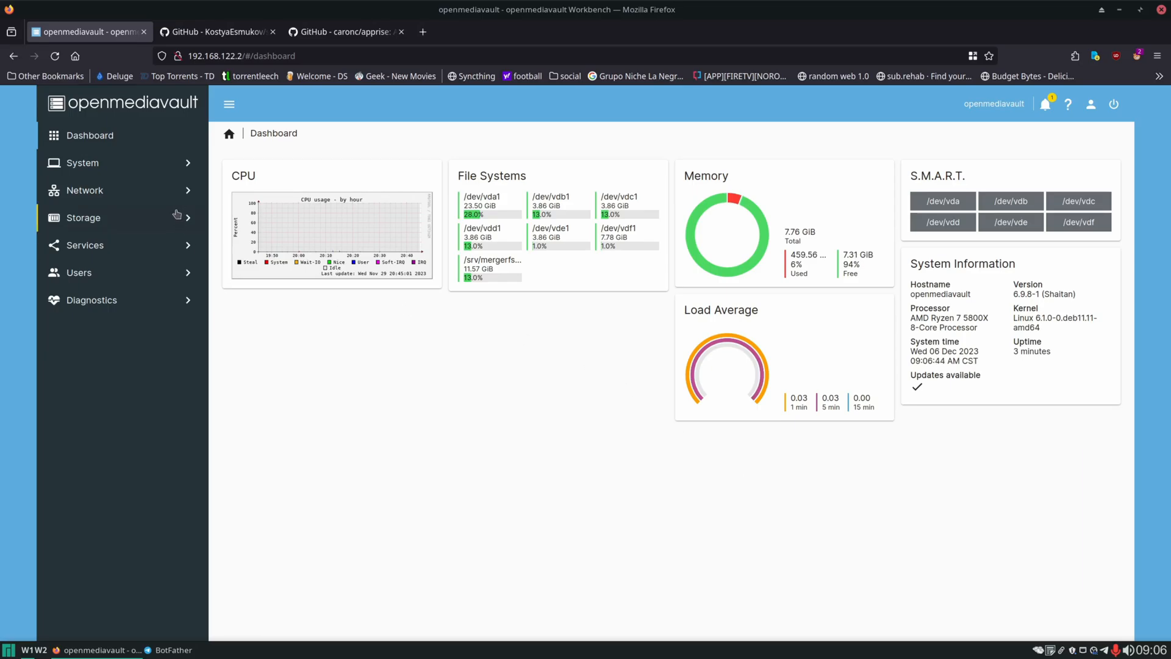
mouse_move(139, 167)
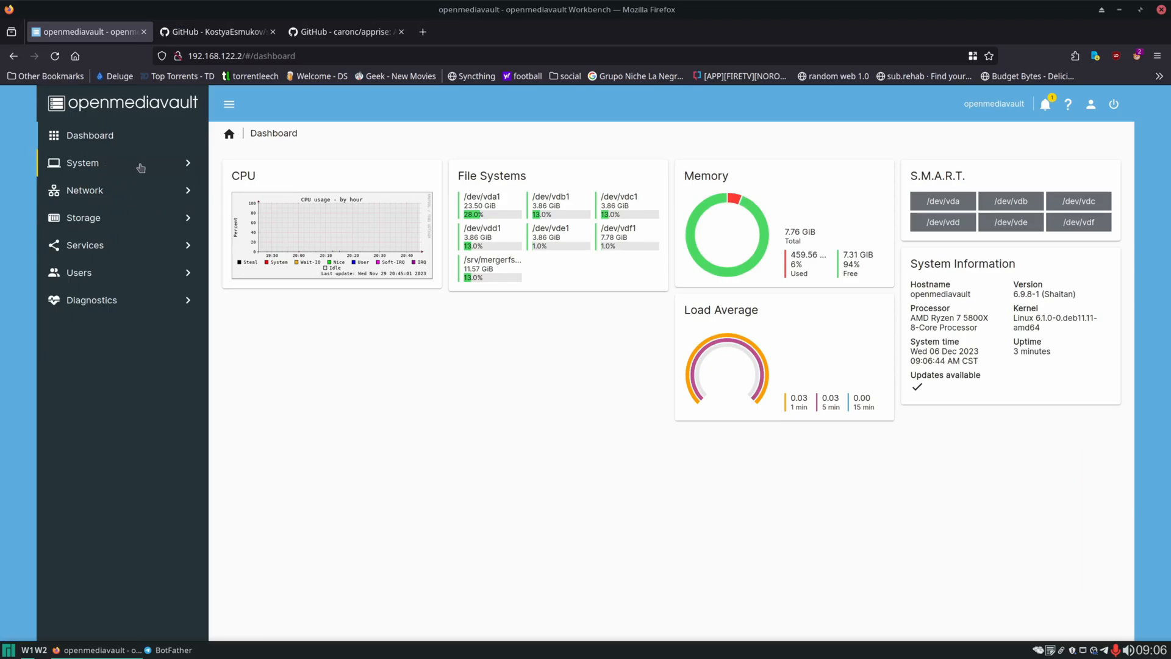
Enable the Docker repo in System > omv-extras and save the change.
left_click(80, 162)
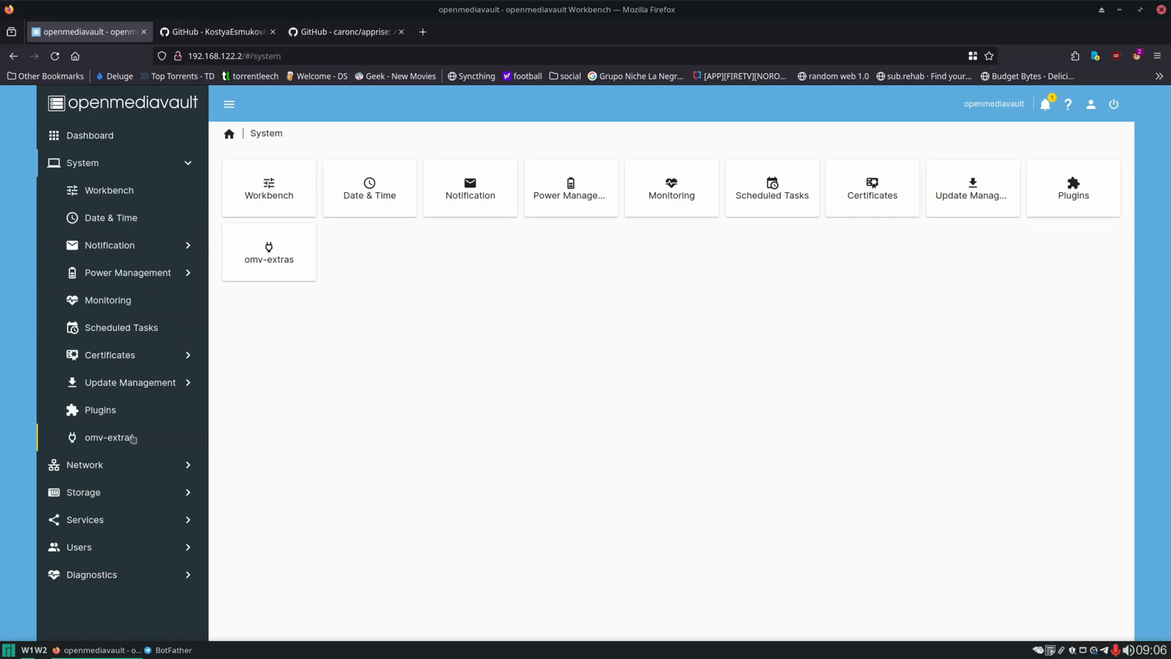
left_click(110, 437)
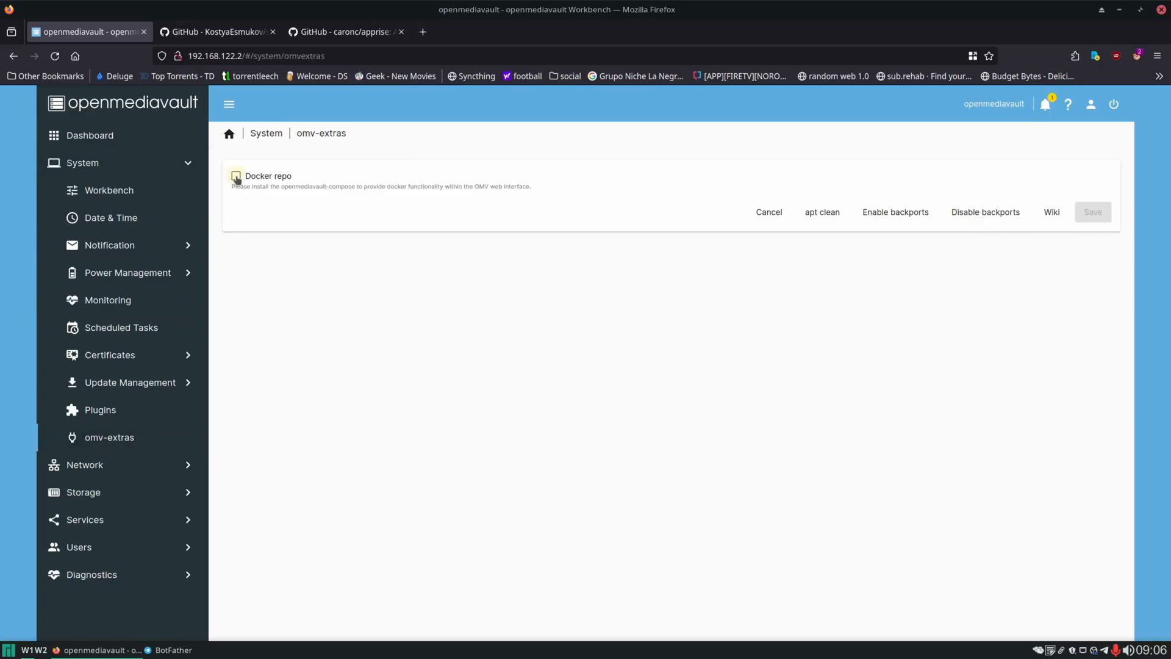
left_click(1093, 212)
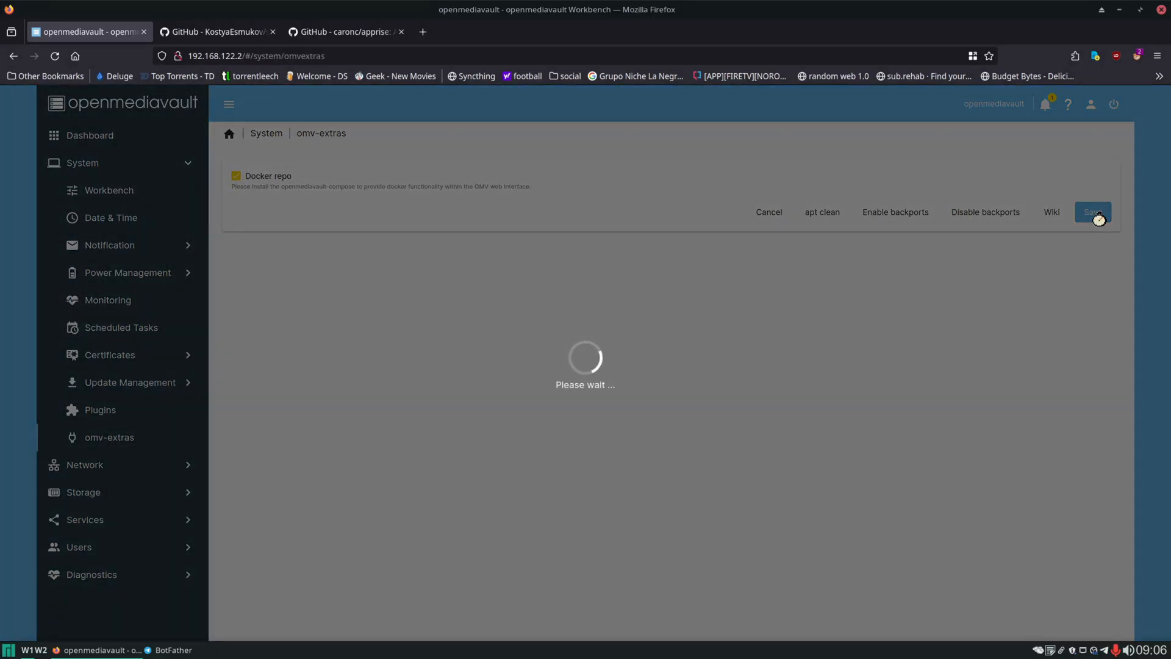
left_click(1093, 212)
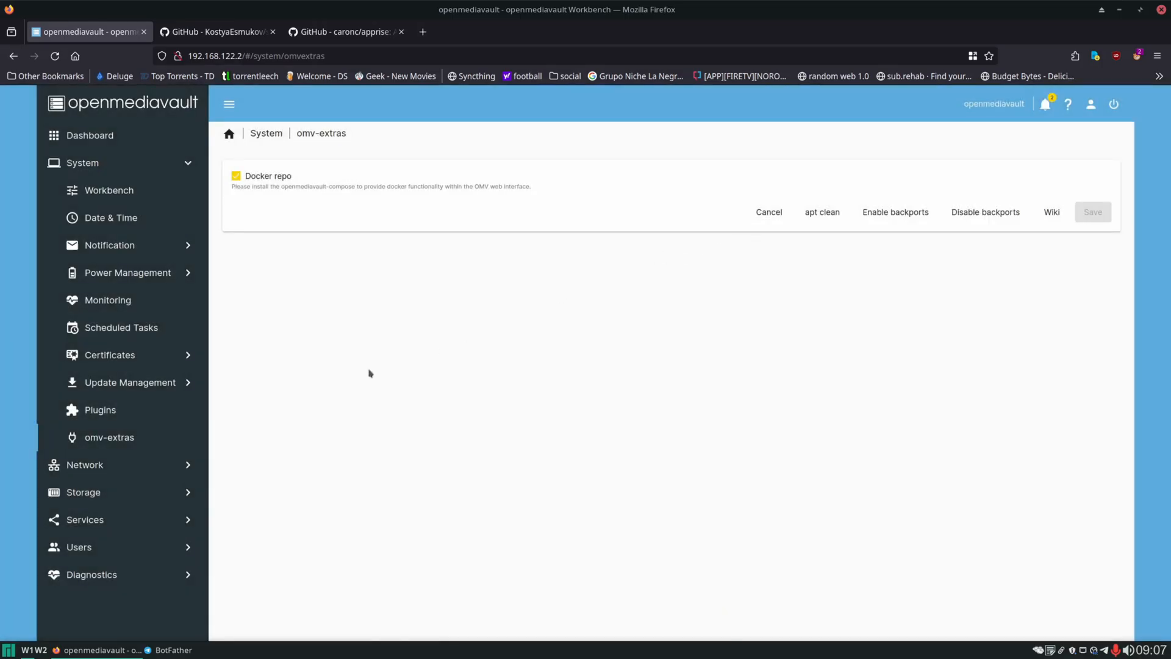
Search plugins for 'docker', install openmediavault-compose, and close the install log.
left_click(99, 410)
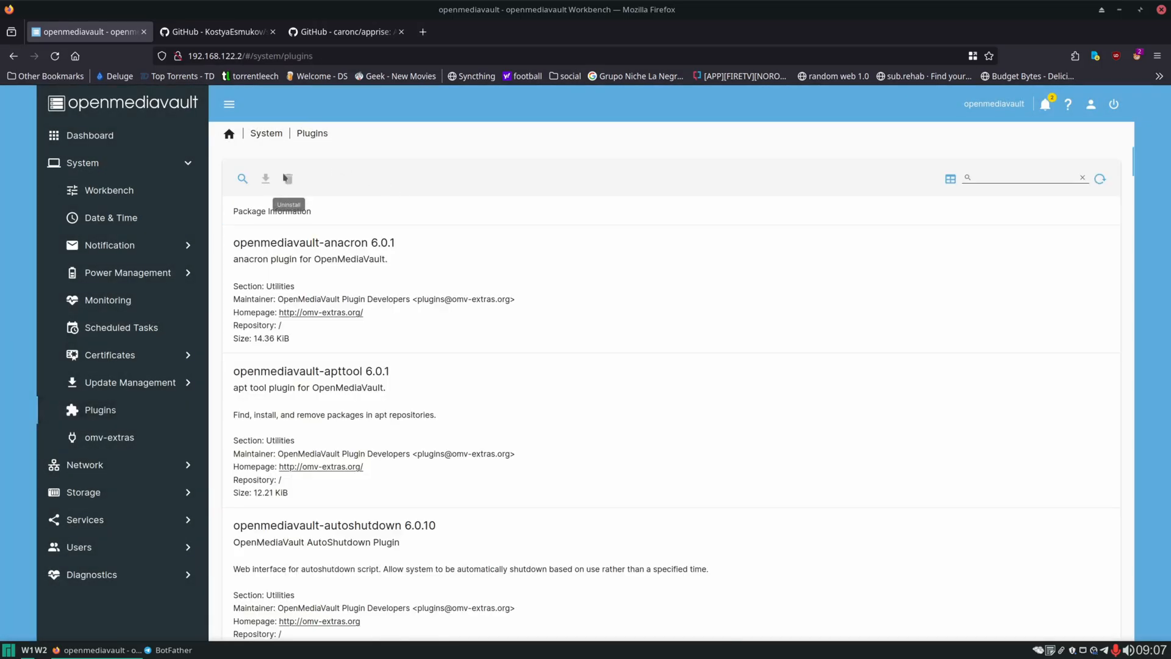
type("d")
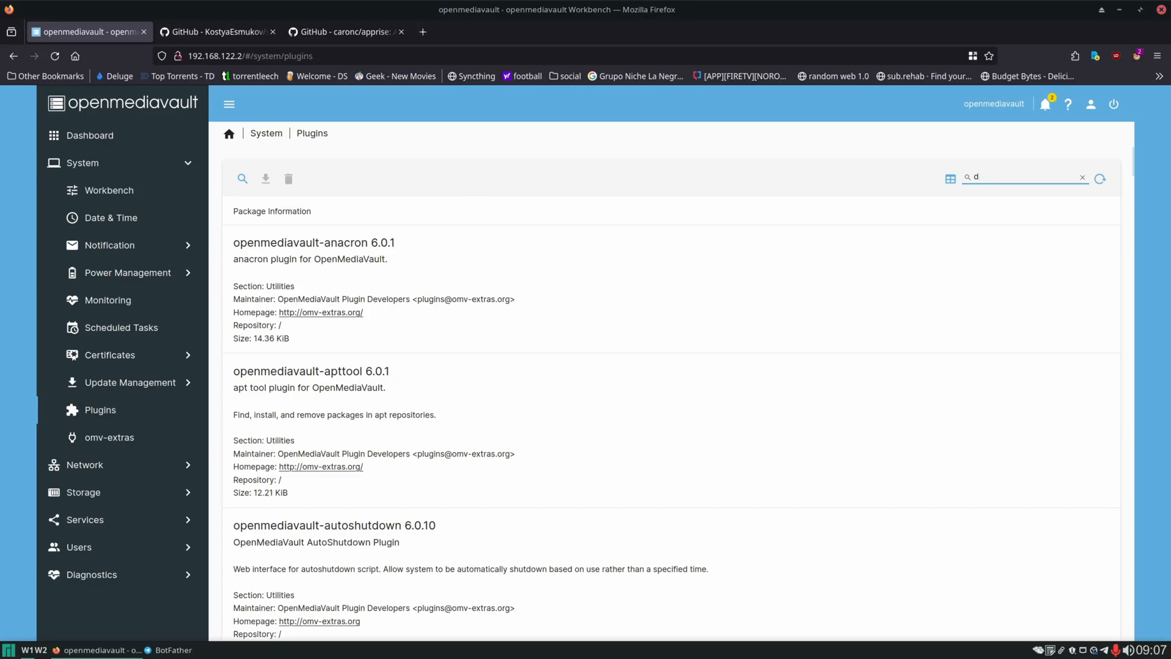
type("ocker")
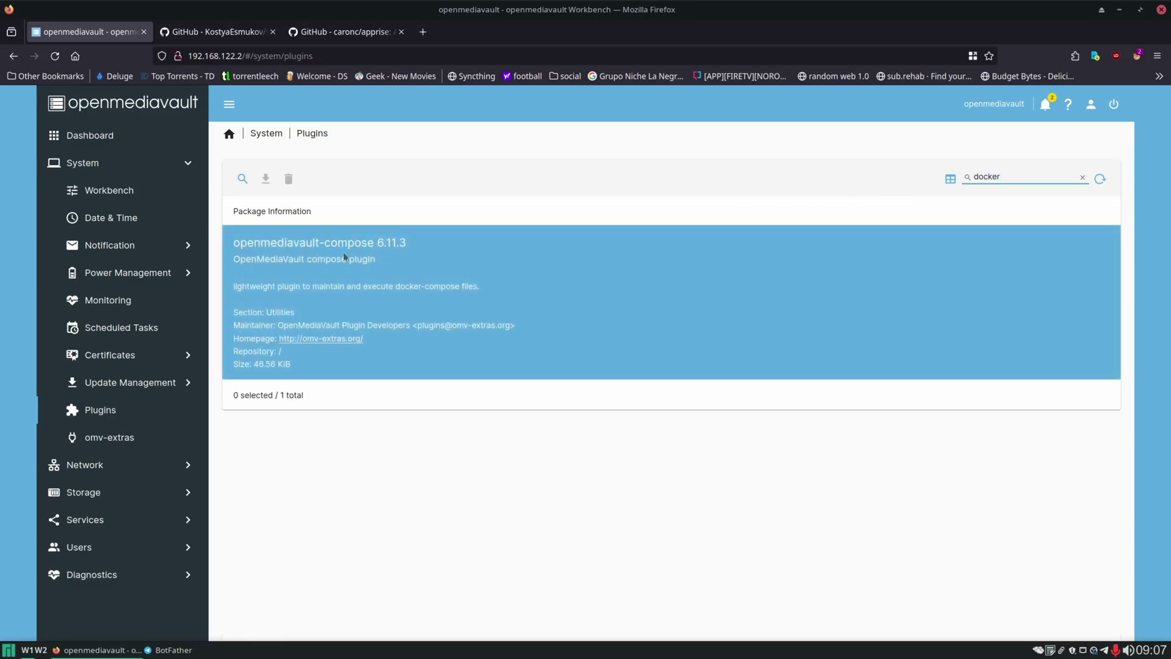
left_click(264, 178)
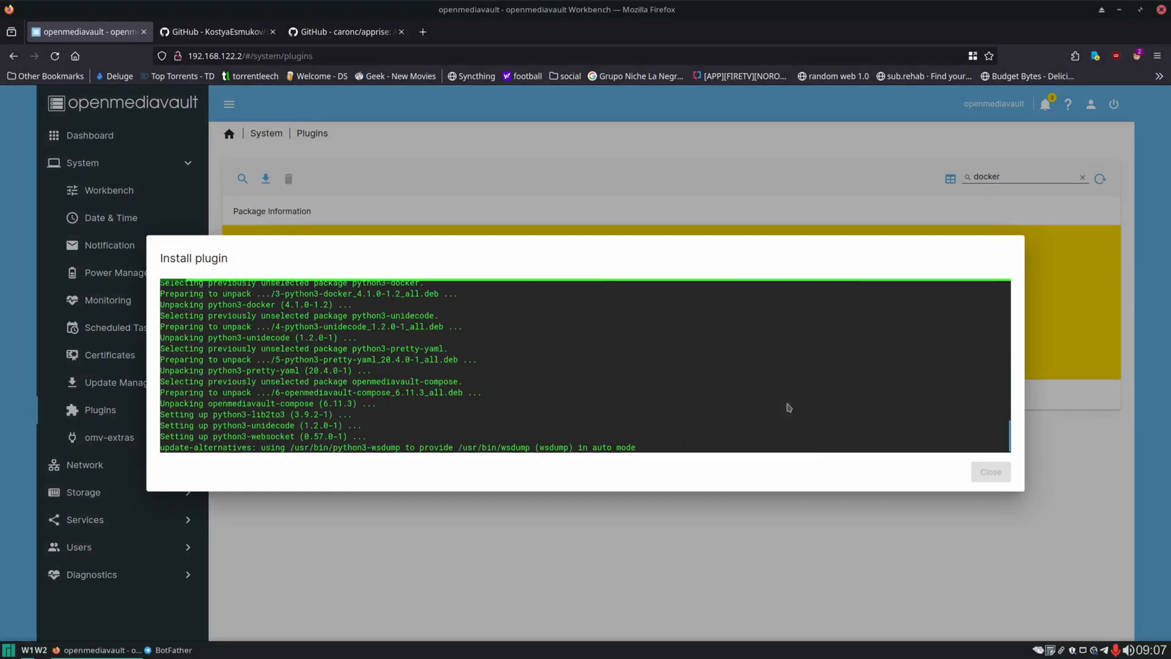
left_click(990, 471)
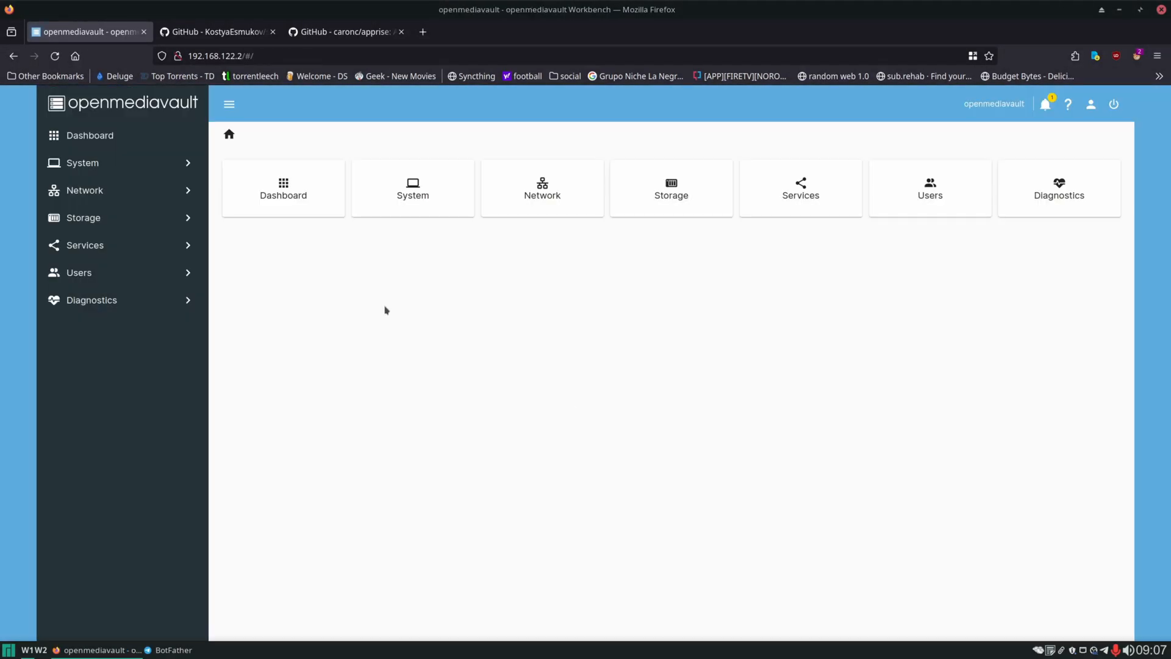
Run Reinstall Docker from Services > Compose > Settings.
left_click(84, 246)
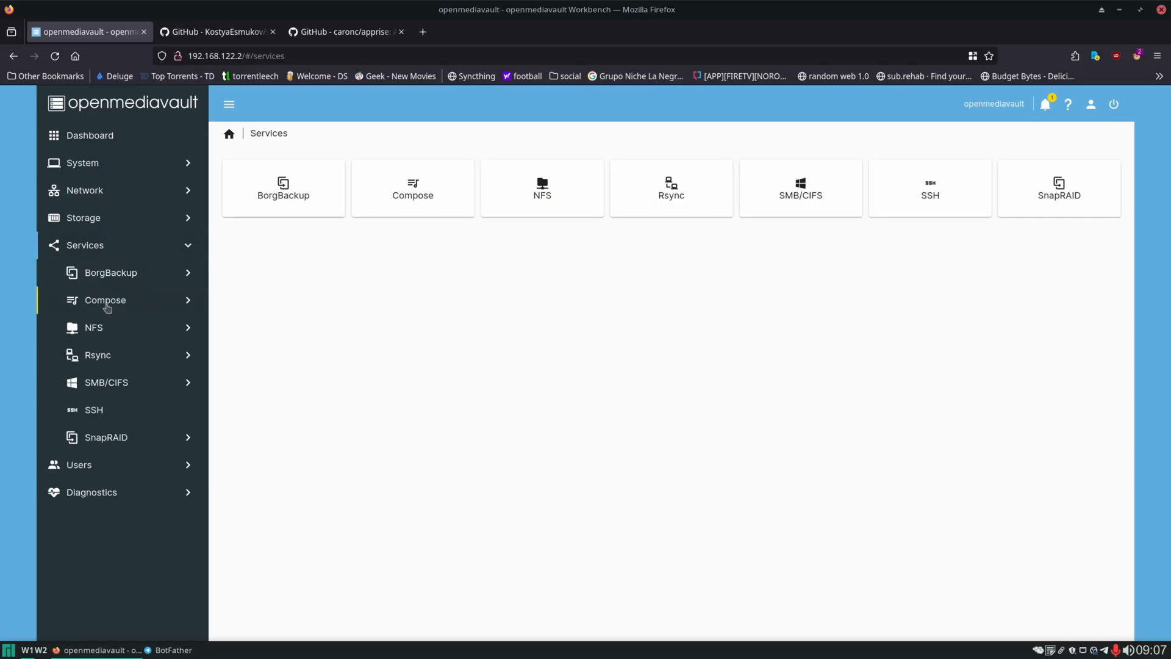
left_click(105, 300)
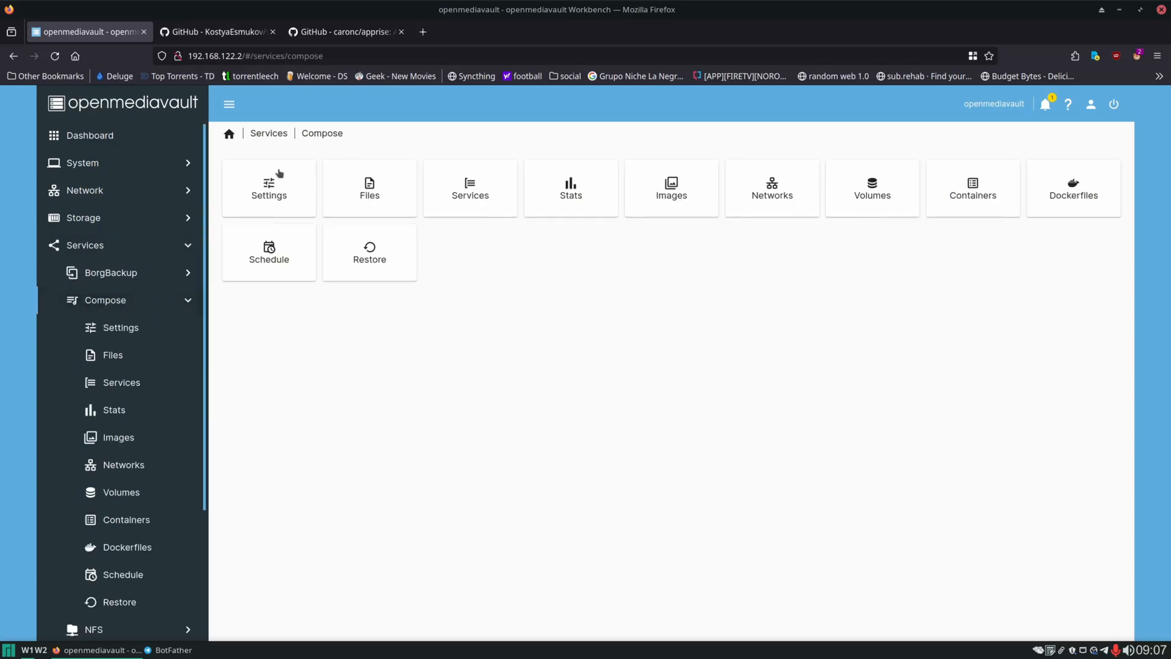
left_click(269, 188)
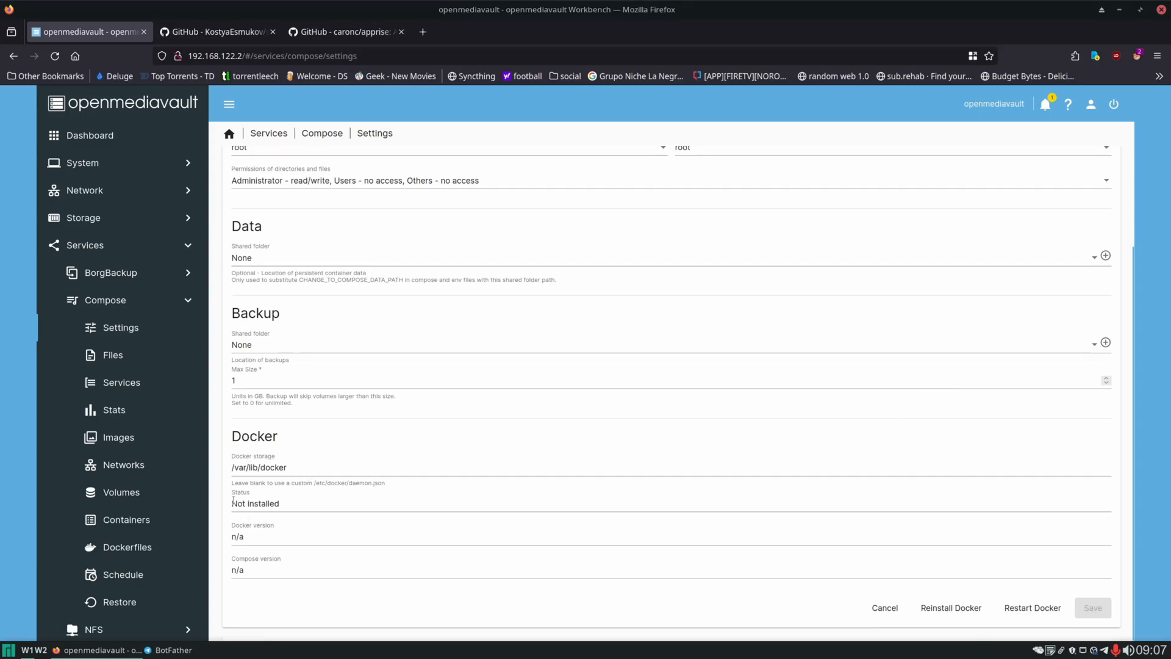
mouse_move(958, 612)
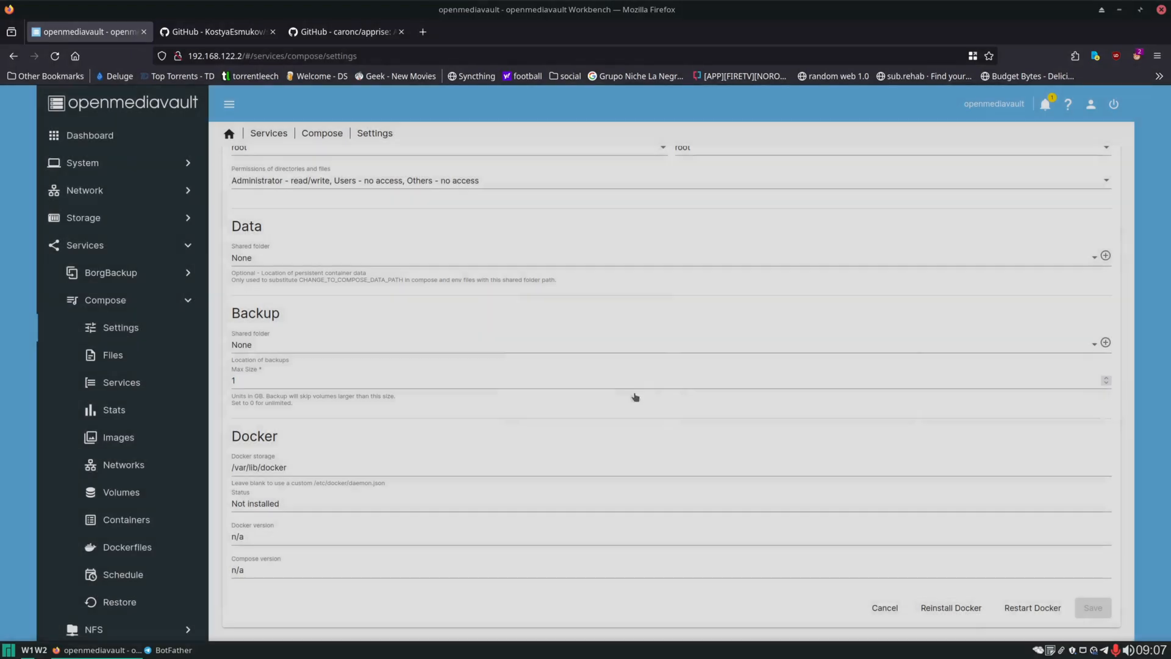
left_click(950, 607)
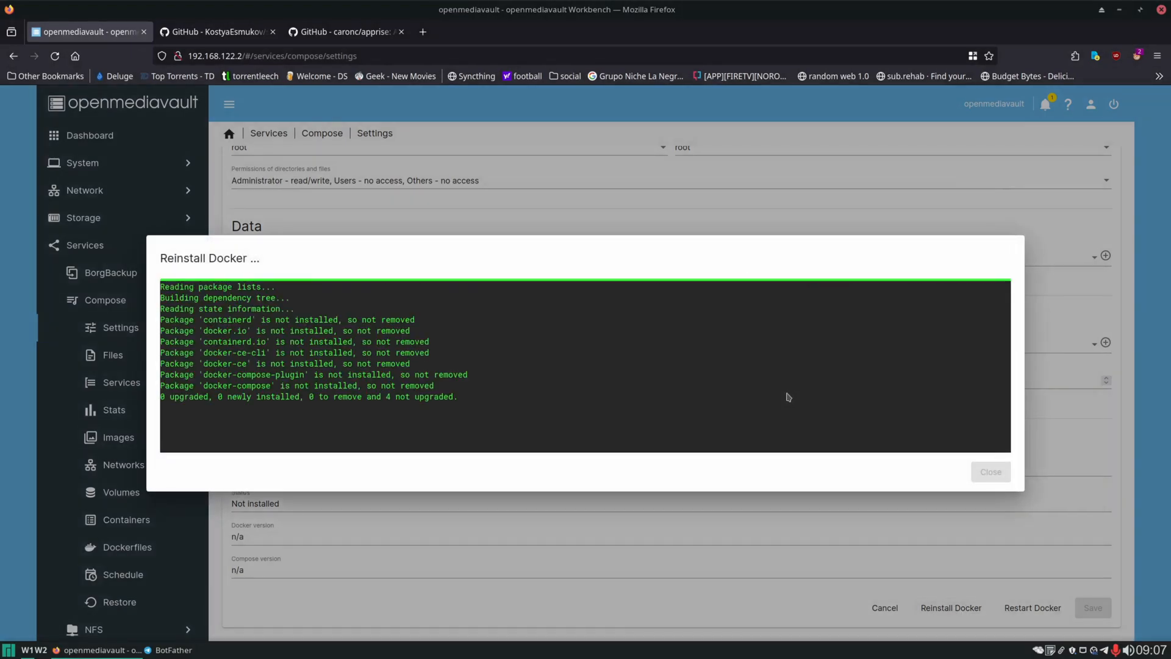
mouse_move(809, 404)
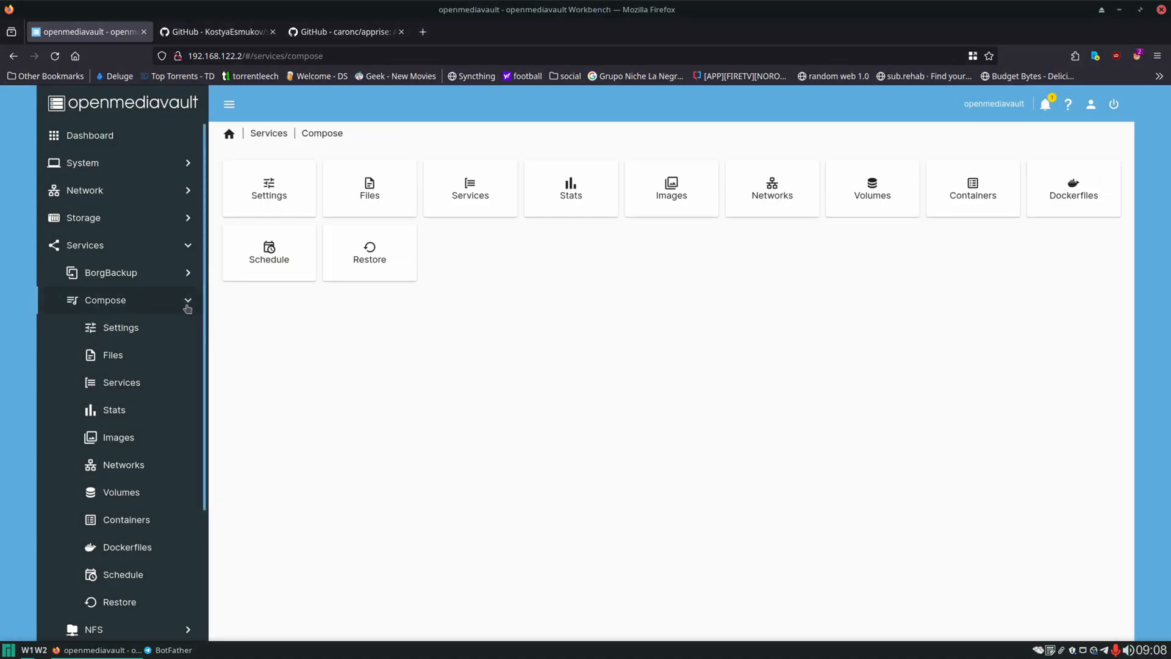
mouse_move(133, 484)
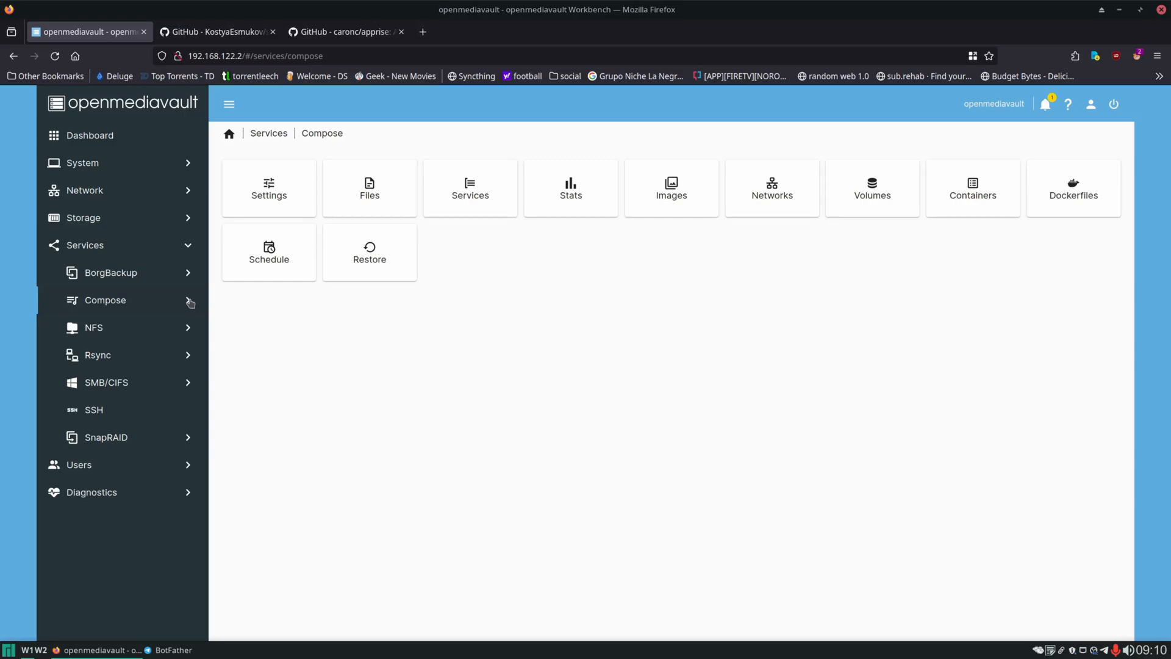
mouse_move(120, 306)
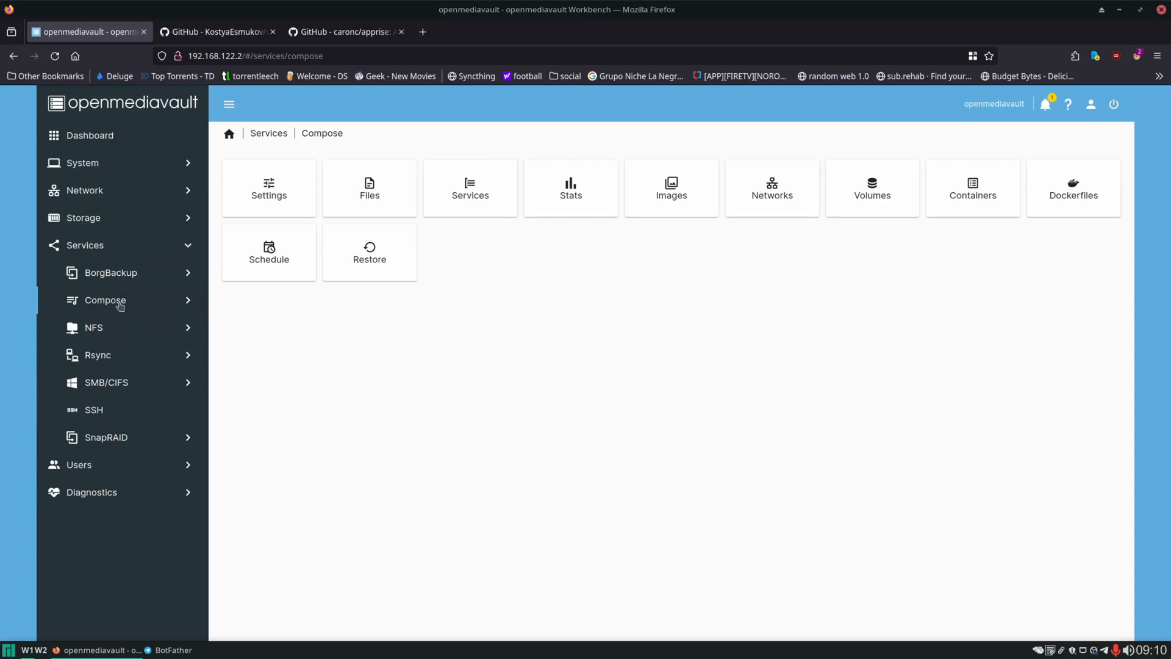
mouse_move(135, 305)
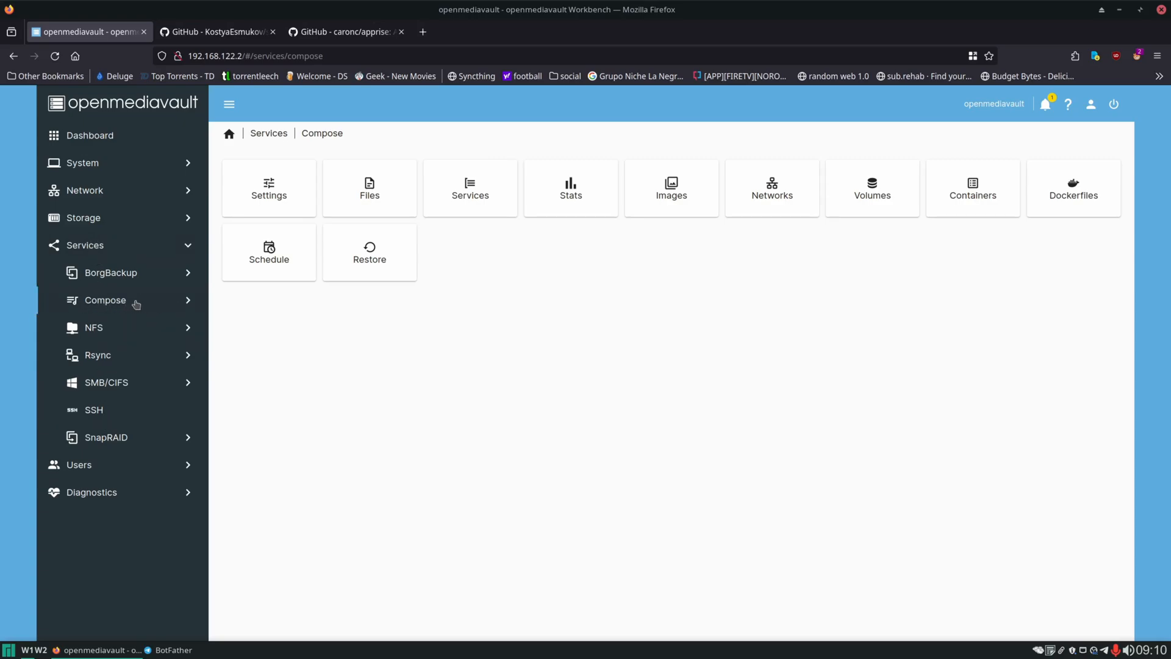
mouse_move(174, 308)
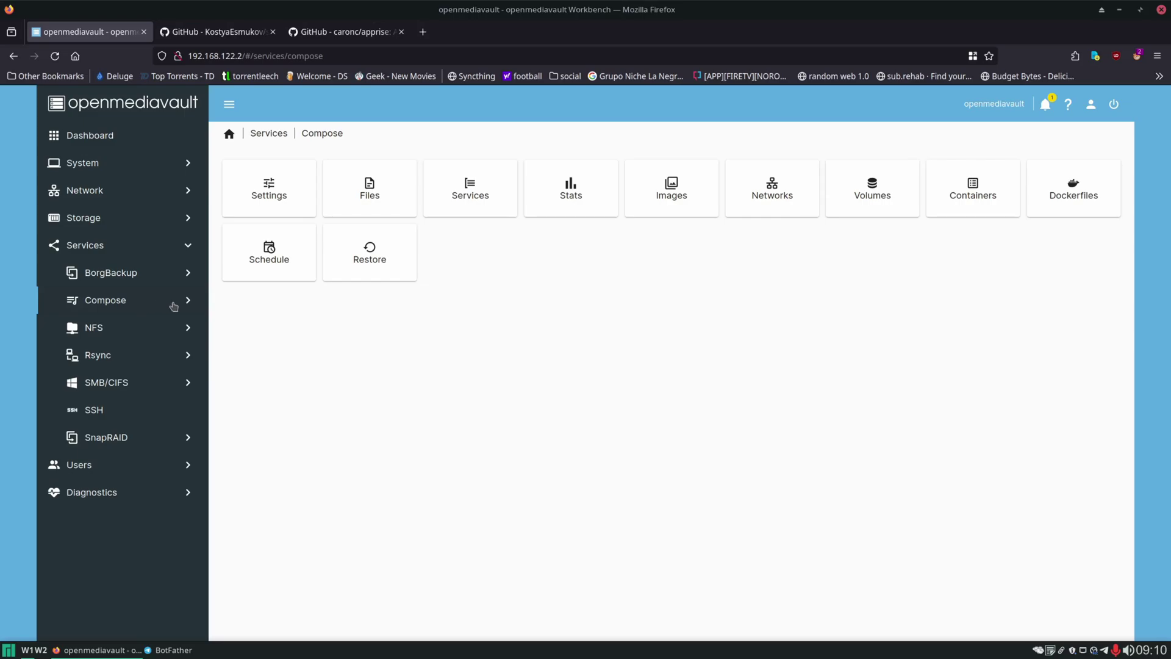
mouse_move(179, 307)
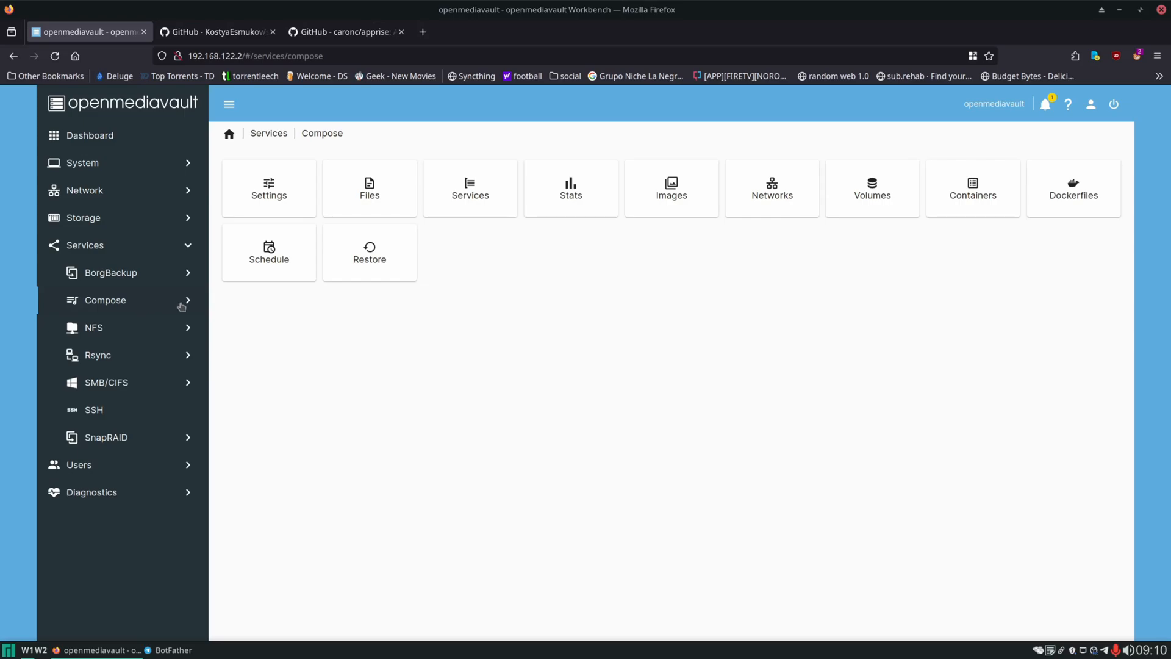
mouse_move(161, 308)
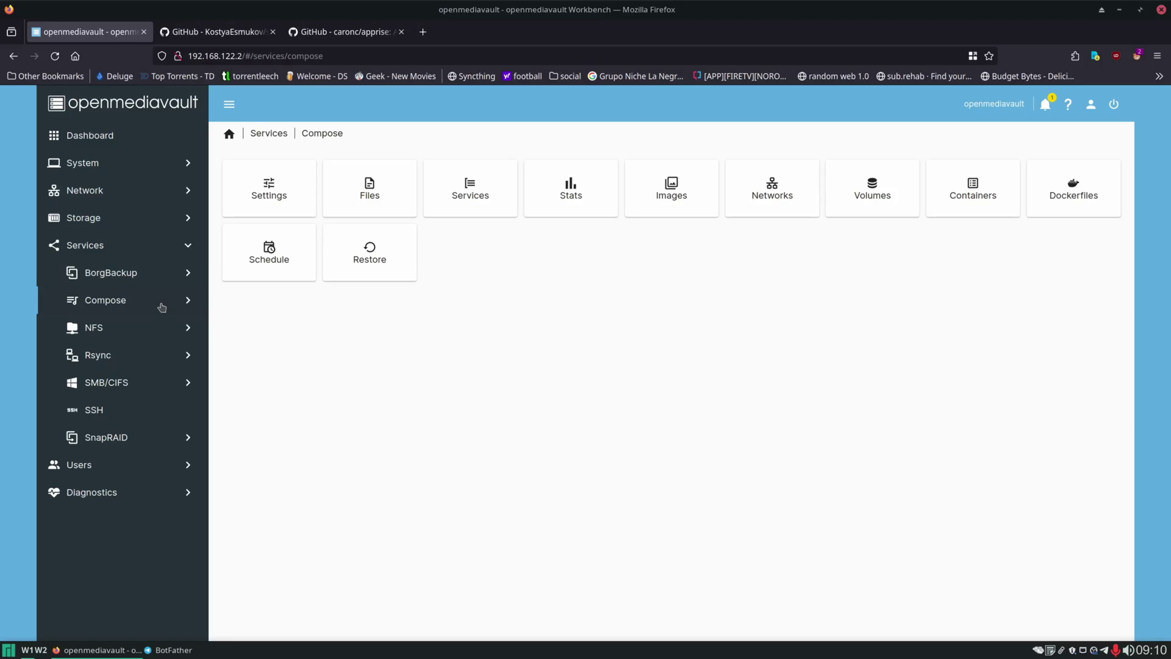
Bring up the smtp_to_telegram README's Getting started section with the docker run command.
left_click(217, 32)
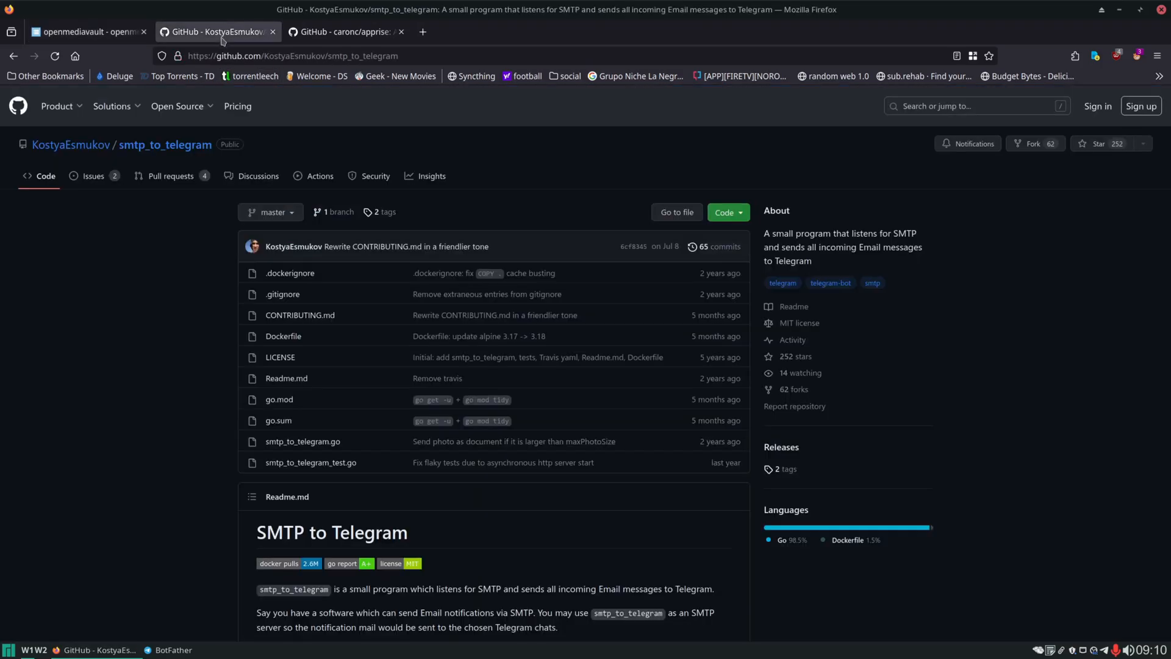
scroll("down", 3)
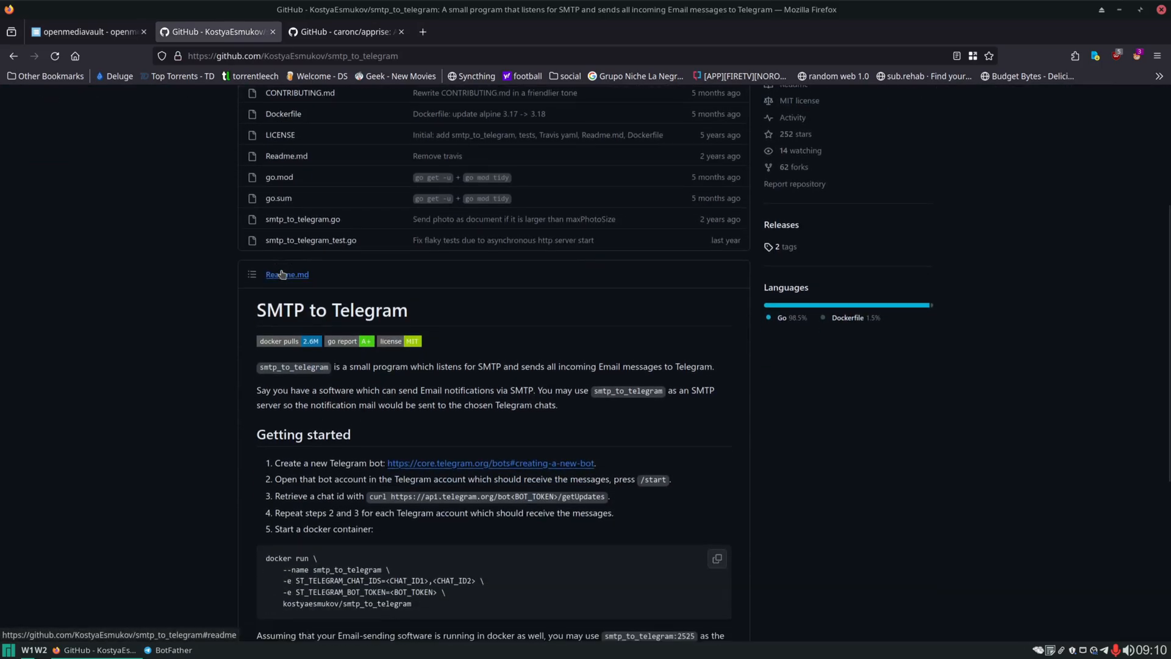
scroll("down", 3)
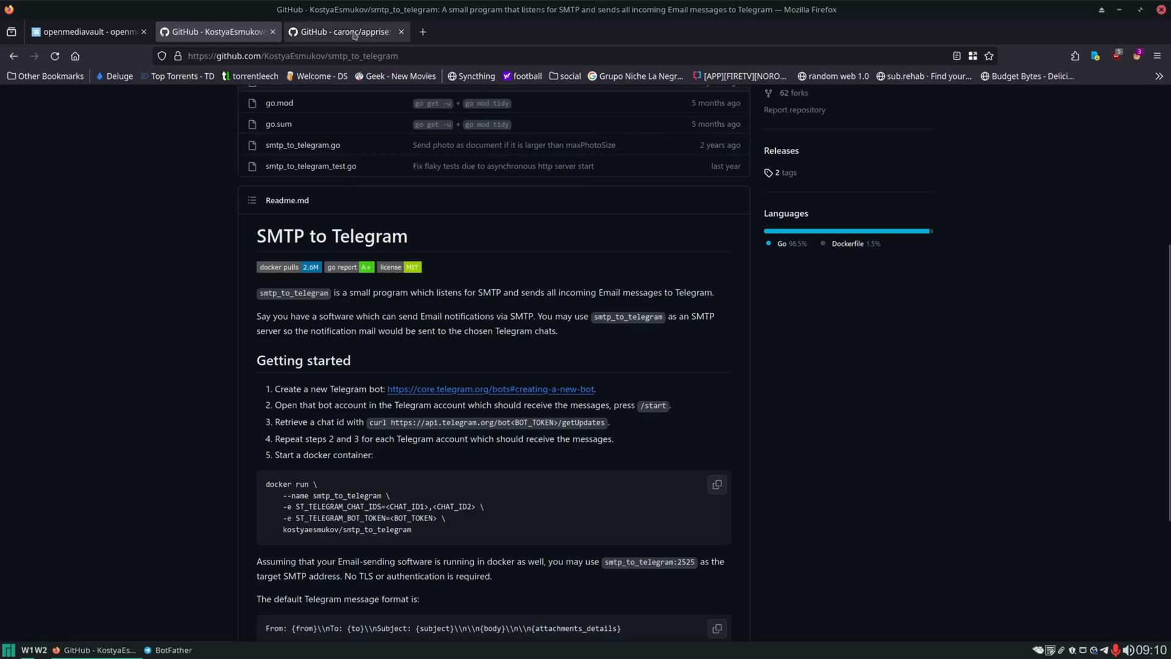
left_click(344, 32)
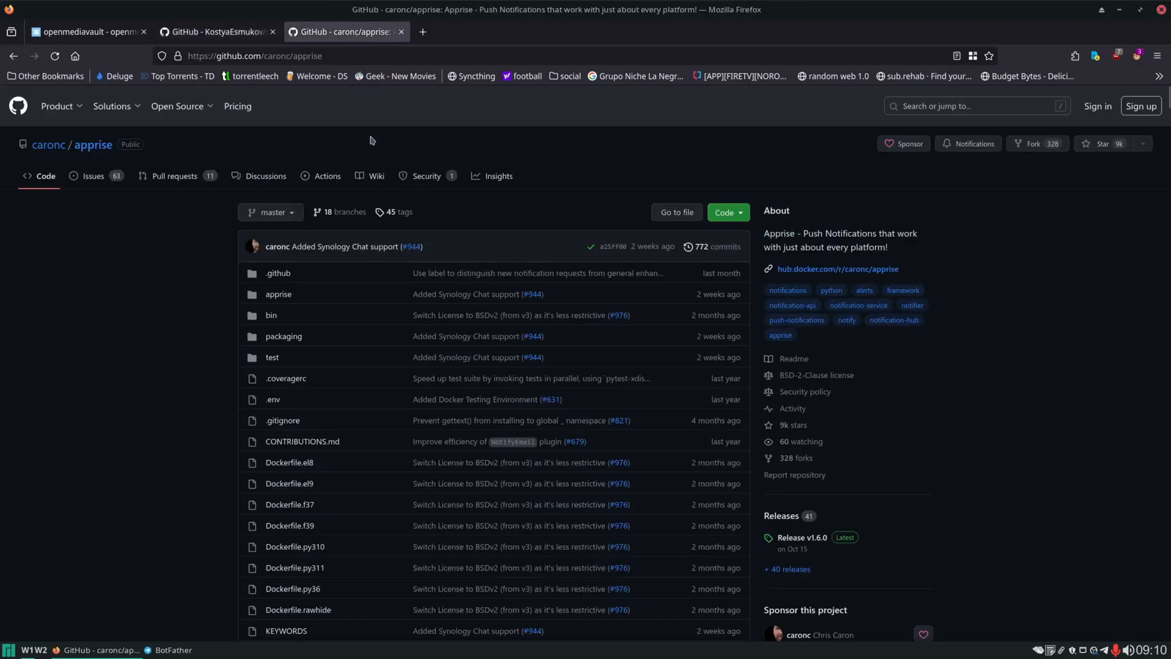
mouse_move(438, 162)
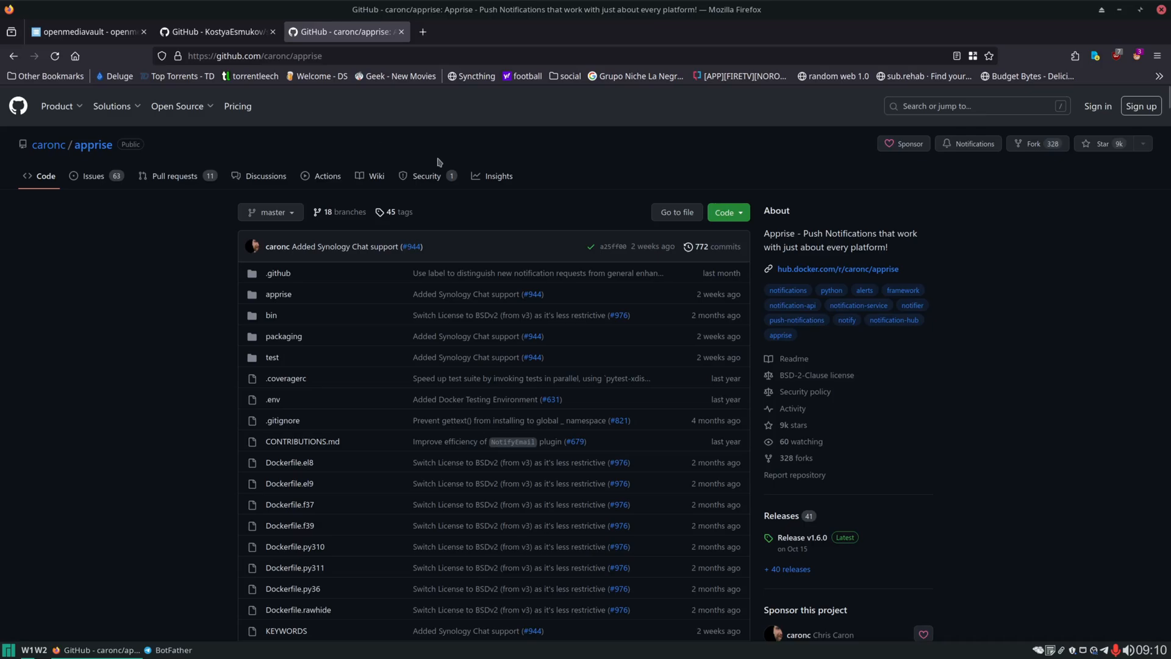
scroll("down", 3)
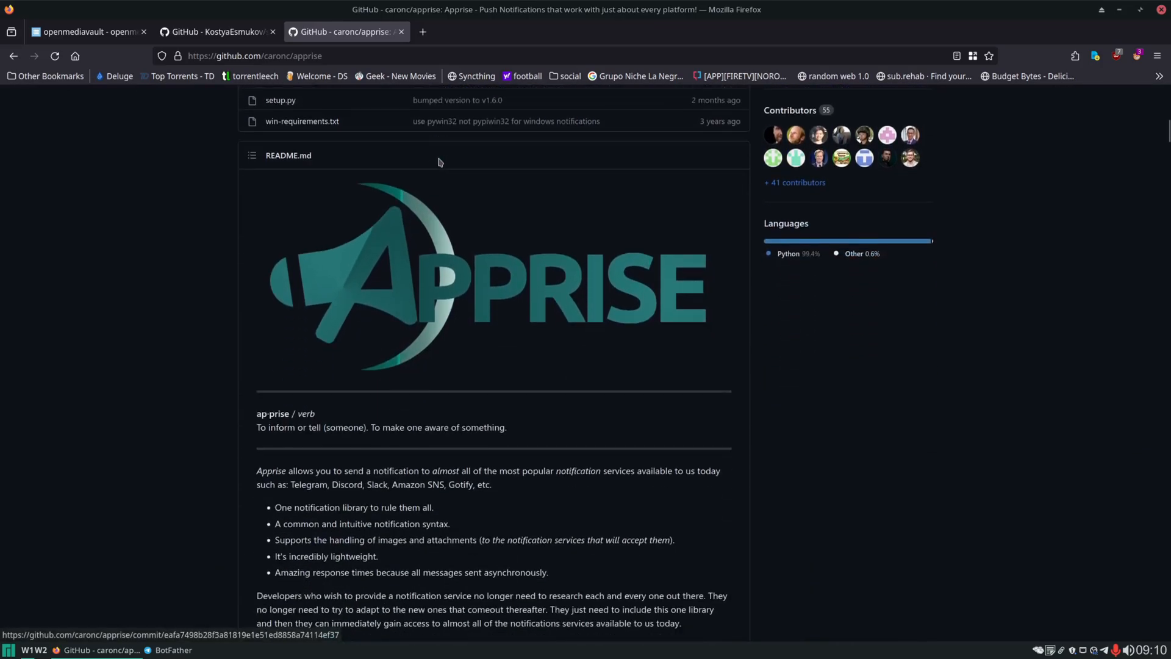
scroll("down", 3)
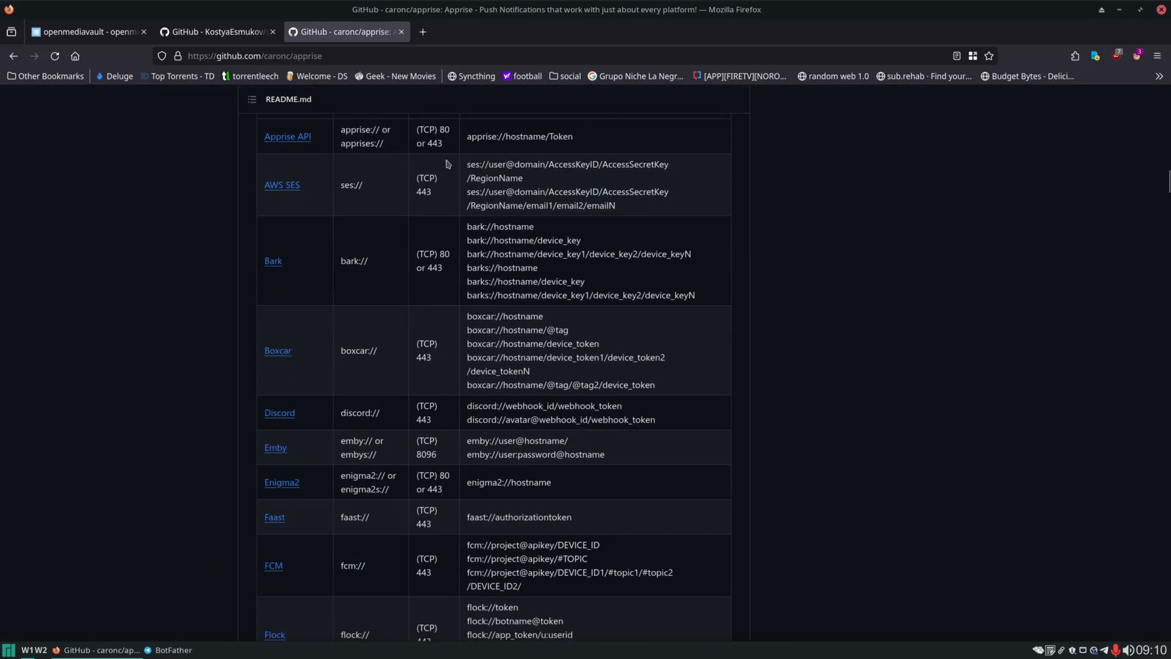
scroll("down", 3)
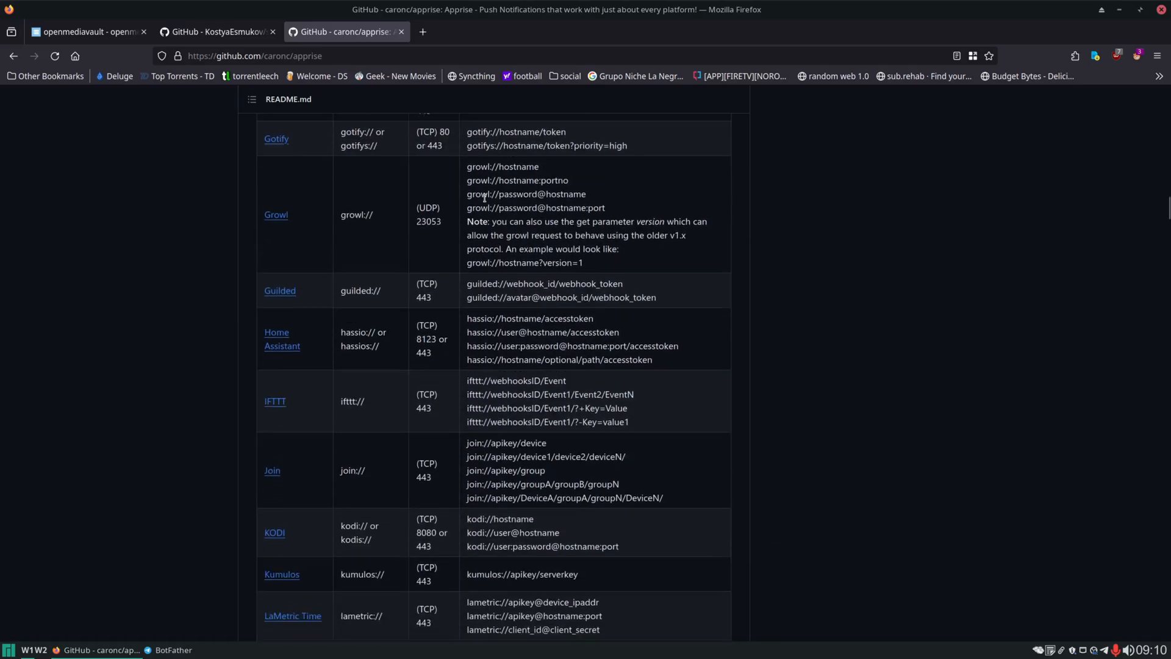
scroll("down", 3)
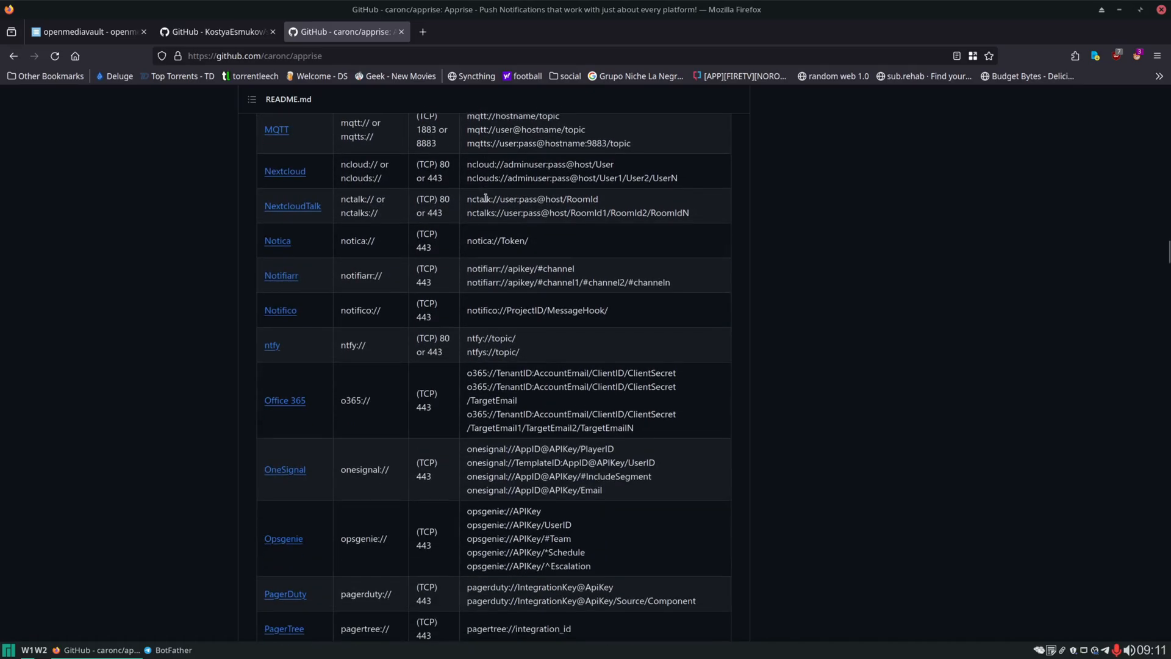
scroll("down", 3)
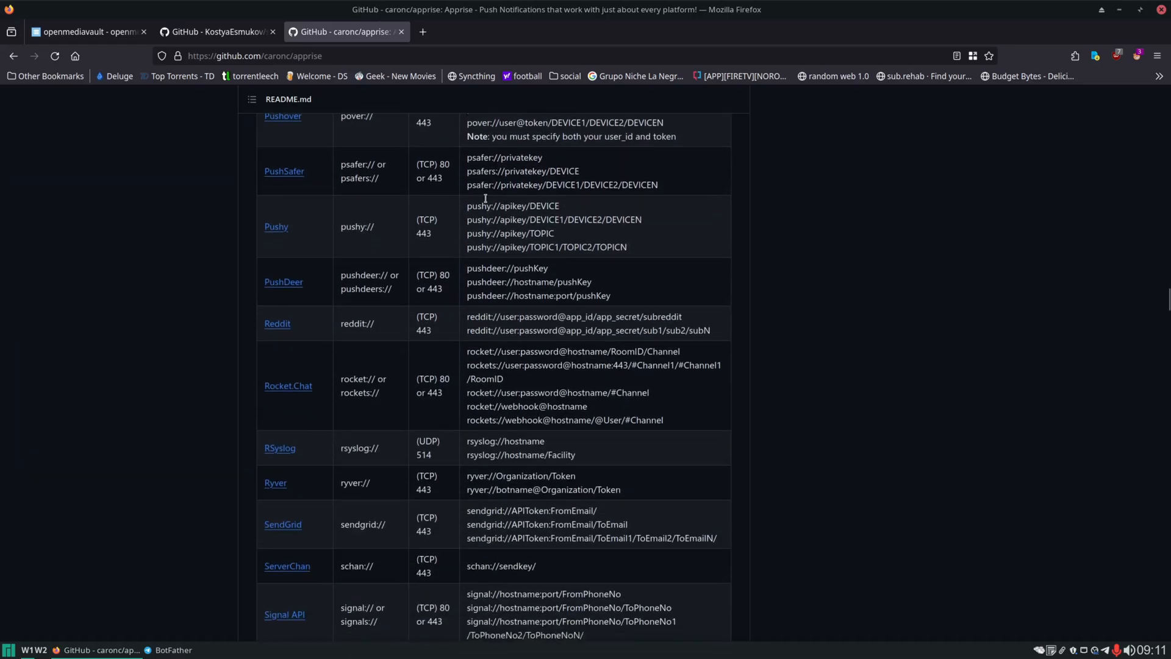
scroll("down", 3)
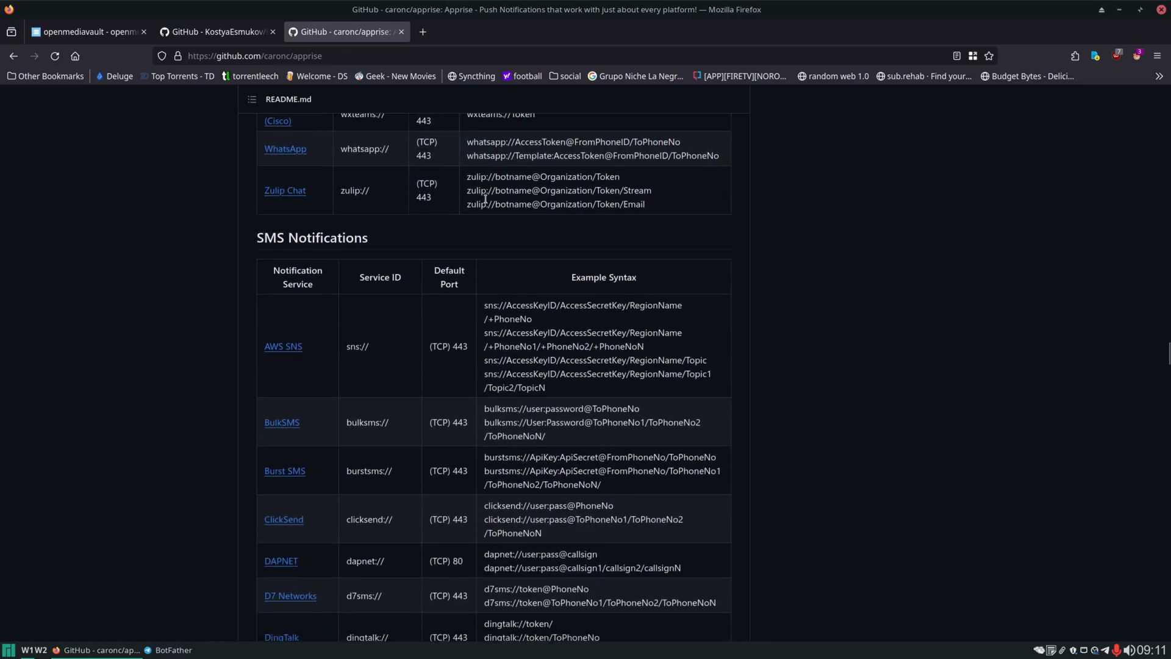
scroll("down", 3)
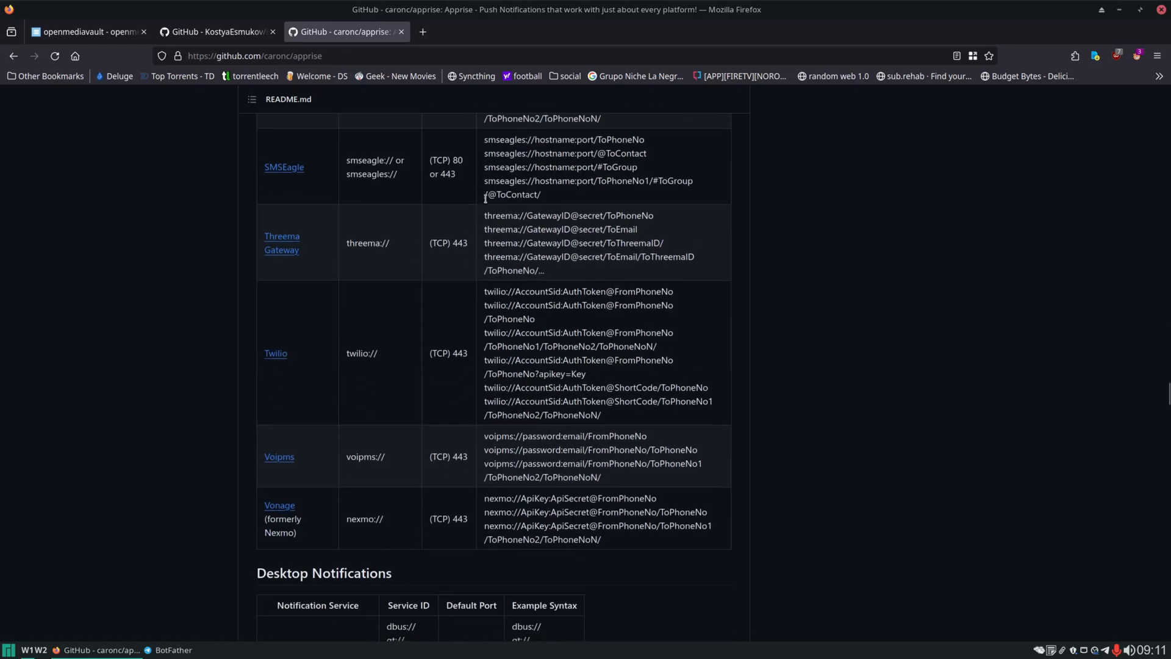
scroll("down", 3)
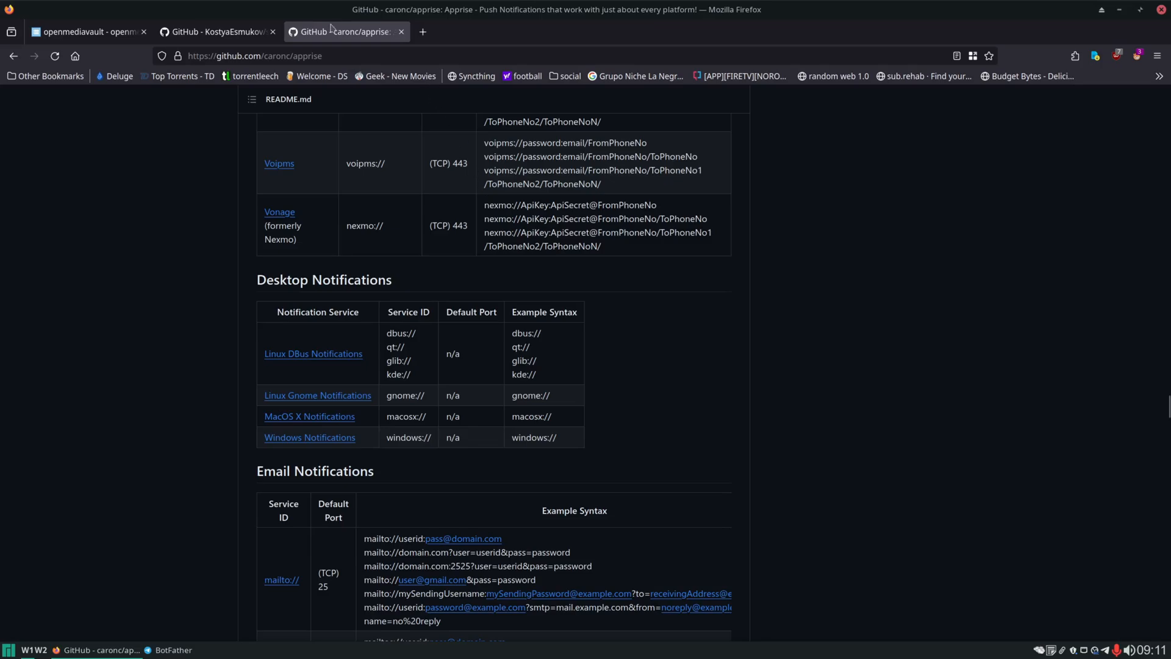
From the README's Getting started steps, follow the link to Telegram's bot-creation guide.
left_click(401, 31)
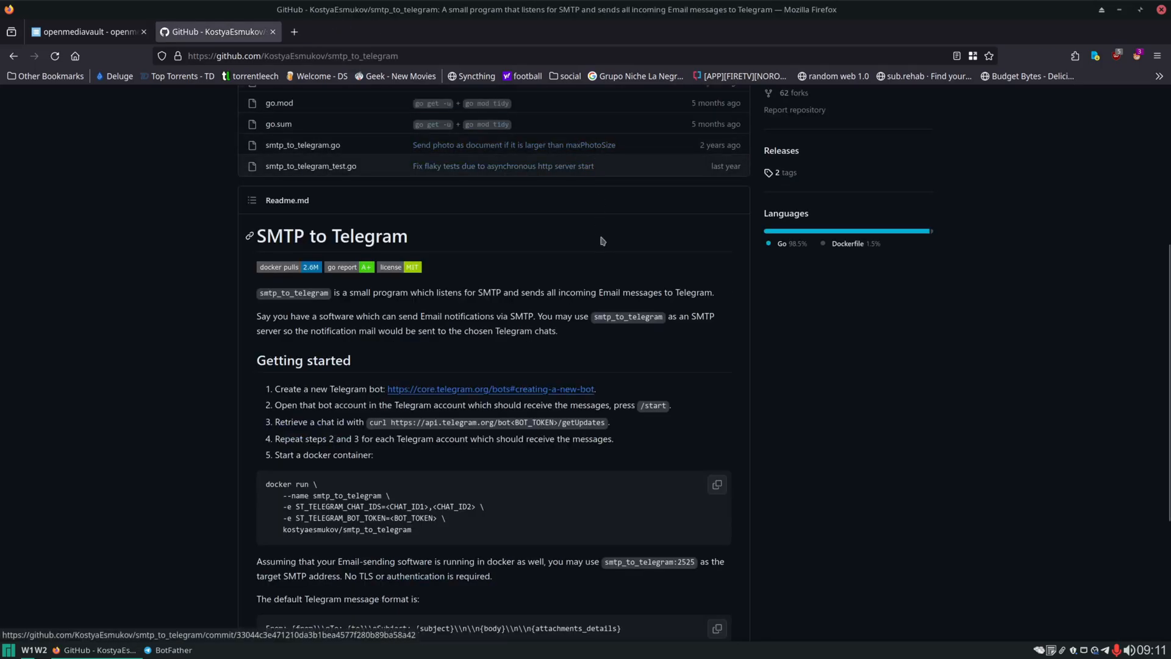
scroll("down", 3)
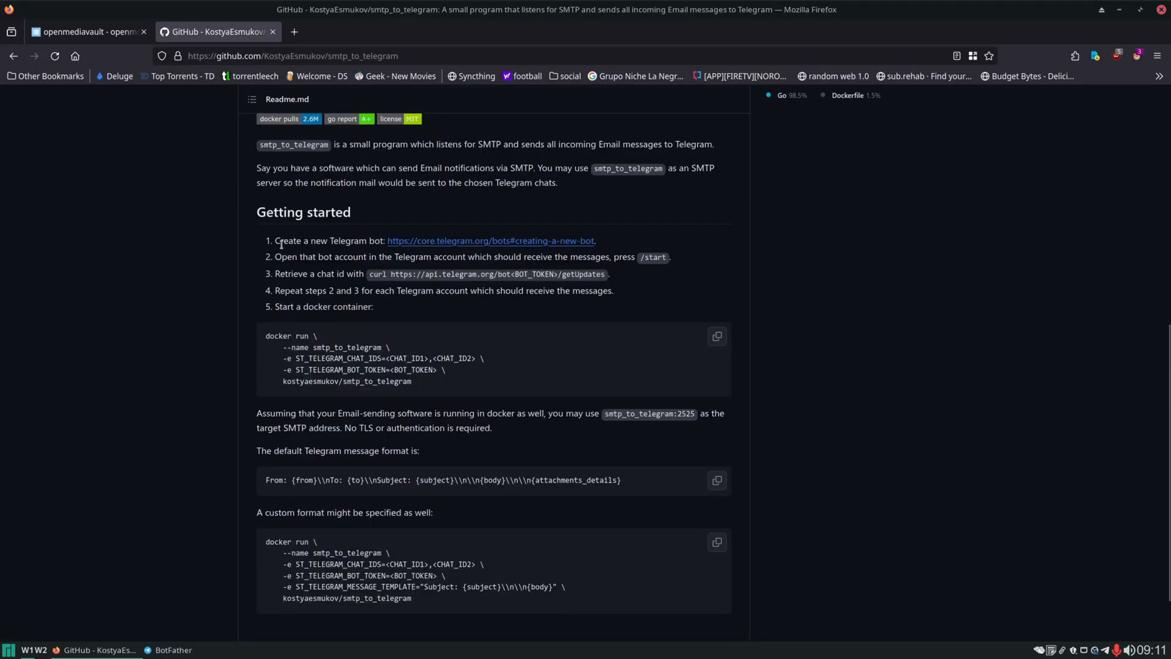
mouse_move(392, 241)
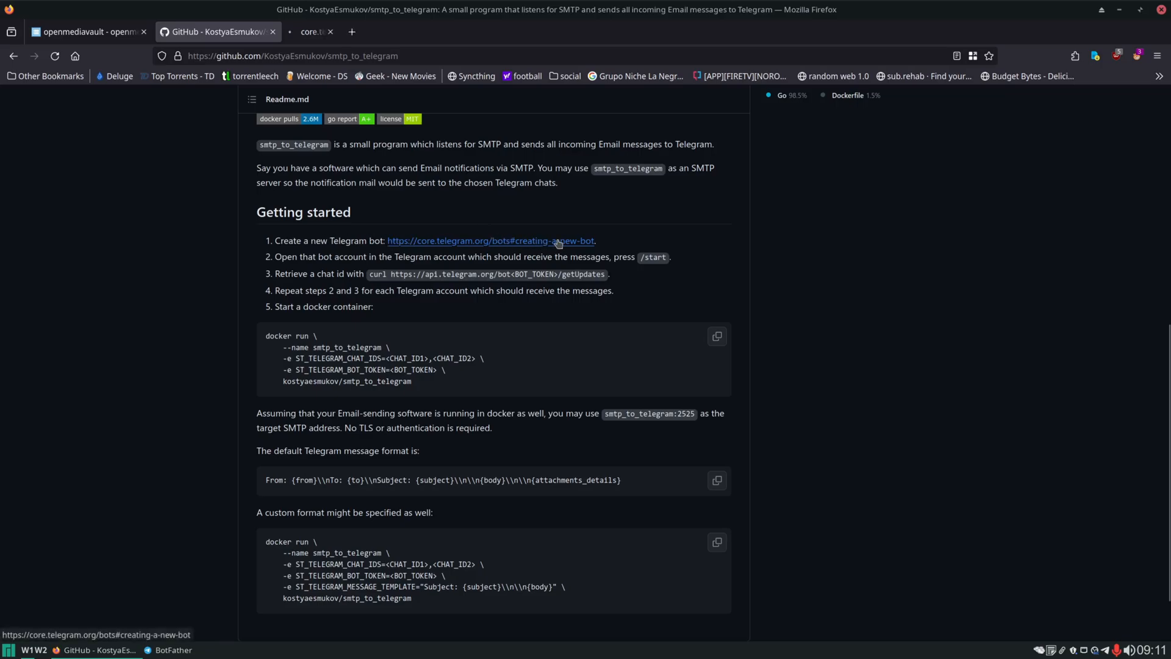
left_click(491, 240)
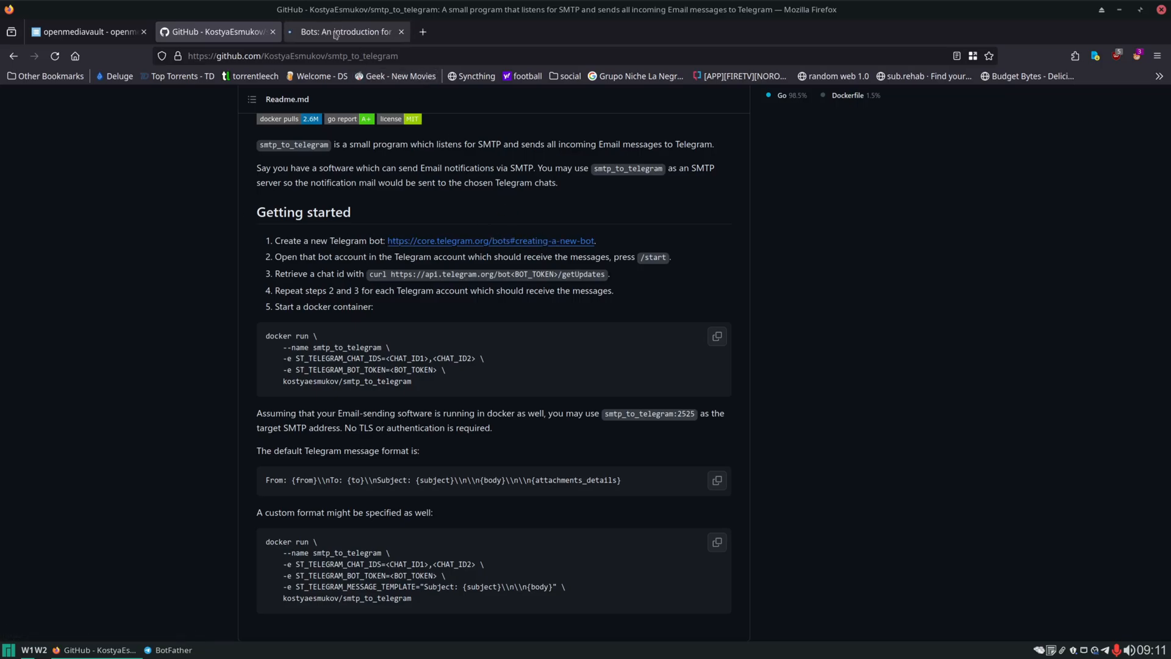
View the Telegram Bots guide's 'How Do I Create a Bot?' section, then close it.
left_click(490, 240)
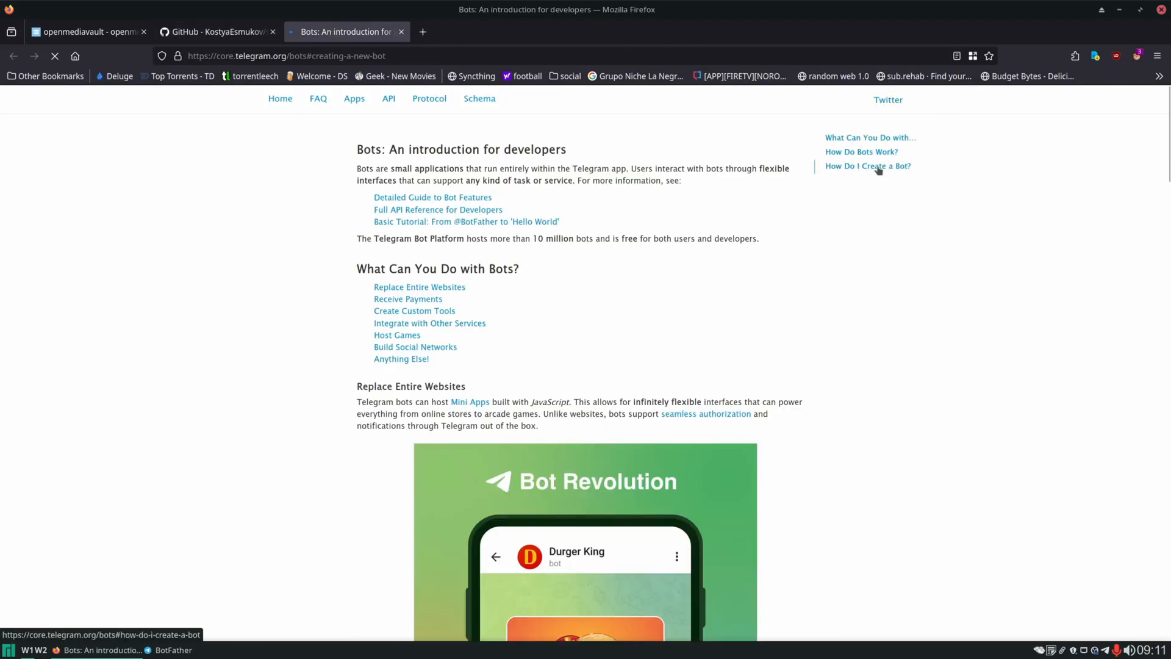
left_click(868, 166)
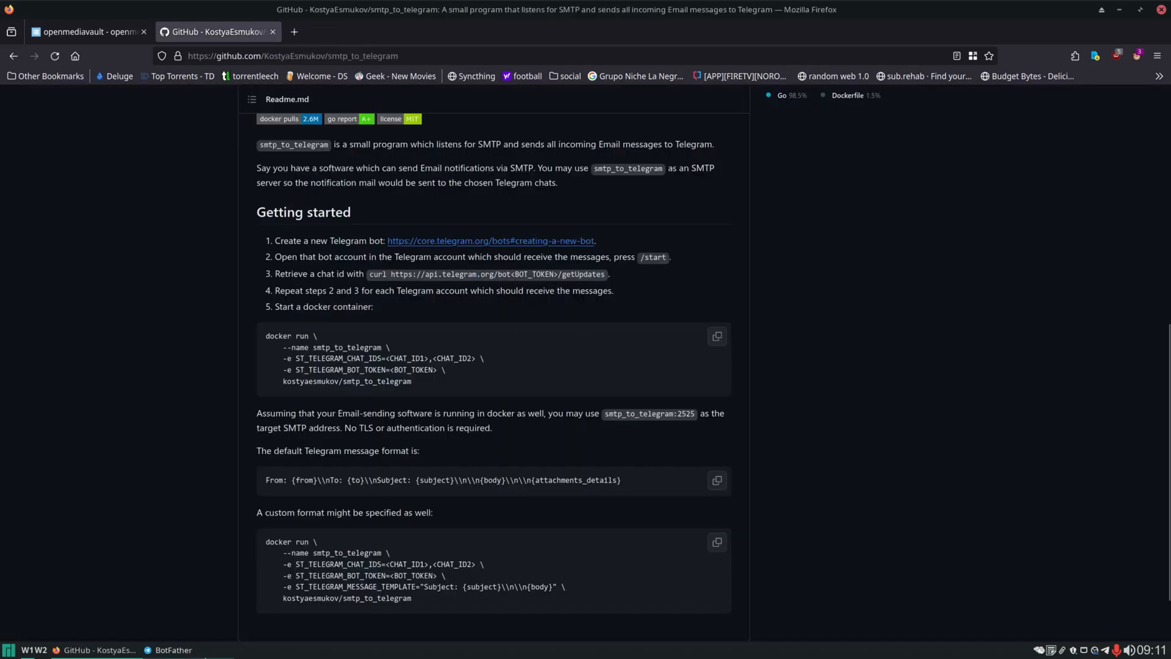
Start BotFather and request a new bot with /newbot.
left_click(172, 651)
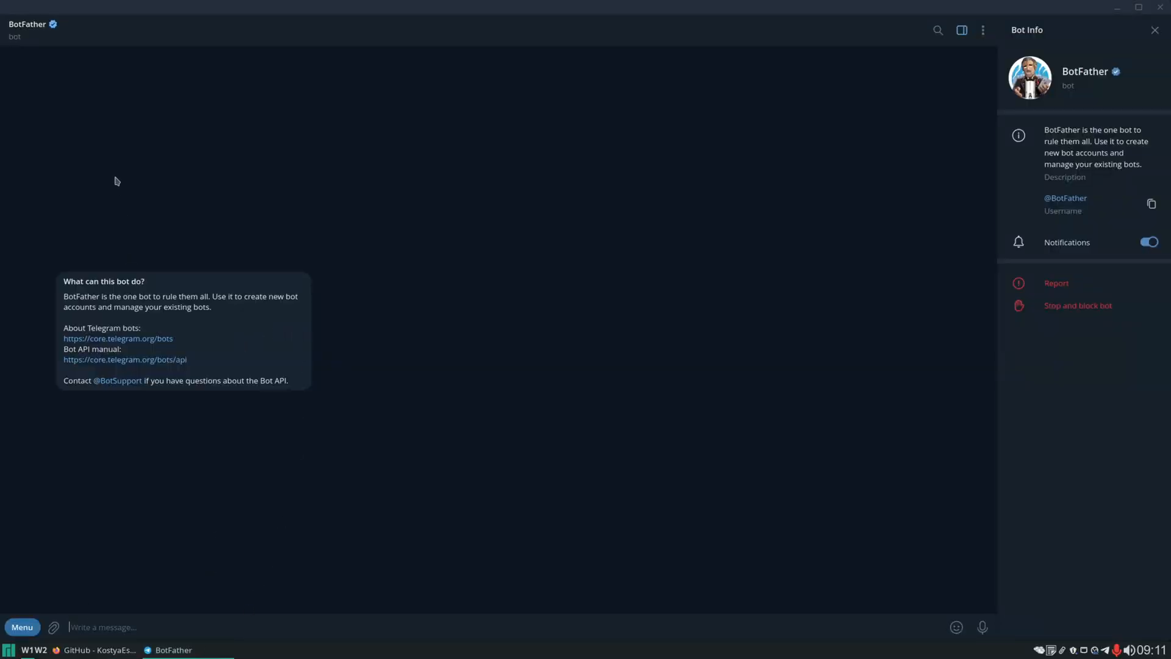
mouse_move(357, 564)
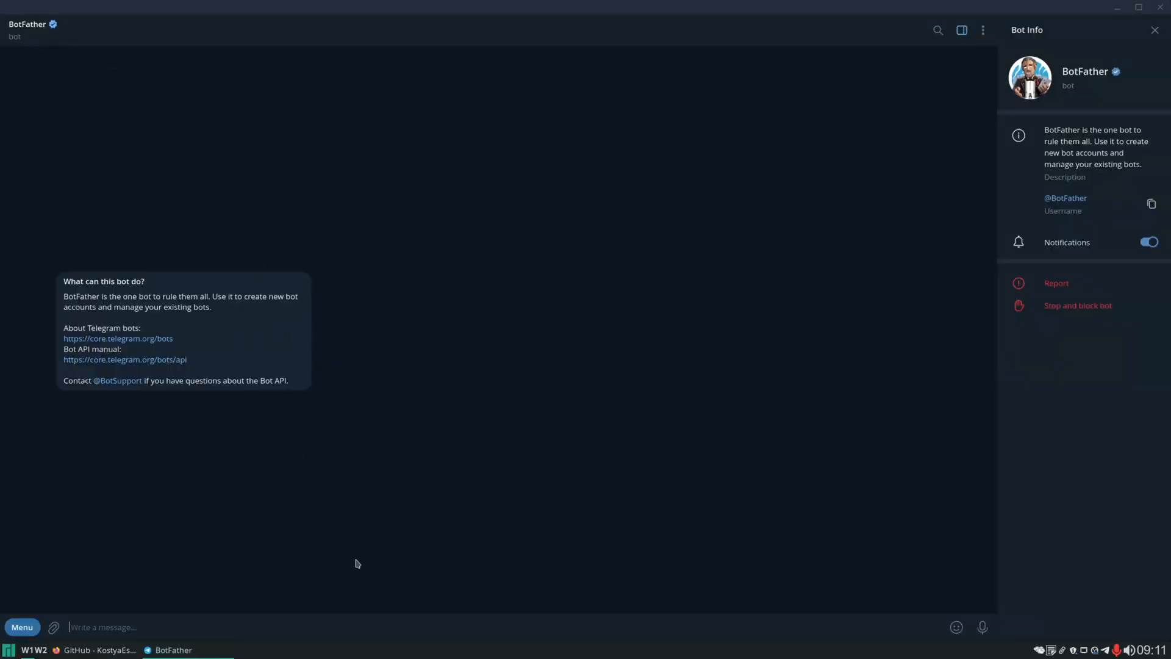
type("/s")
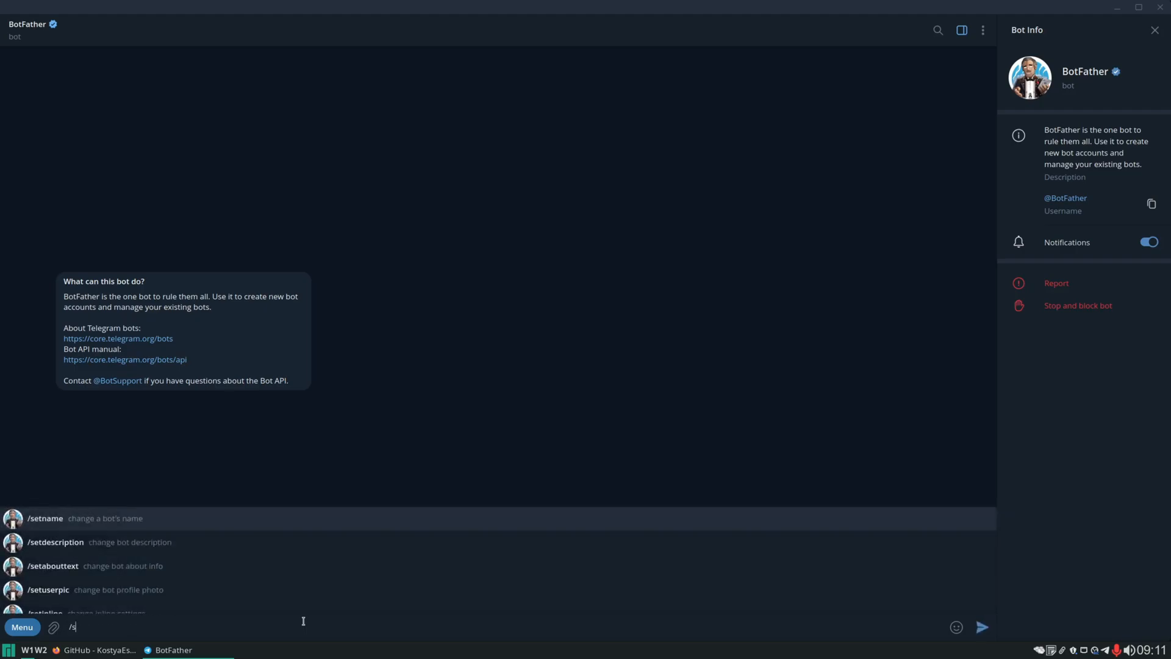
key("Return")
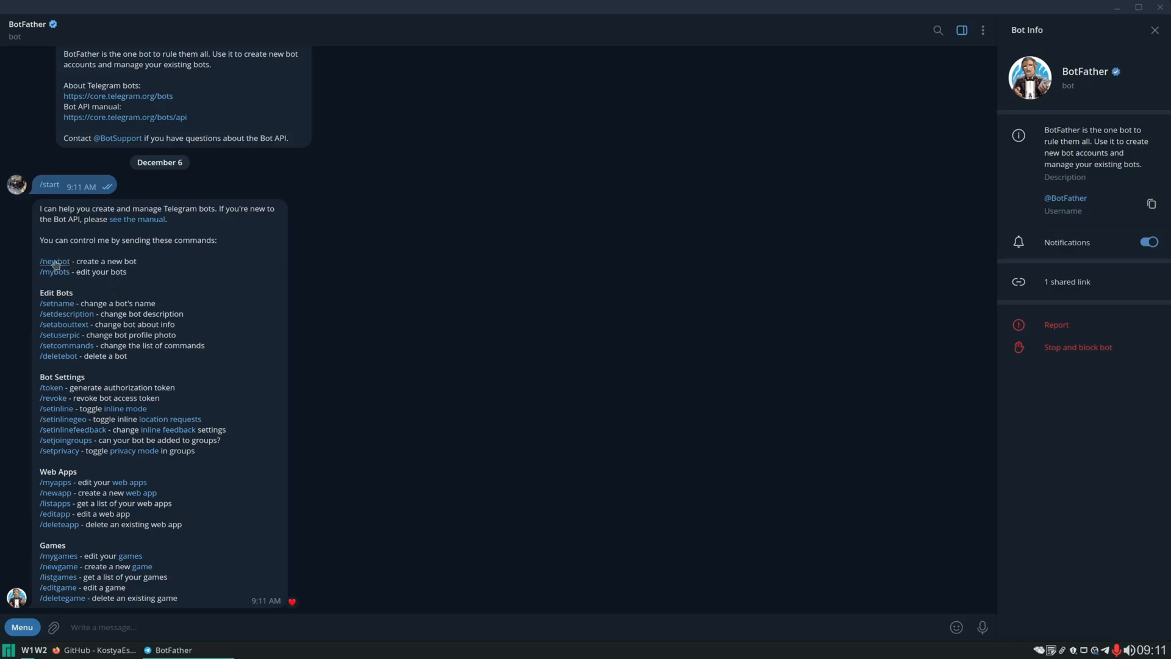
left_click(53, 262)
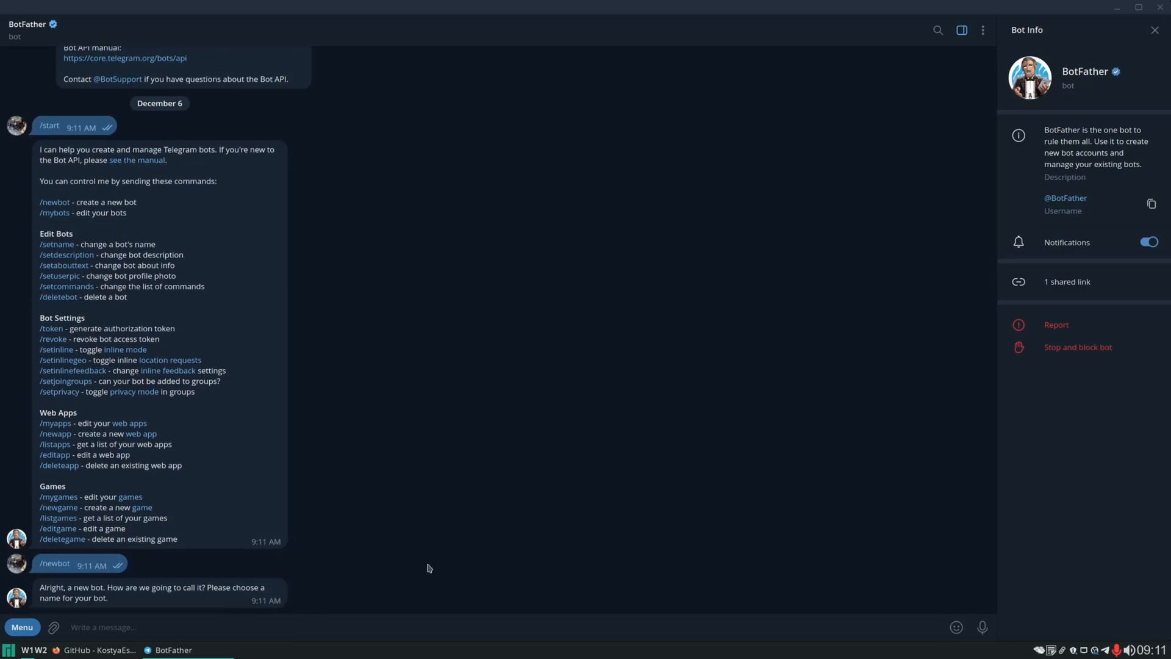
Name the bot smtp_to_telegram with a username ending in bot, and copy its API token.
type("smtp_to_t")
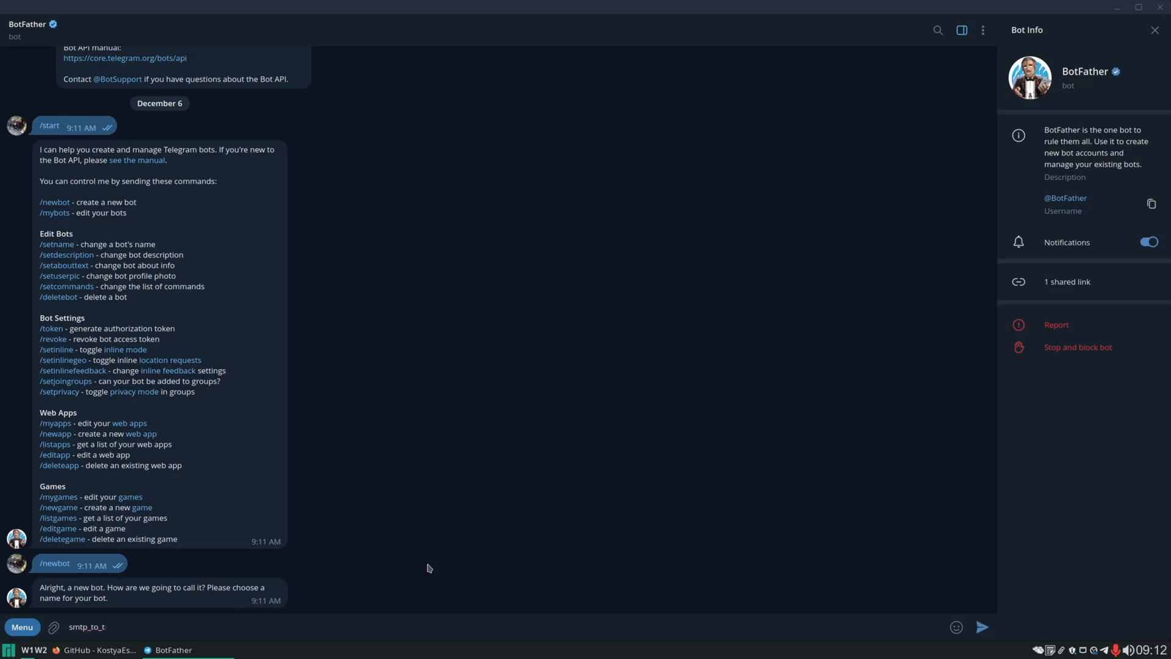
type("elegram")
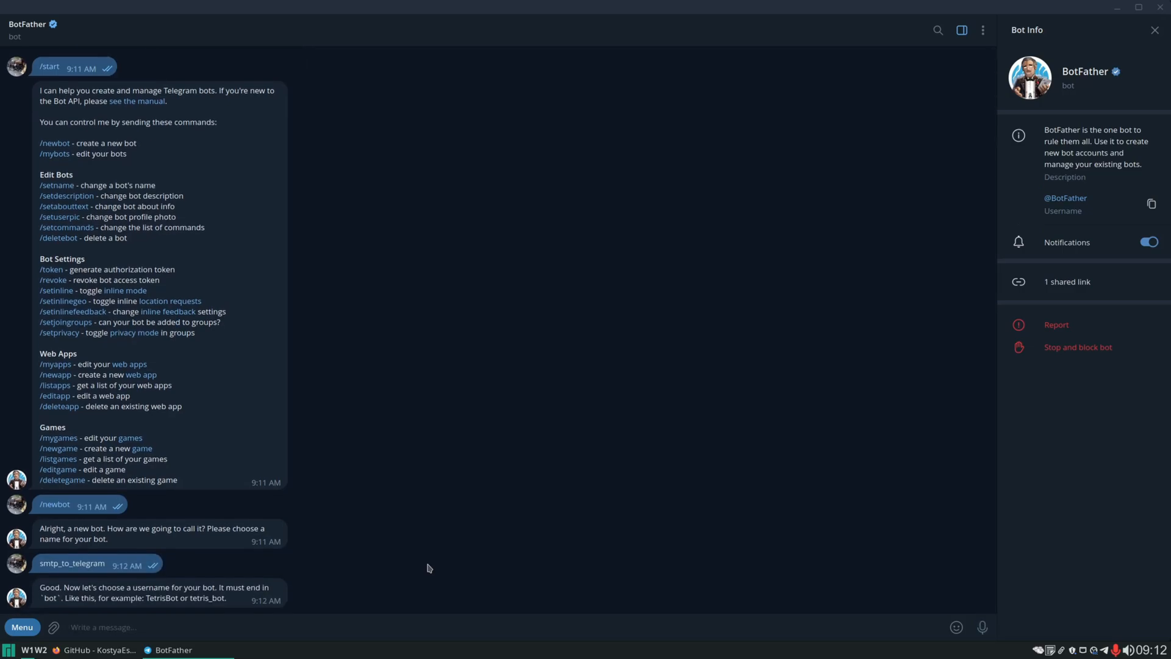
type("smtp")
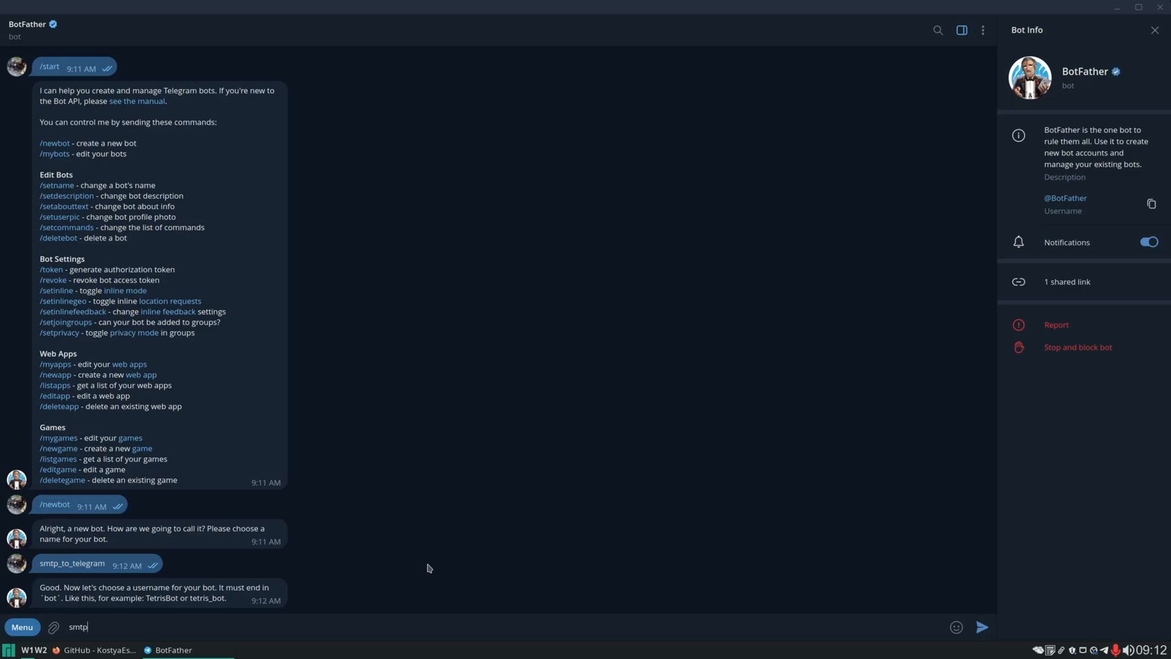
type("15")
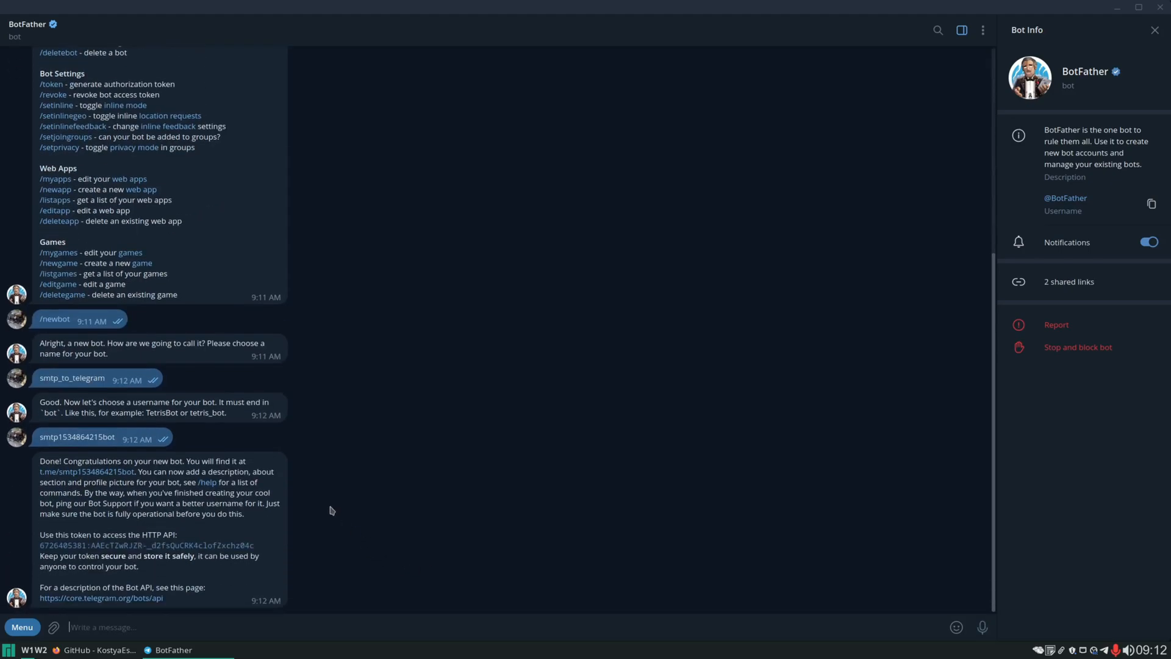
mouse_move(303, 494)
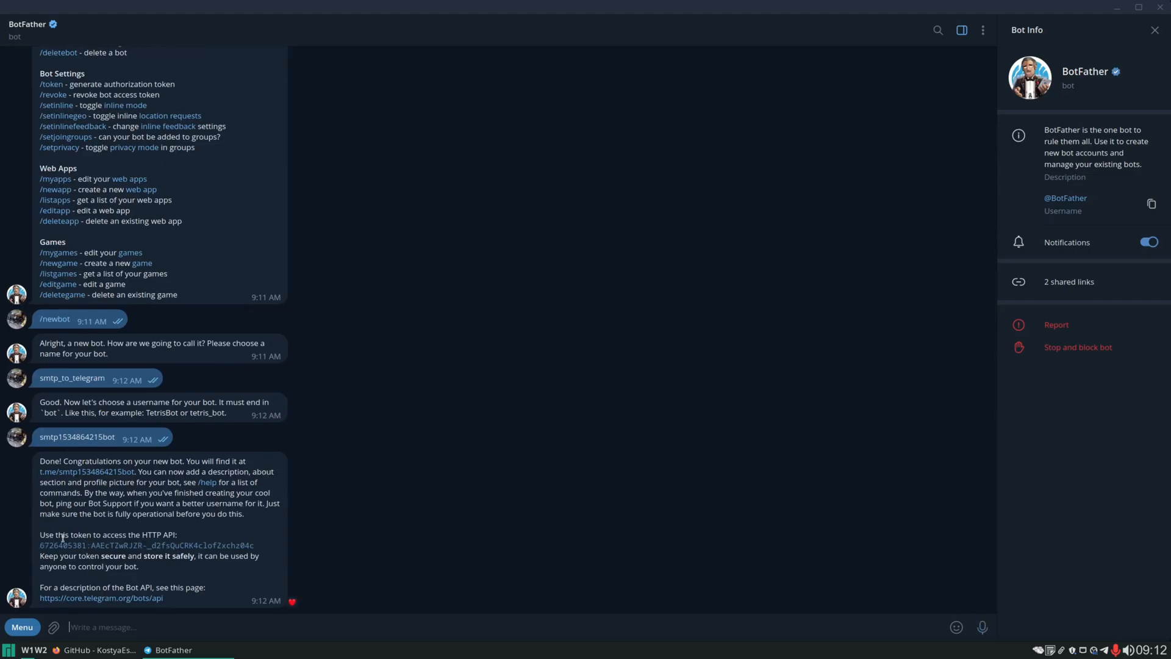
mouse_move(250, 547)
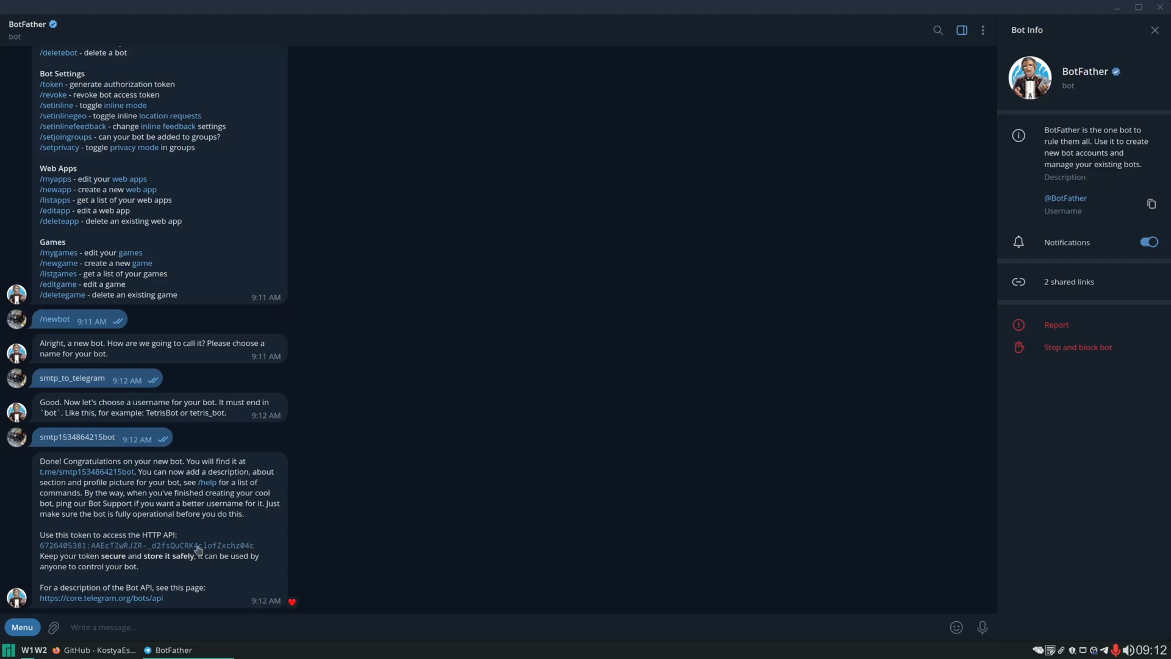
mouse_move(95, 548)
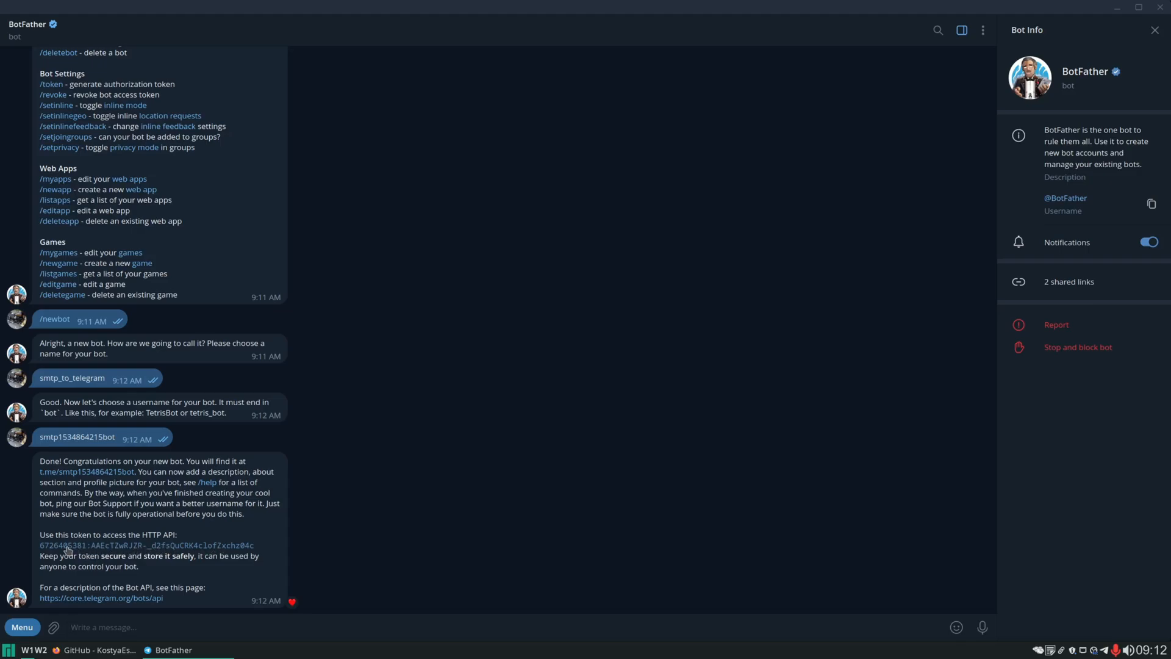
mouse_move(218, 550)
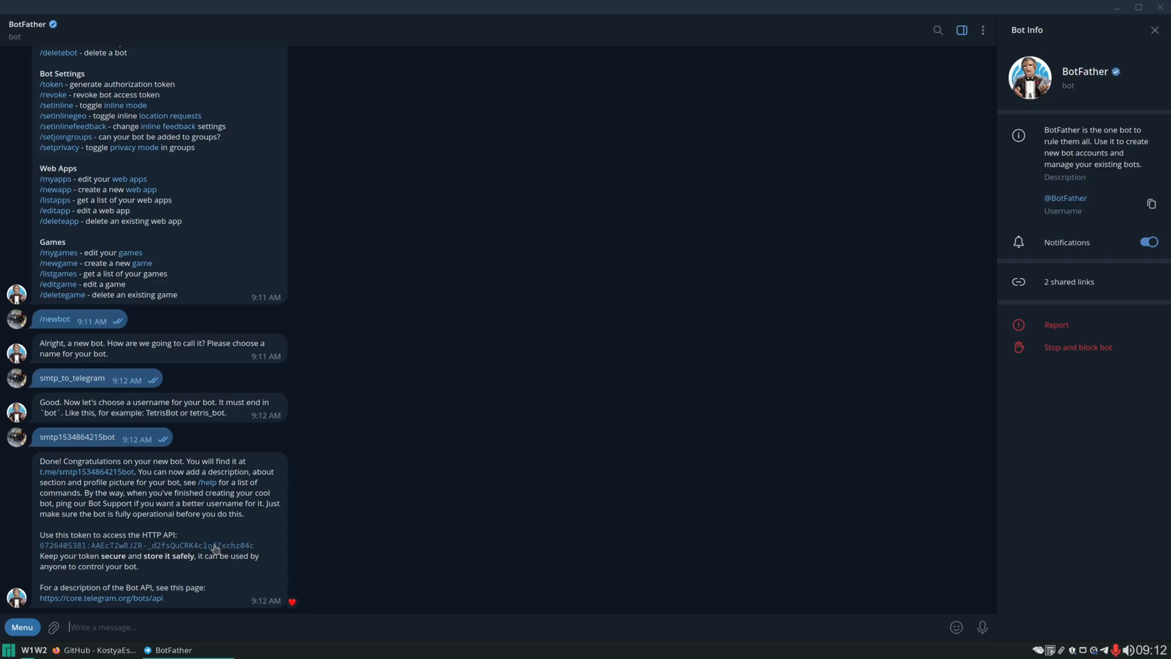
double_click(146, 545)
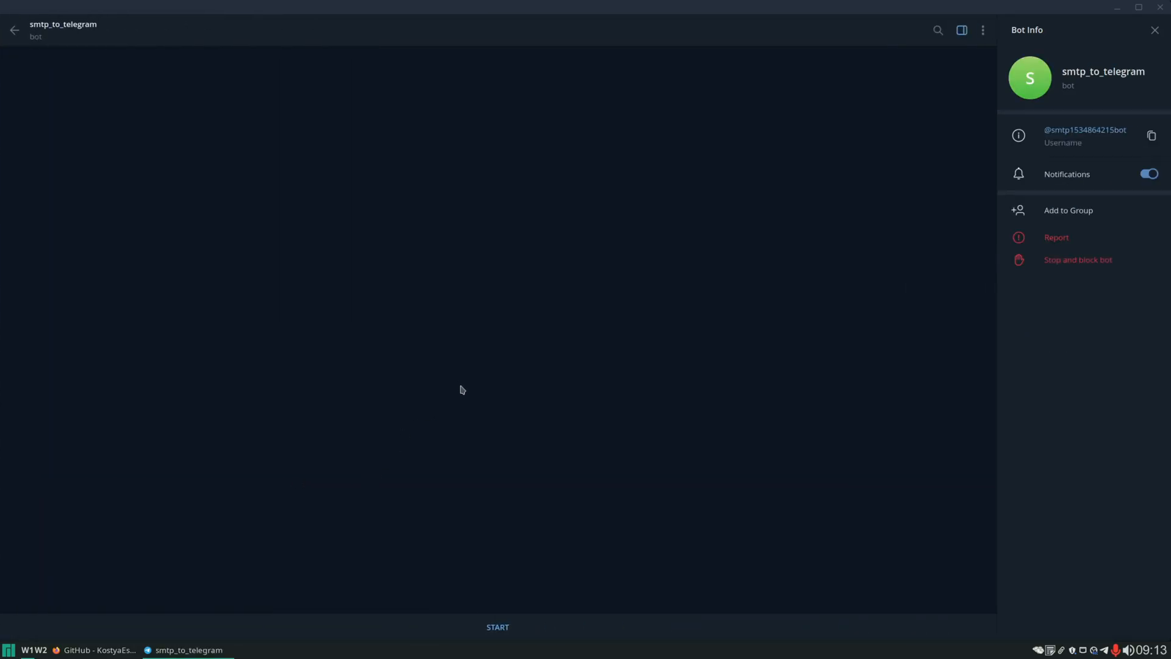
left_click(498, 627)
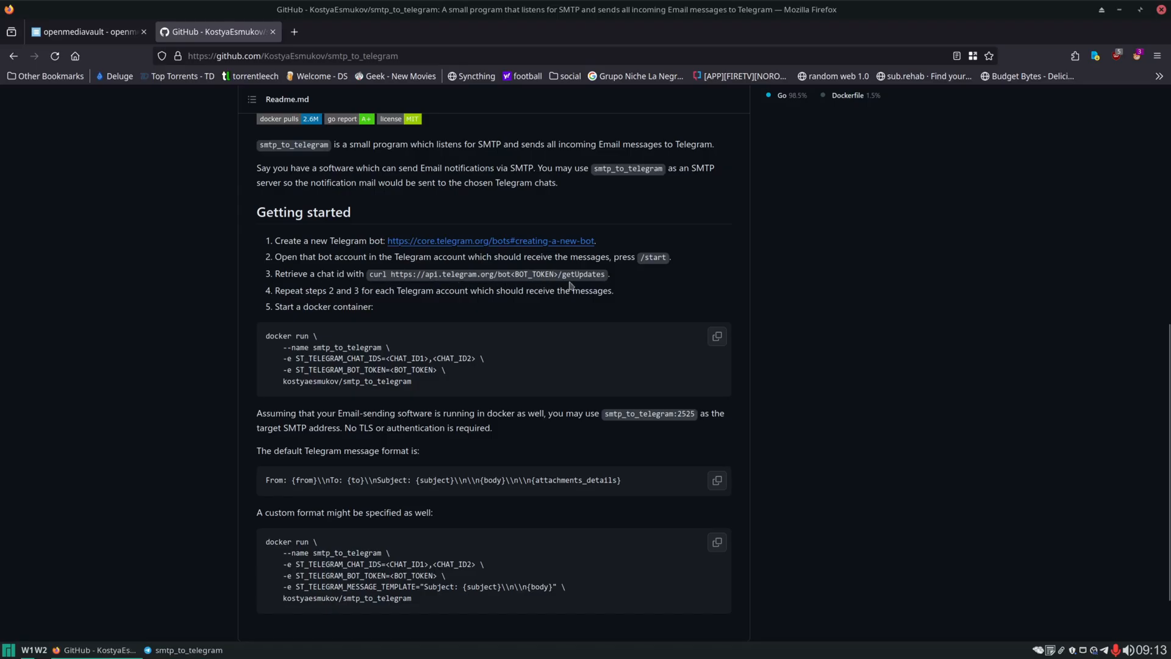
left_click(188, 650)
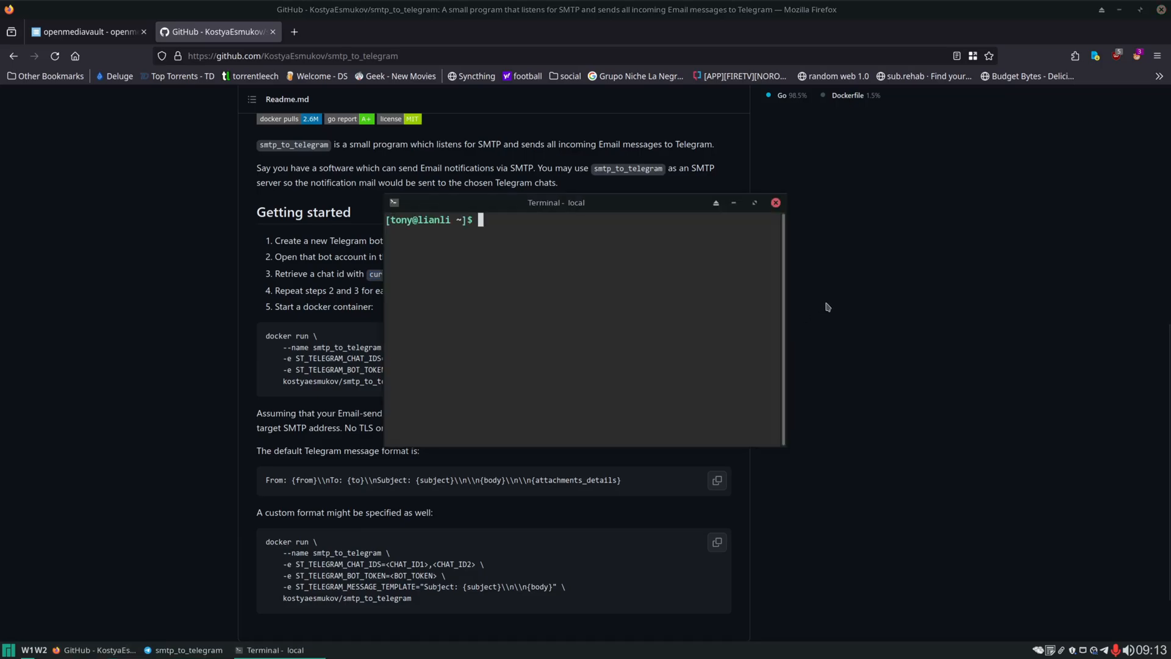
type("curl https://api.telegram.org/bot<BOT_TOKEN>/getUpdates")
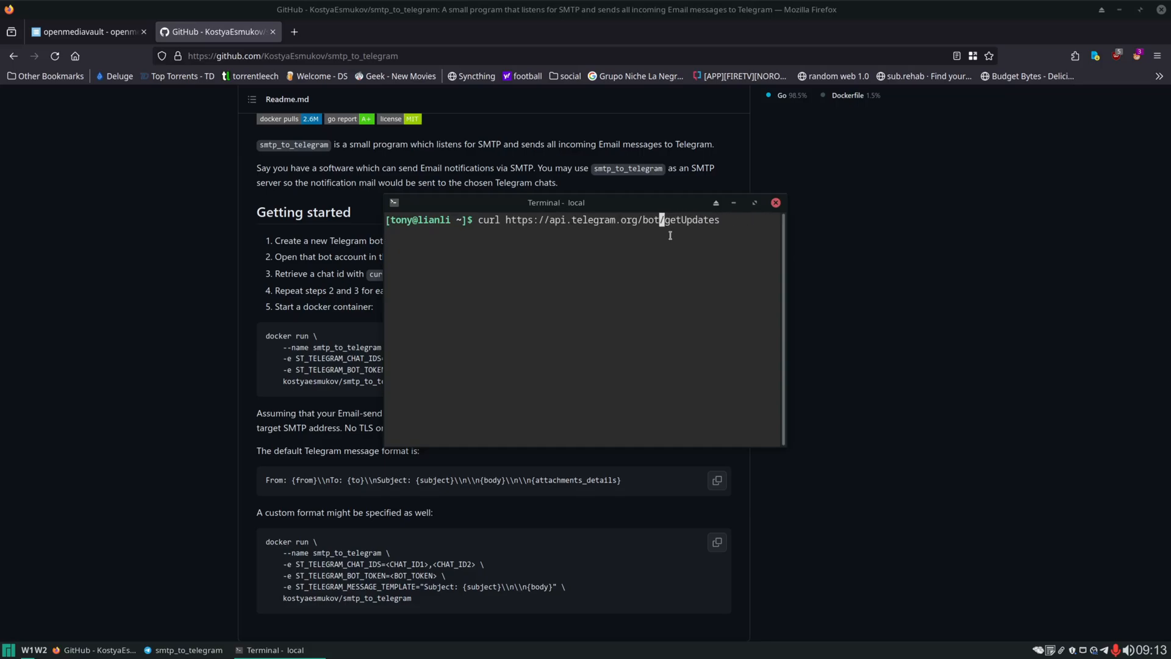
mouse_move(728, 366)
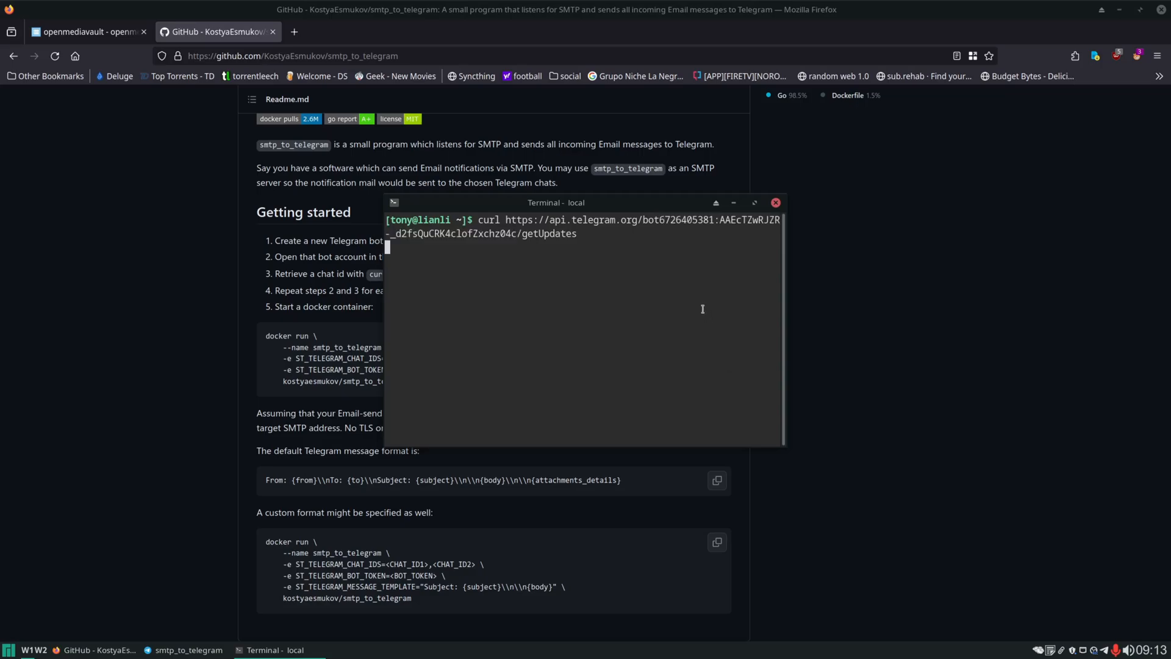
key("Return")
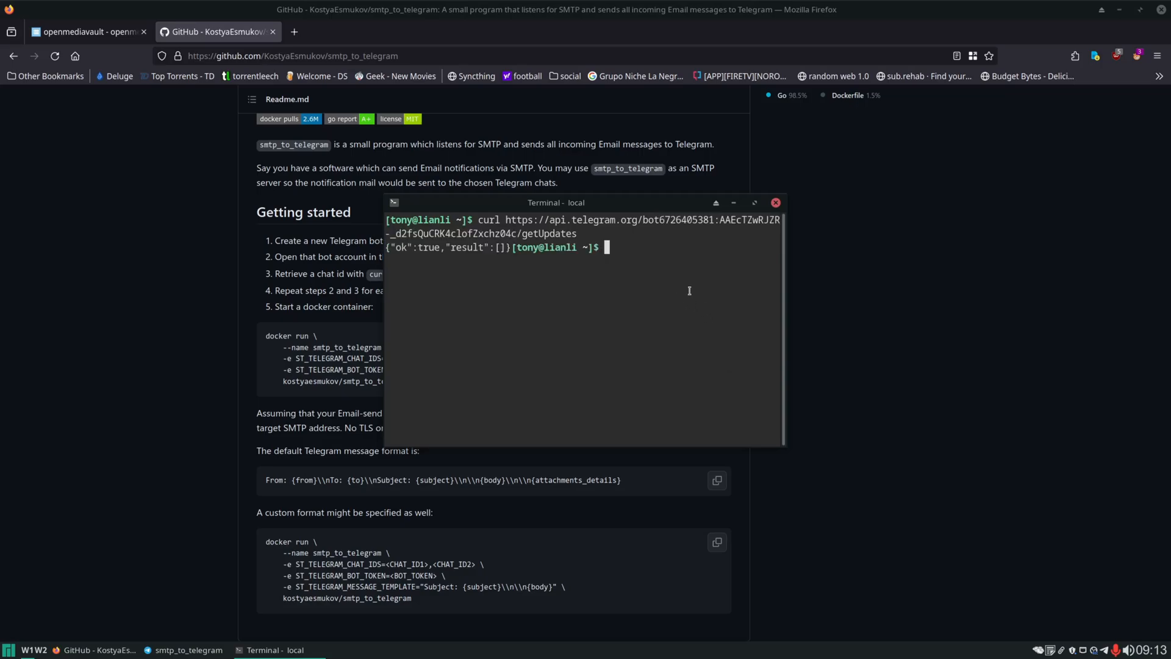
key("Return")
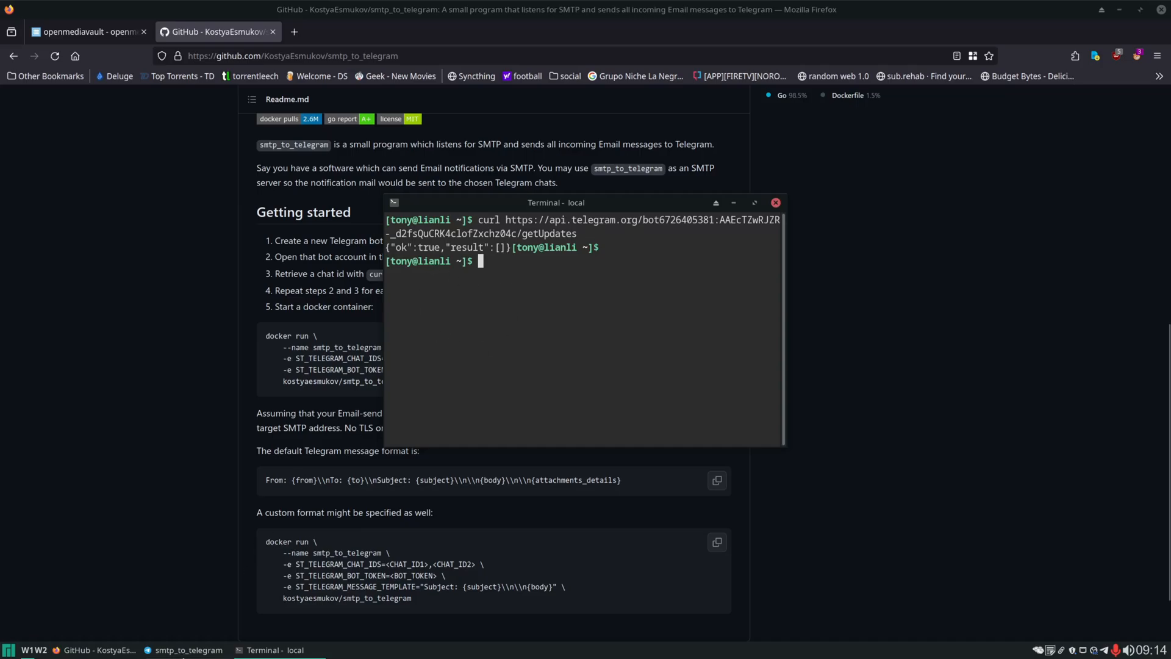
Message the bot, rerun getUpdates to read the chat id, and return to the README's docker run example.
left_click(188, 650)
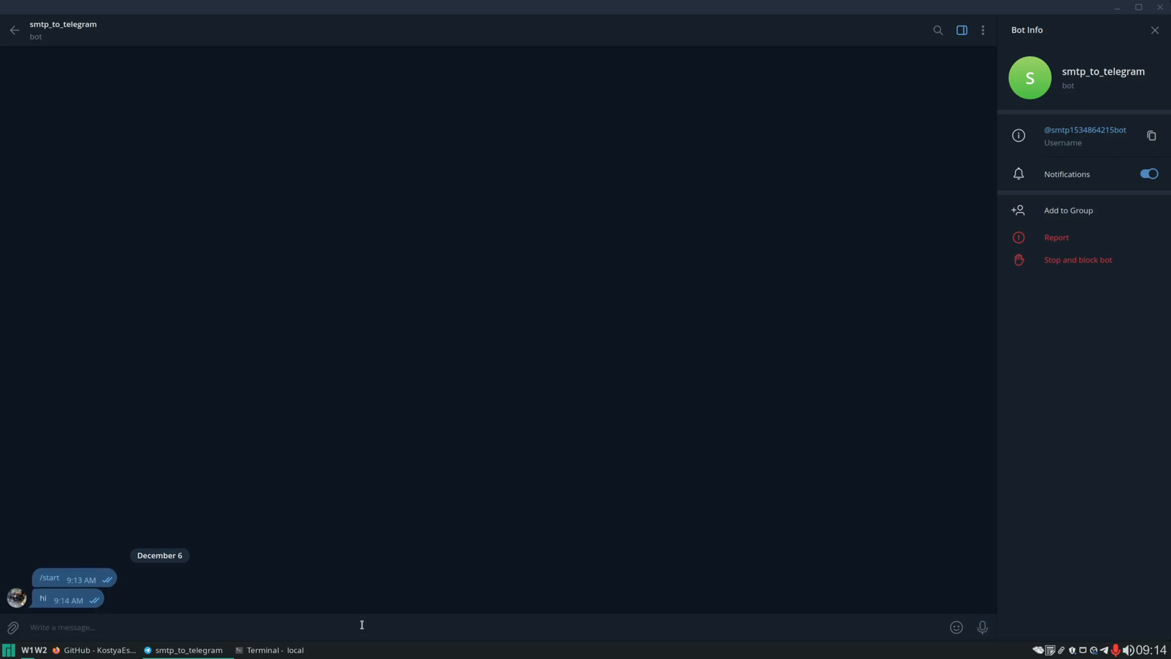
left_click(268, 651)
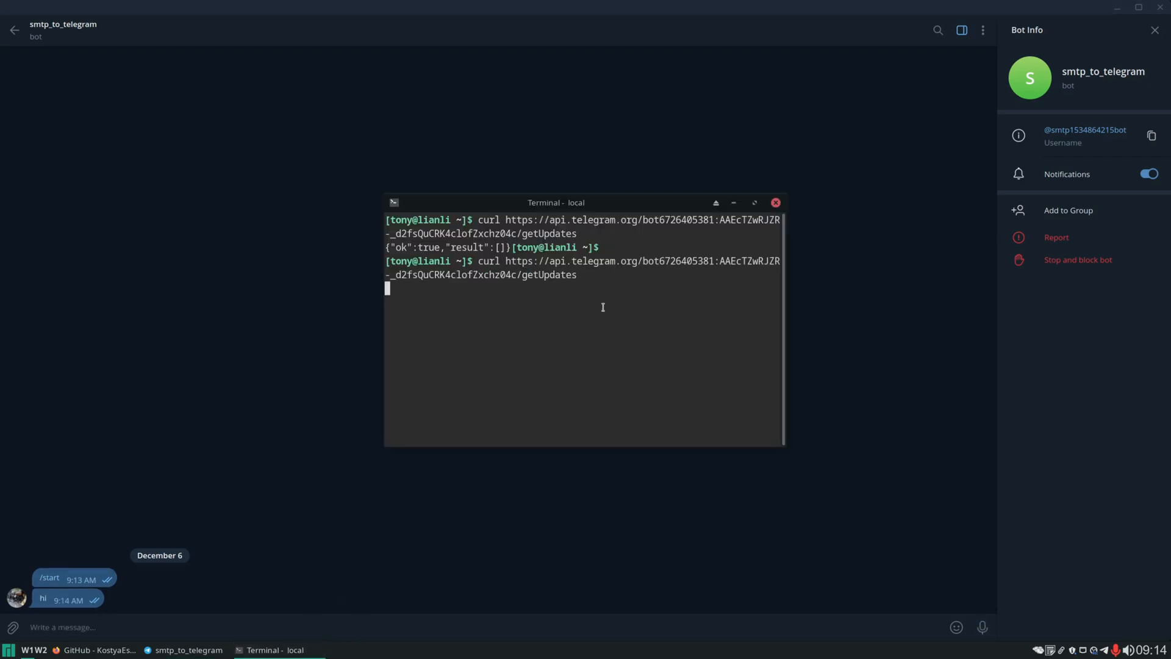
key("Return")
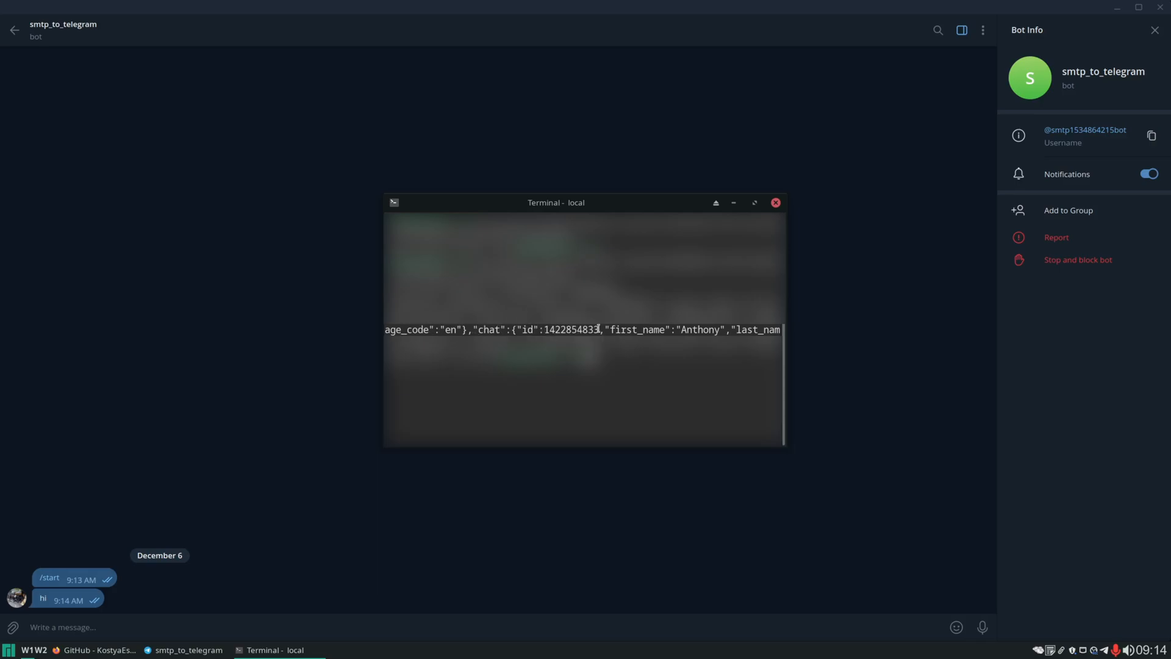
left_click(92, 650)
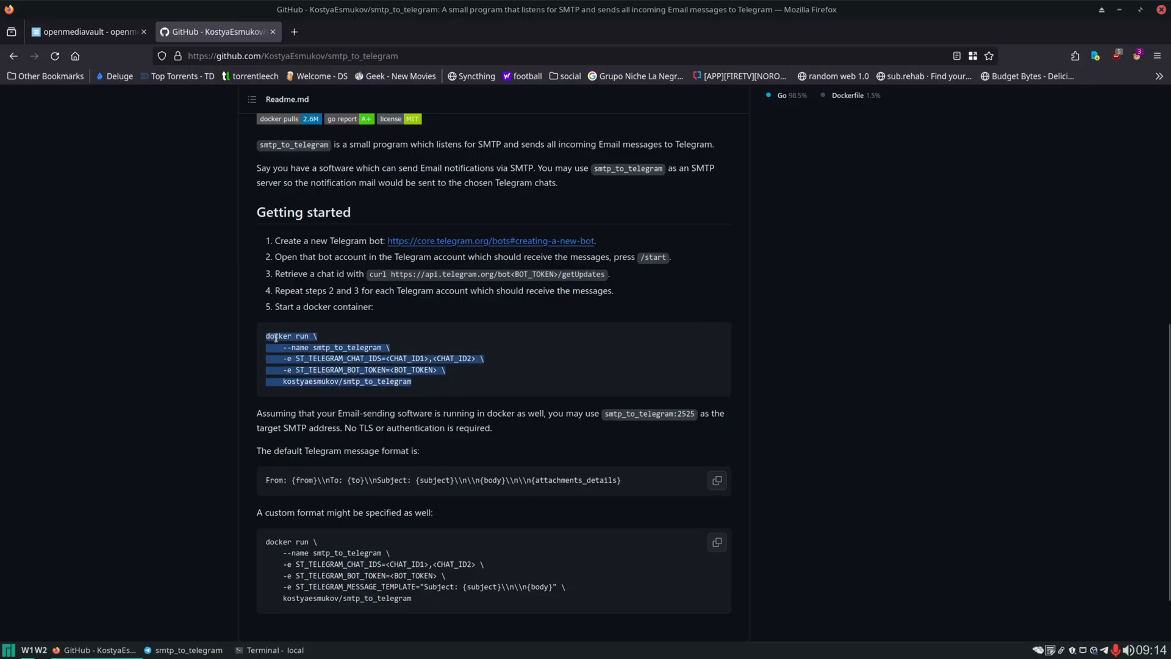
Paste the docker run example into an editor with the real chat id and bot token filled in.
left_click(8, 649)
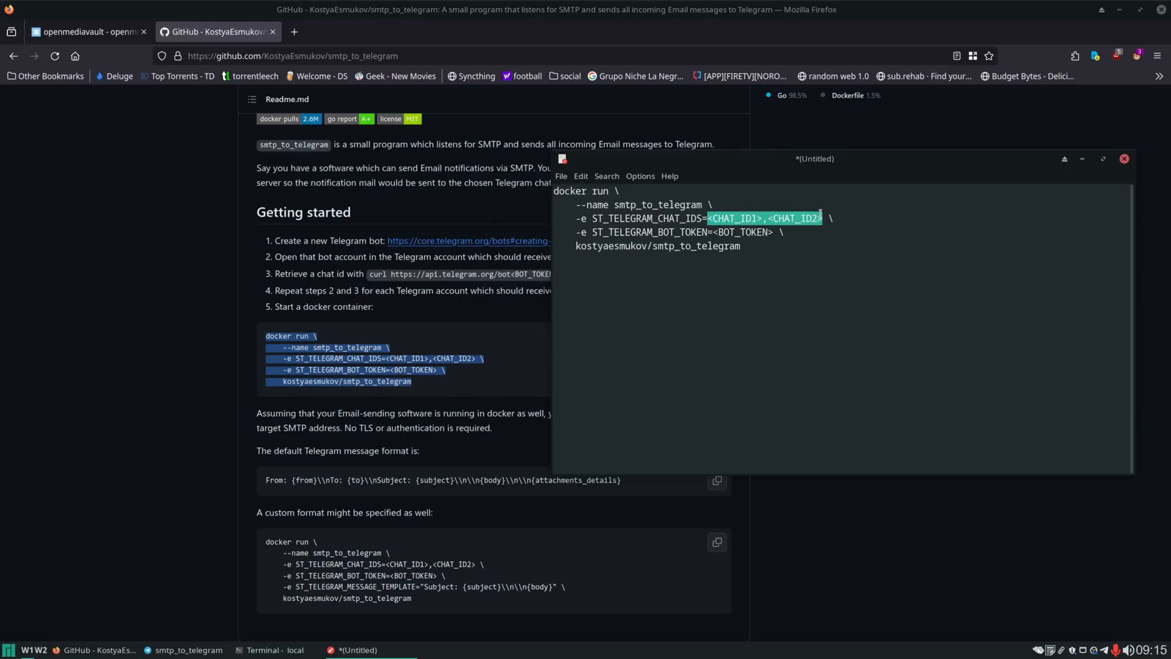
key("Delete")
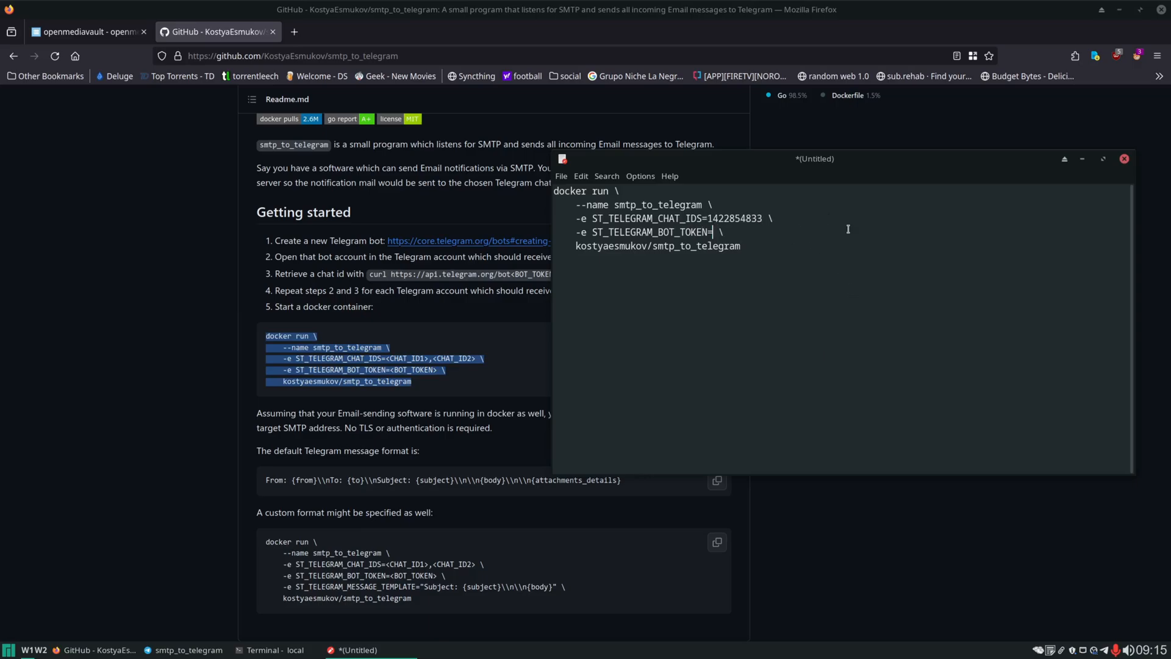
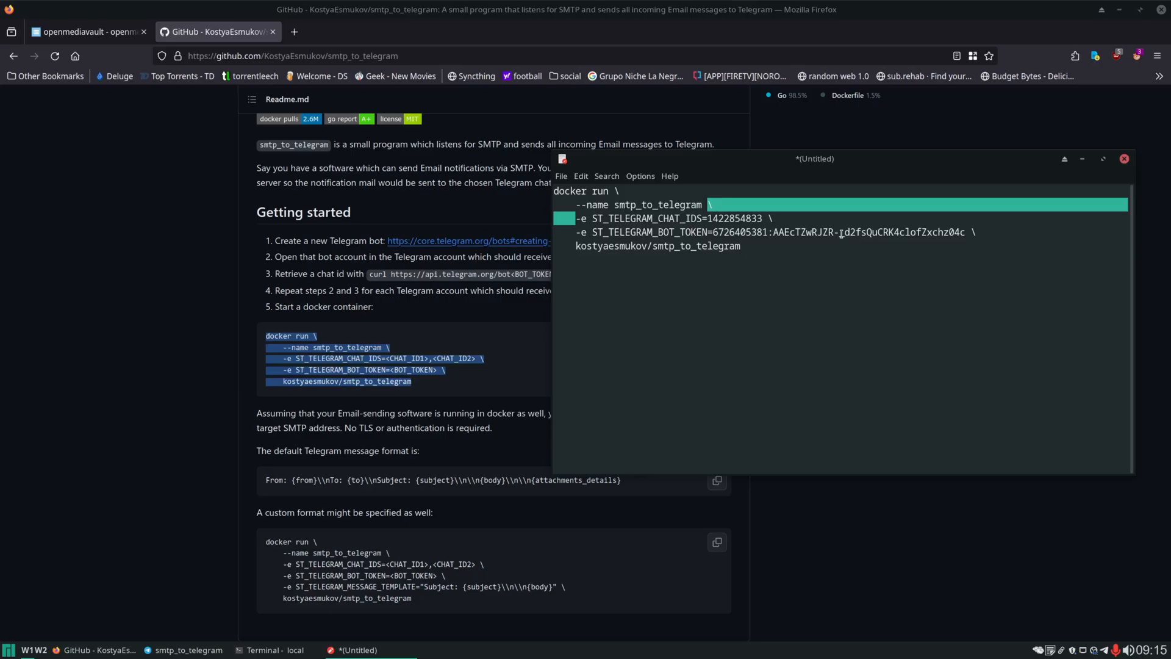
Replace the line continuations to join the command into a single line.
left_click(606, 176)
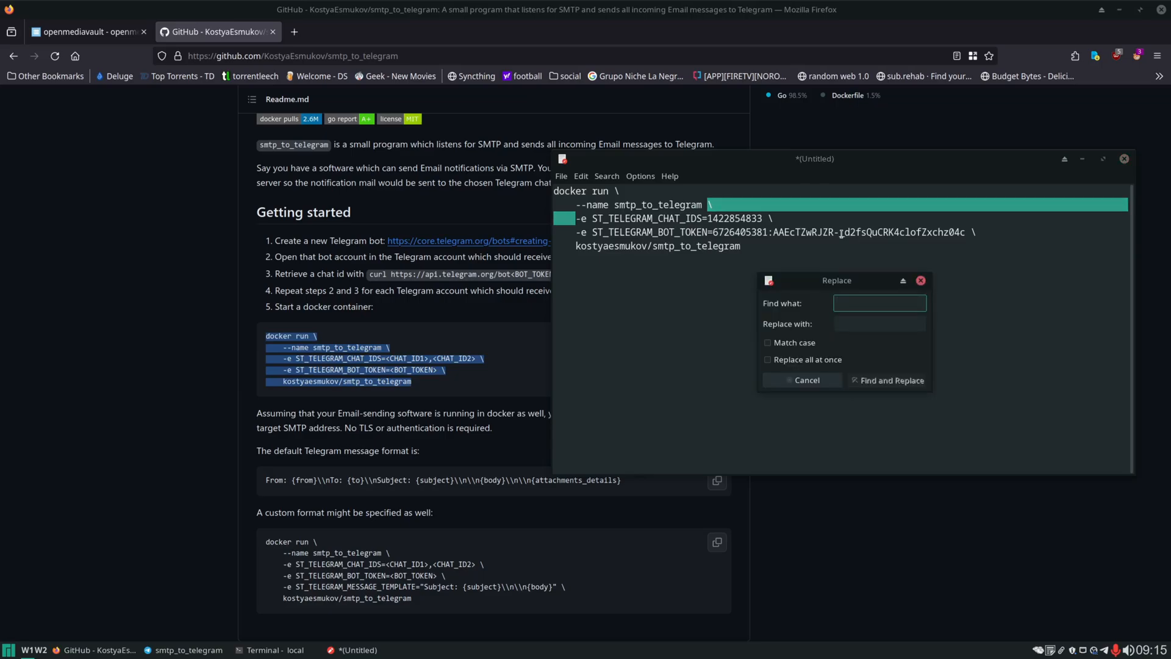
type("\\r")
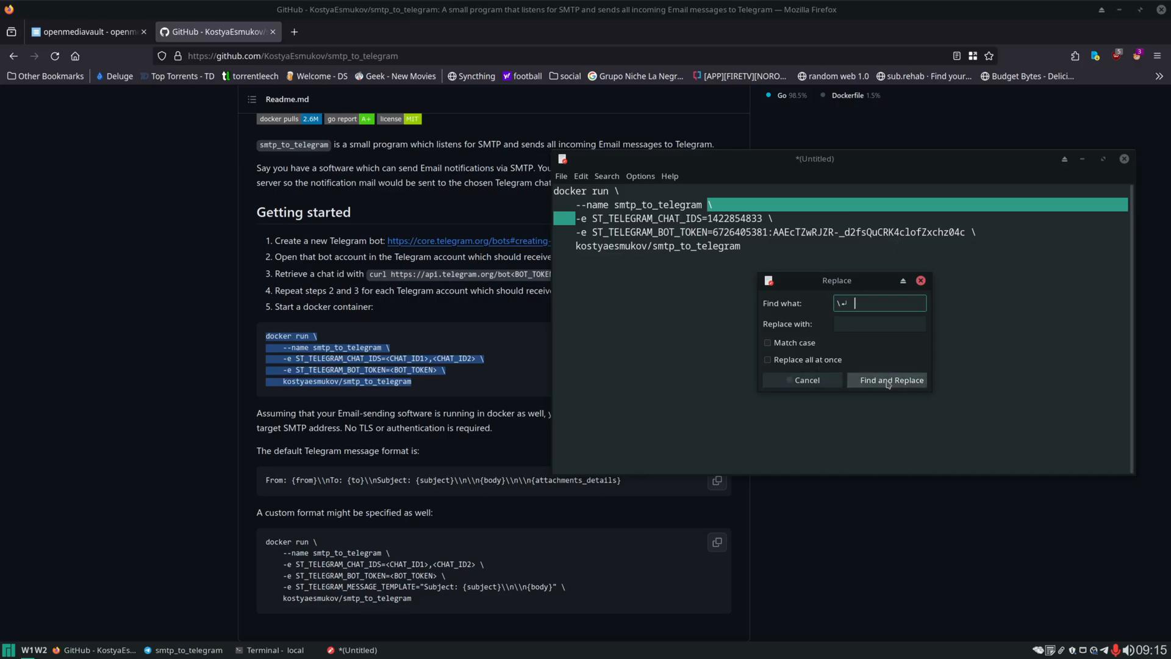
left_click(889, 380)
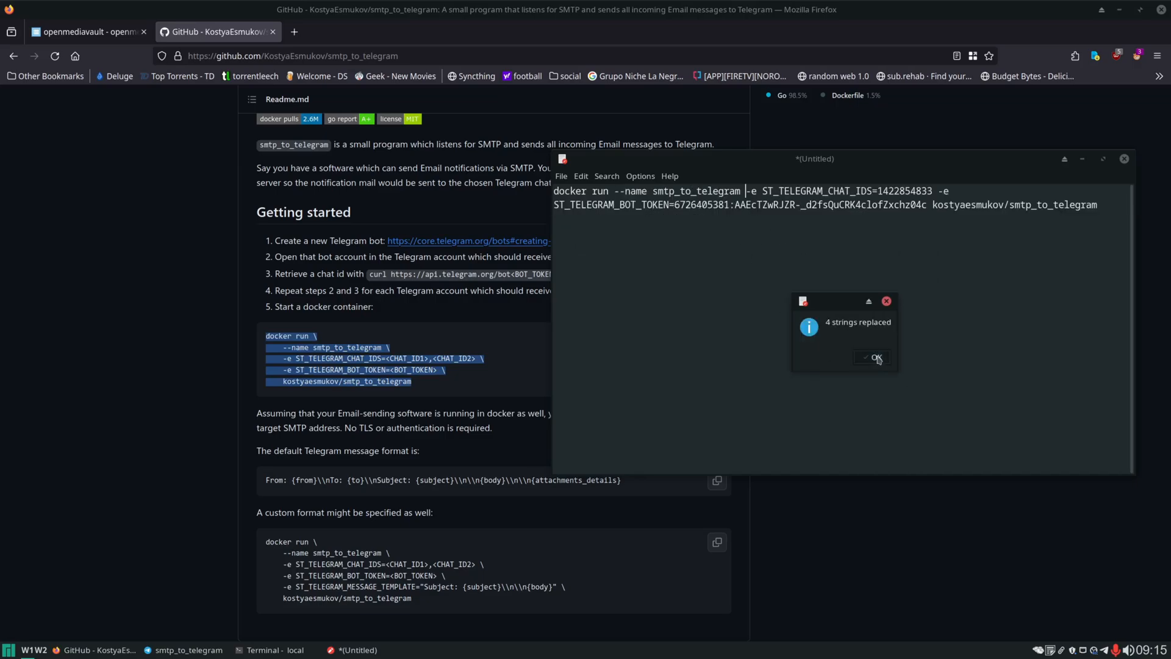
left_click(871, 358)
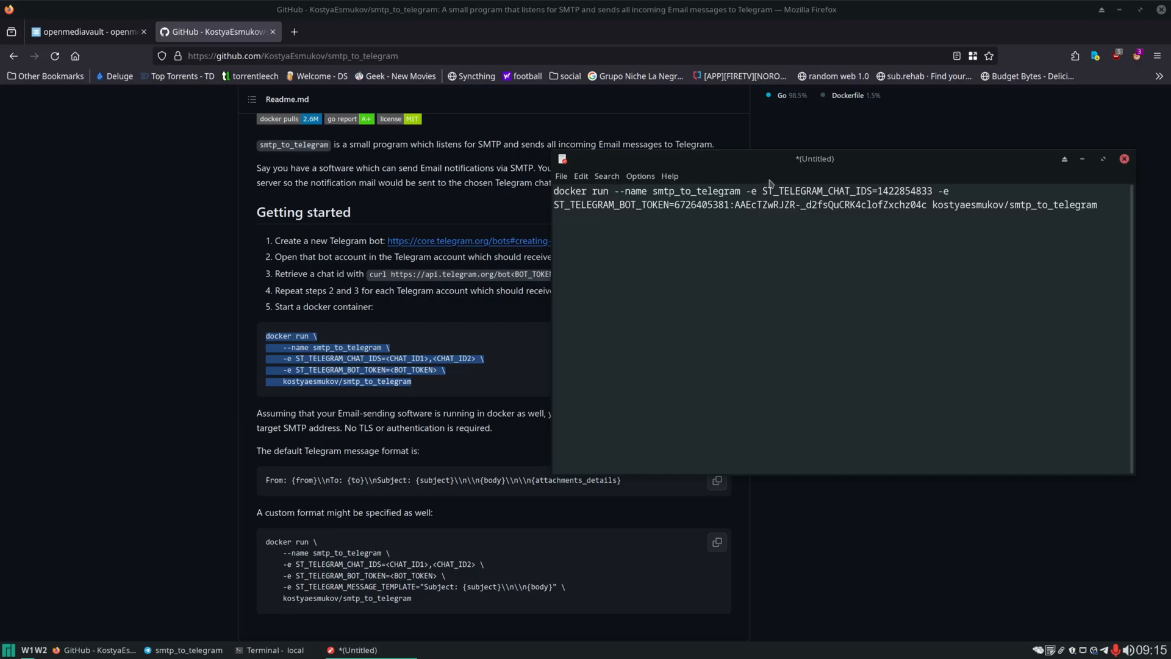
Add -d and -p 2525:2525 to the command and select it all for copying.
type("-d")
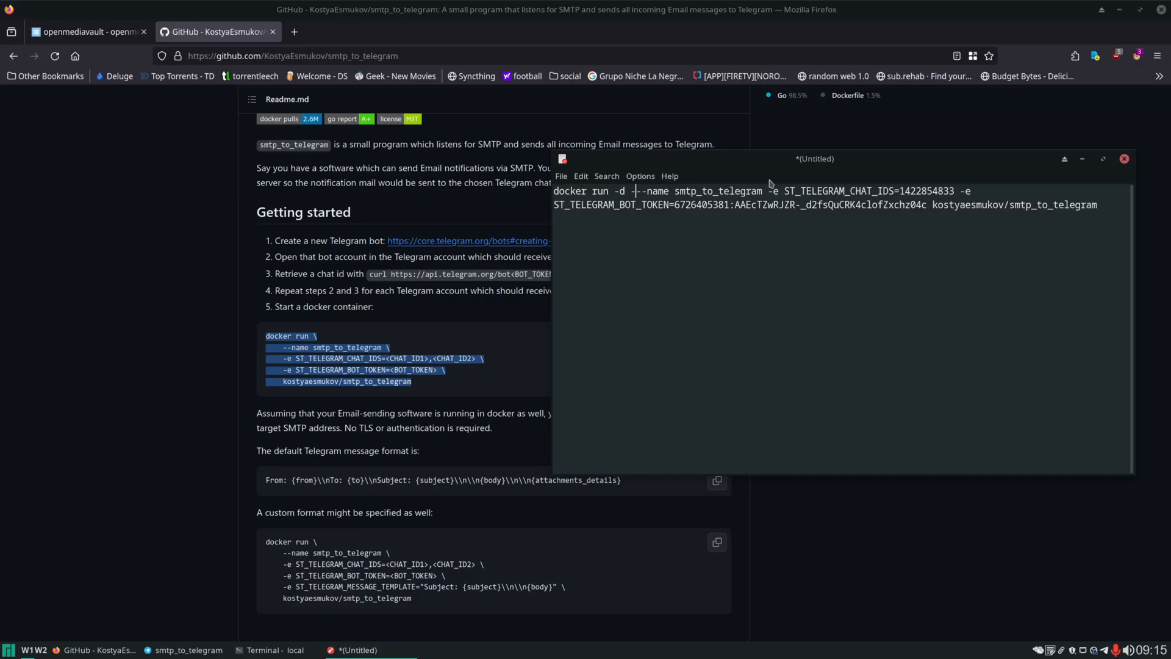
type("-p 252")
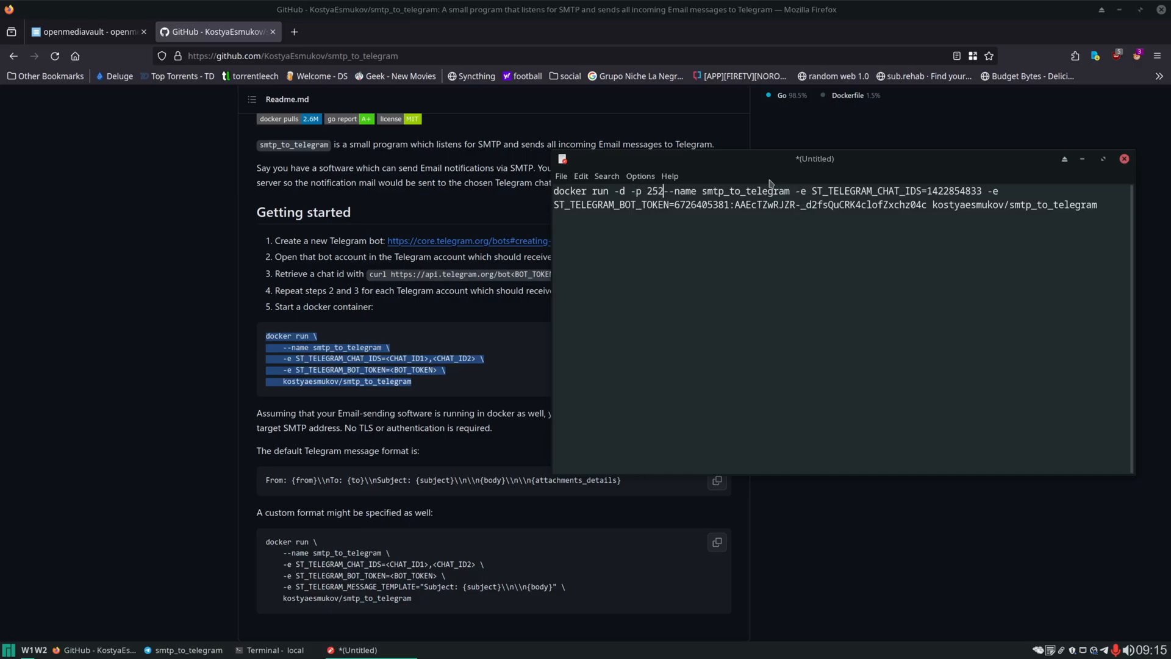
type("5:2525")
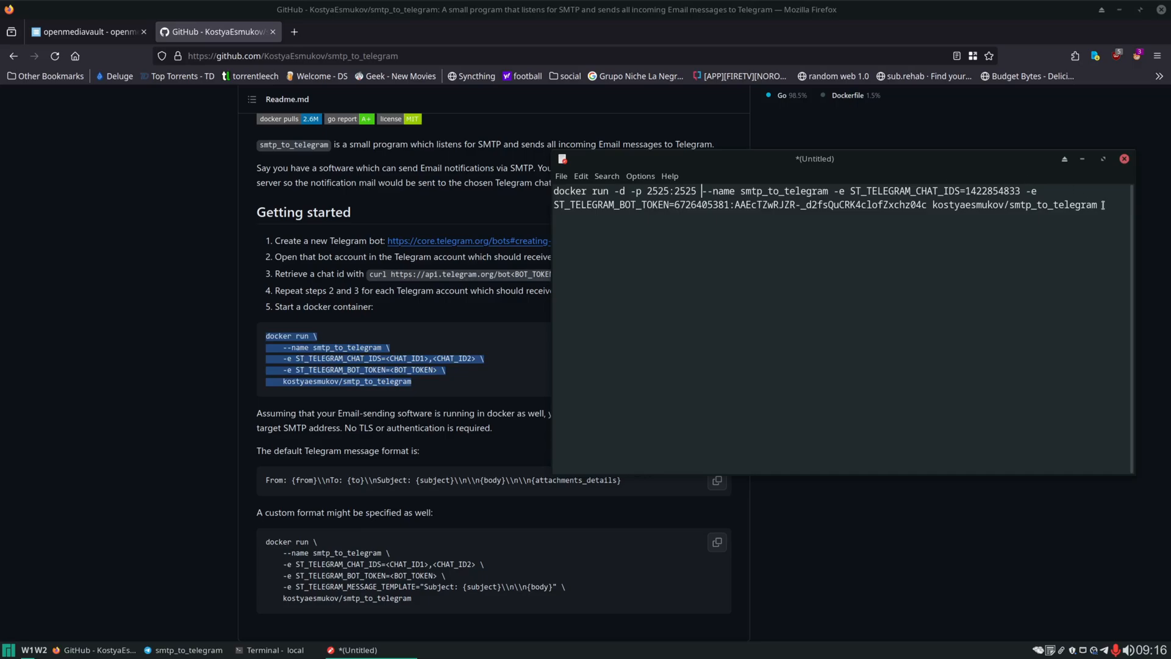
left_click(1098, 204)
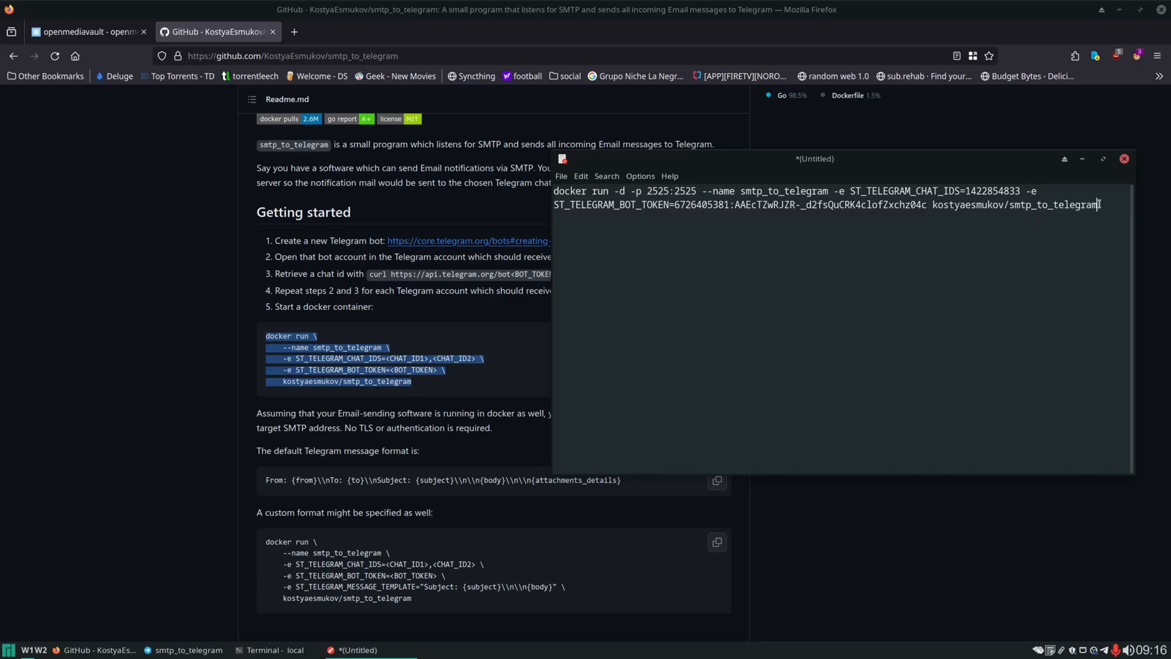
key("ctrl+a")
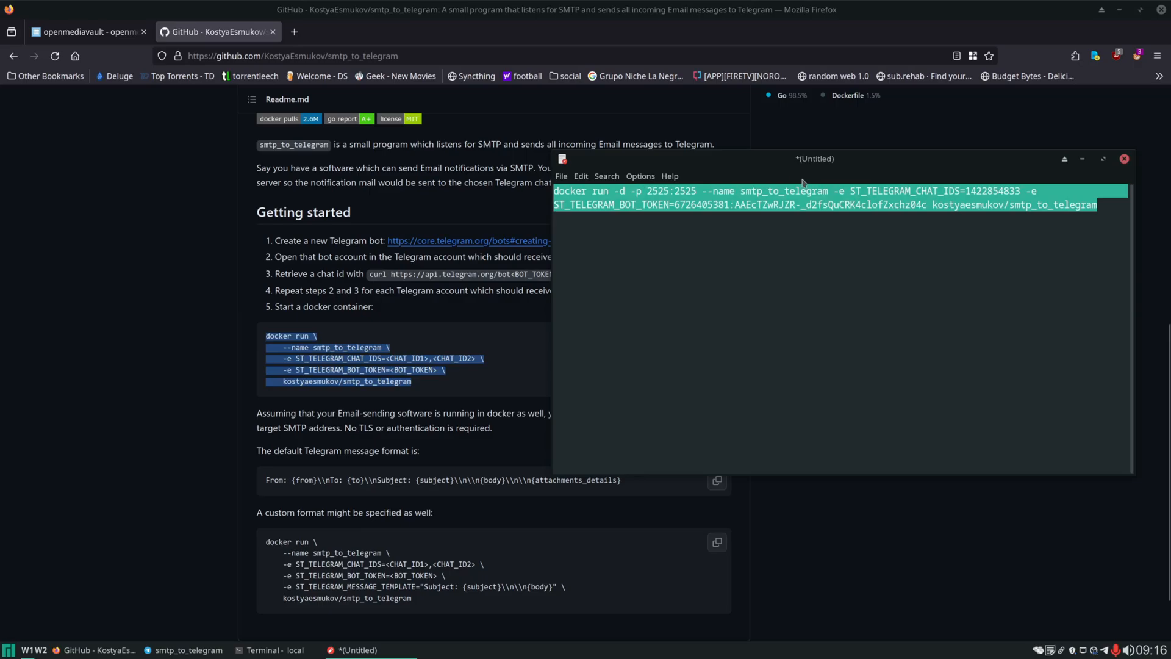
Run the docker run command with sudo, pulling smtp_to_telegram and starting the container.
left_click(1124, 159)
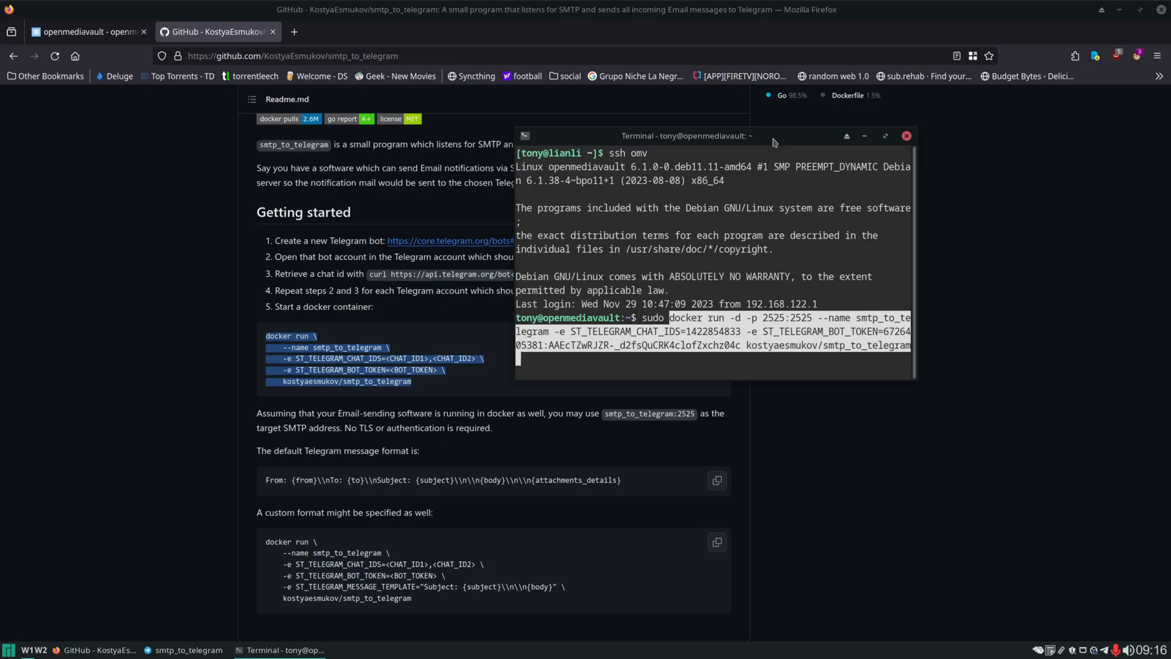
key("Return")
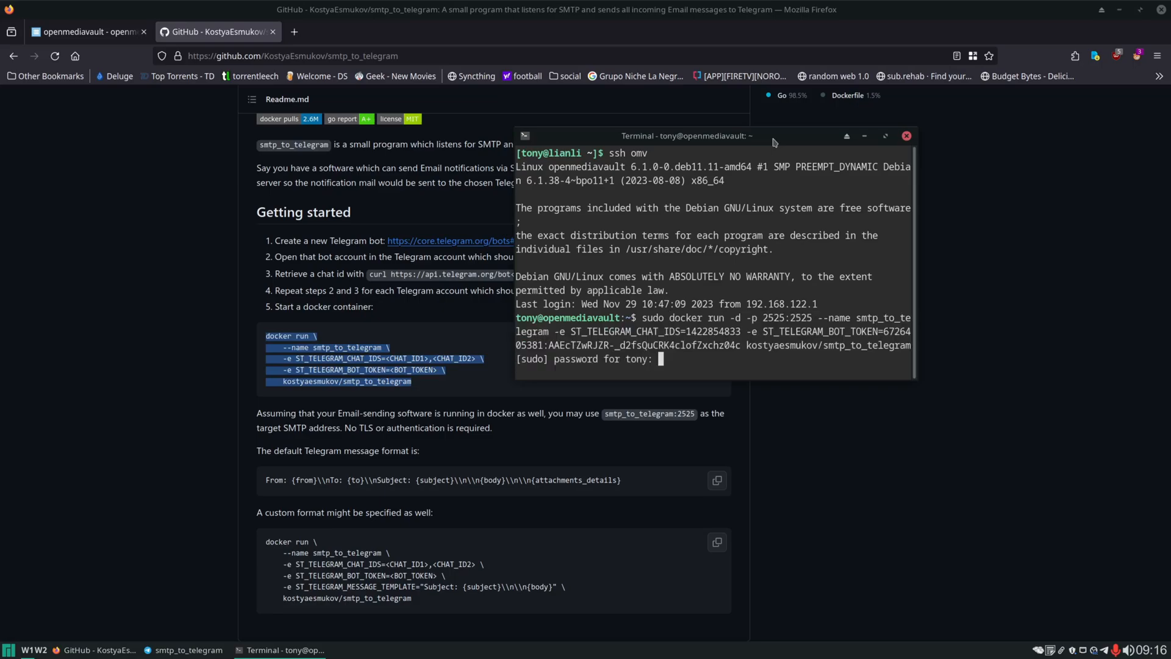
key("Return")
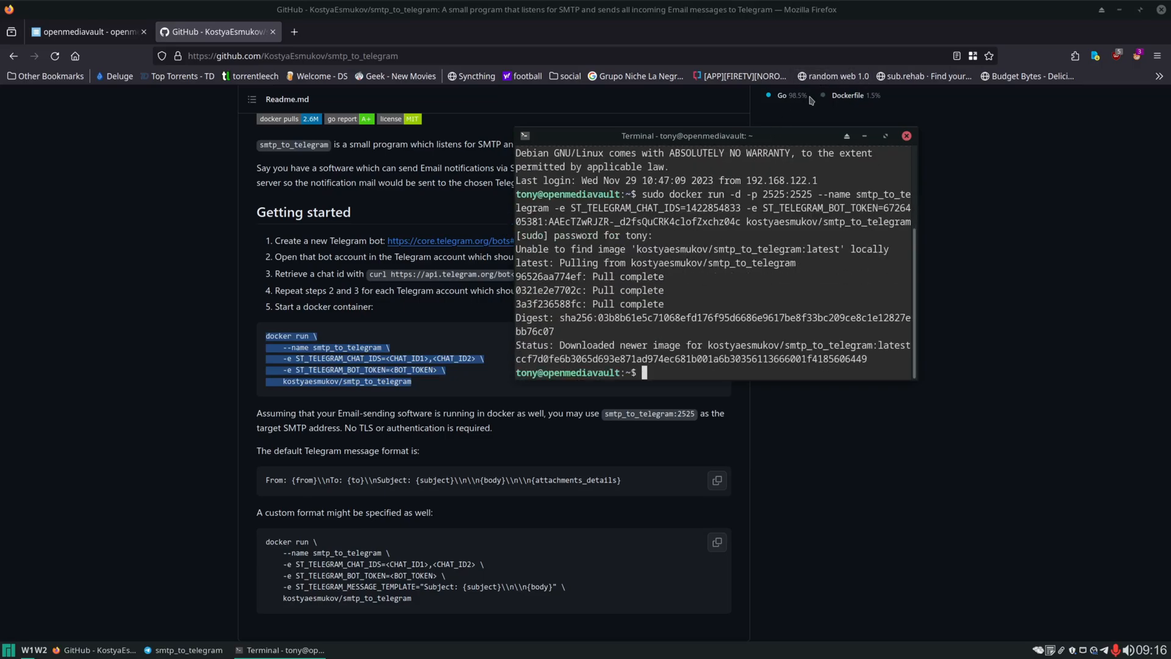
mouse_move(831, 229)
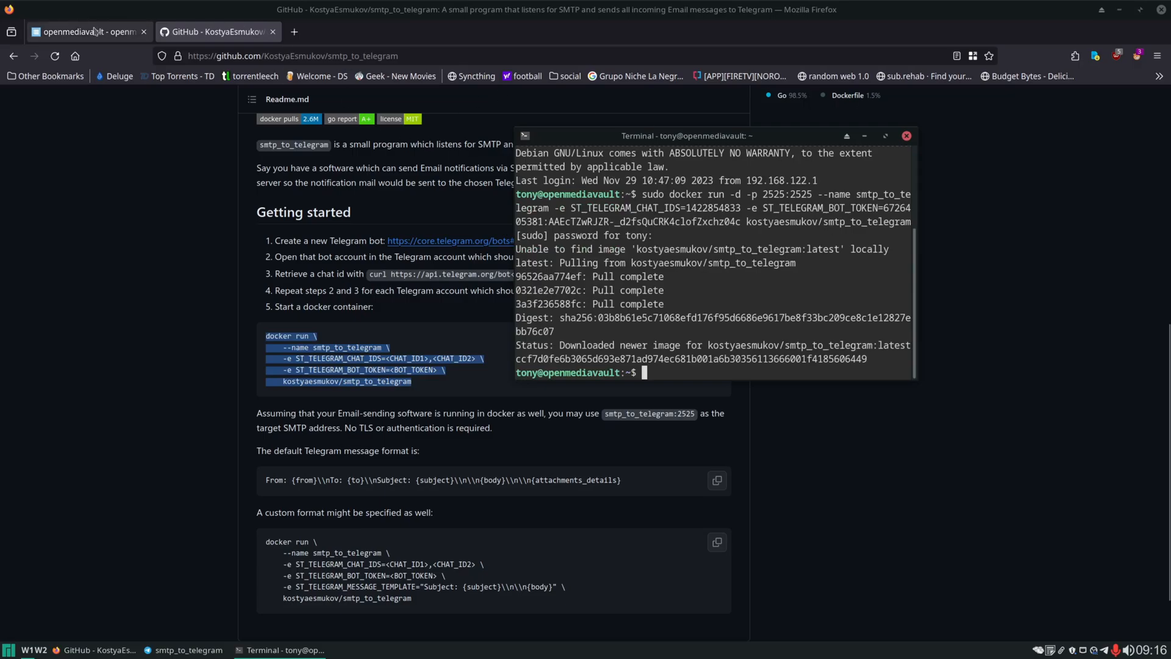
Enable e-mail notifications in System > Notification with SMTP server 192.168.122.2 on port 2525.
left_click(81, 31)
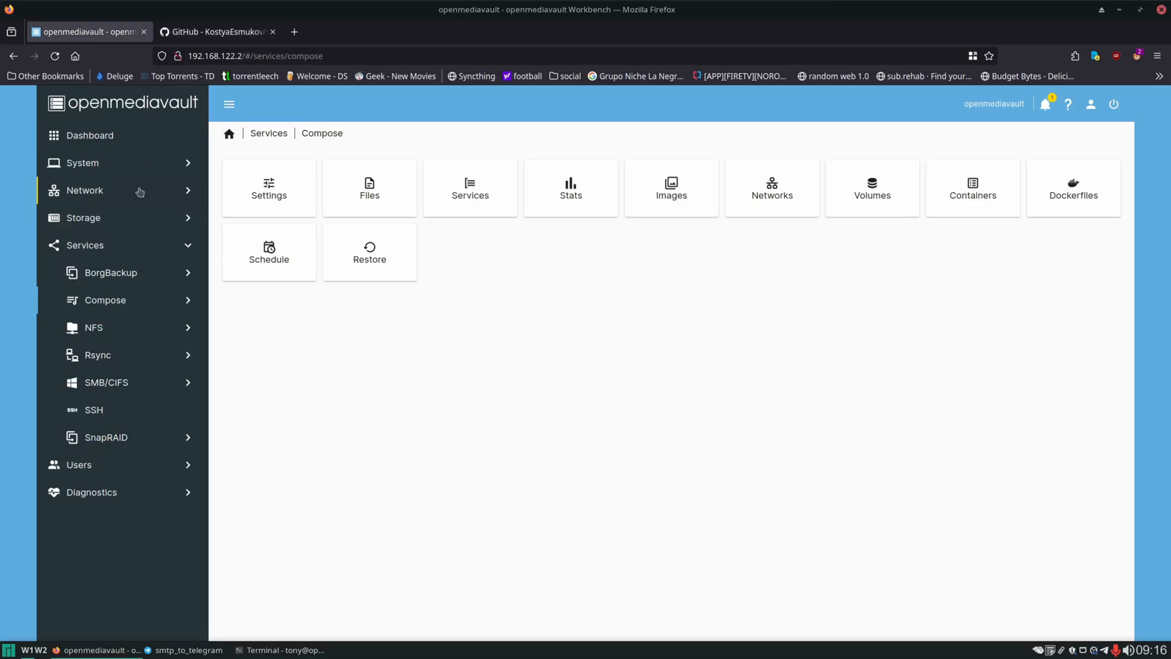
left_click(81, 162)
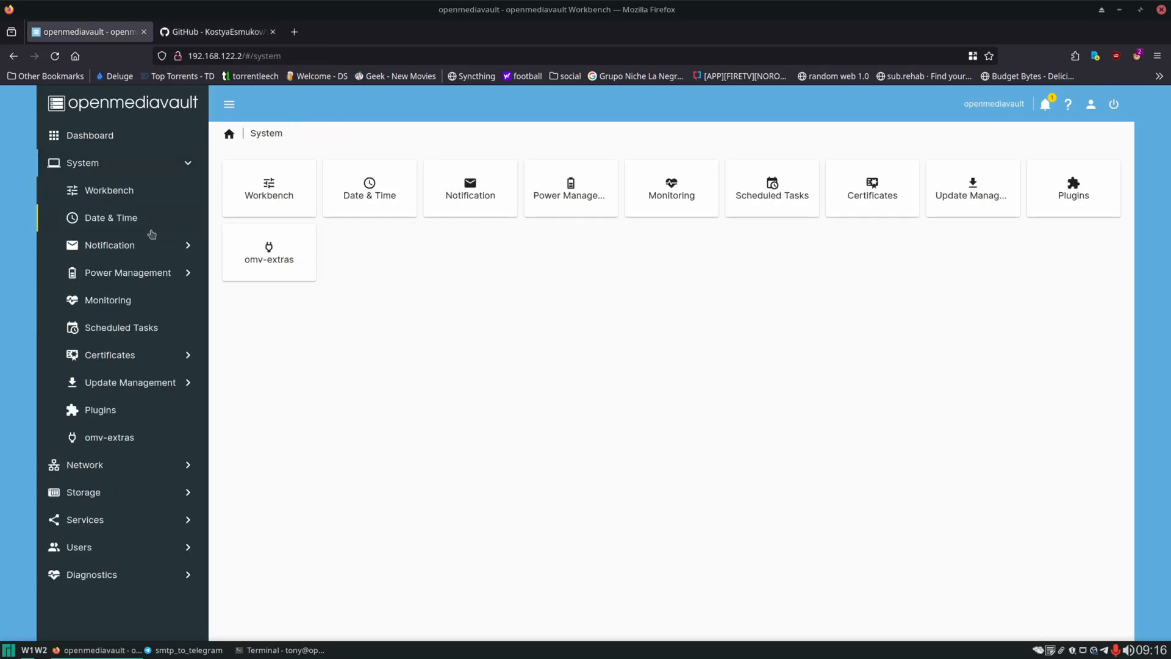
left_click(470, 188)
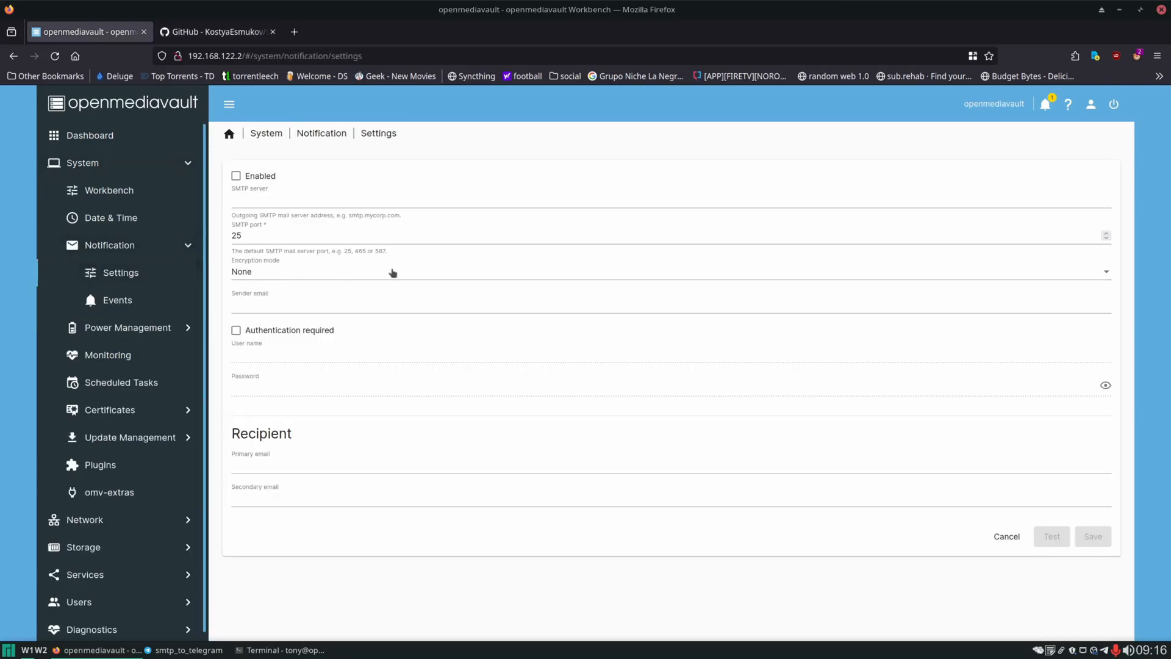
left_click(235, 176)
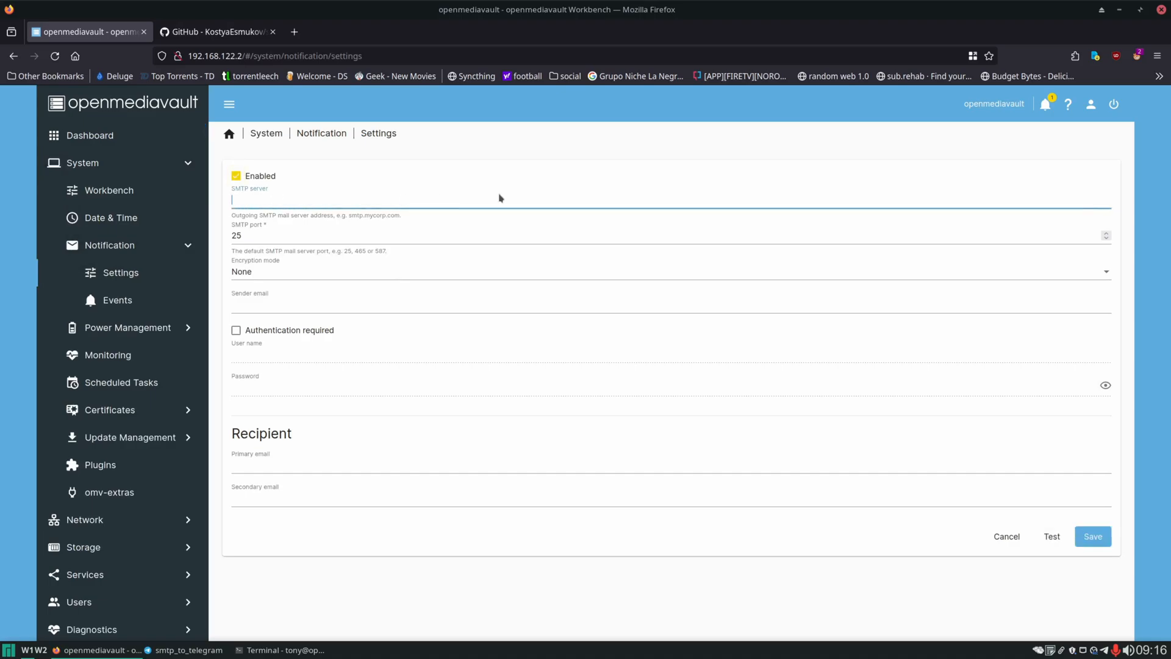
type("192.168.122.2")
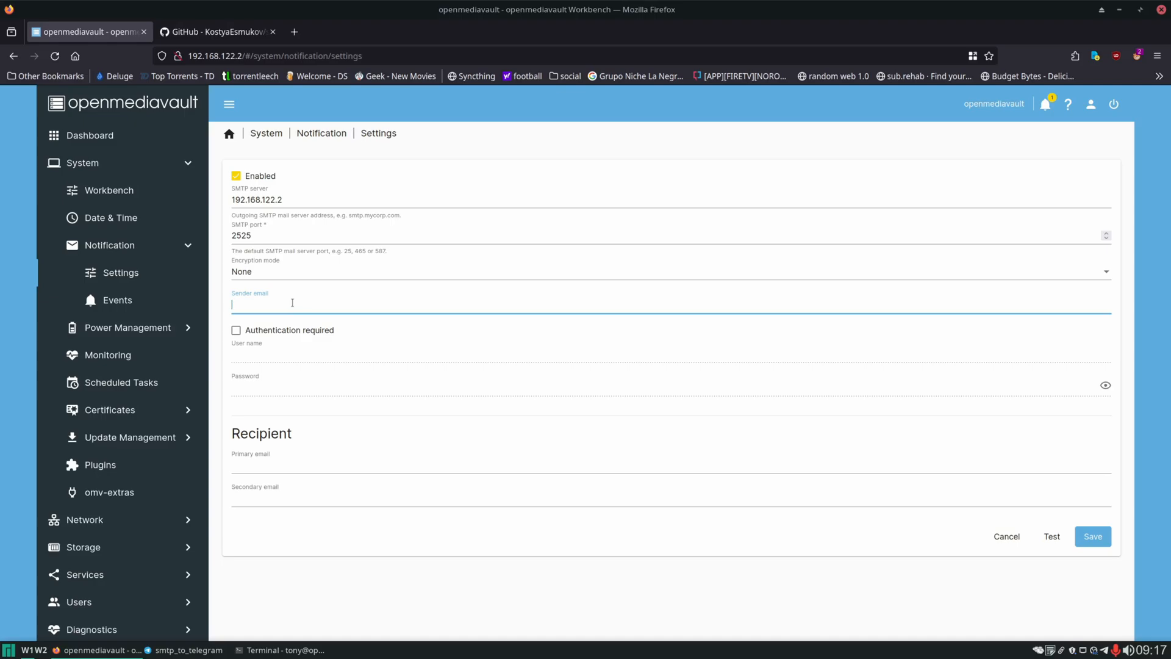
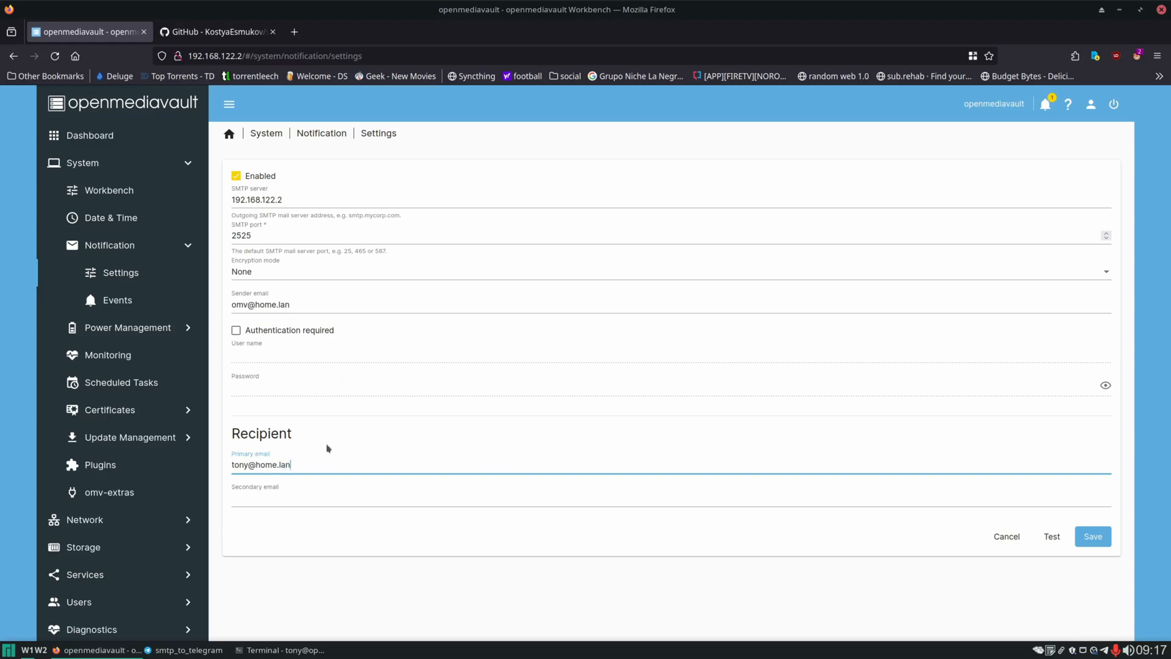
mouse_move(292, 301)
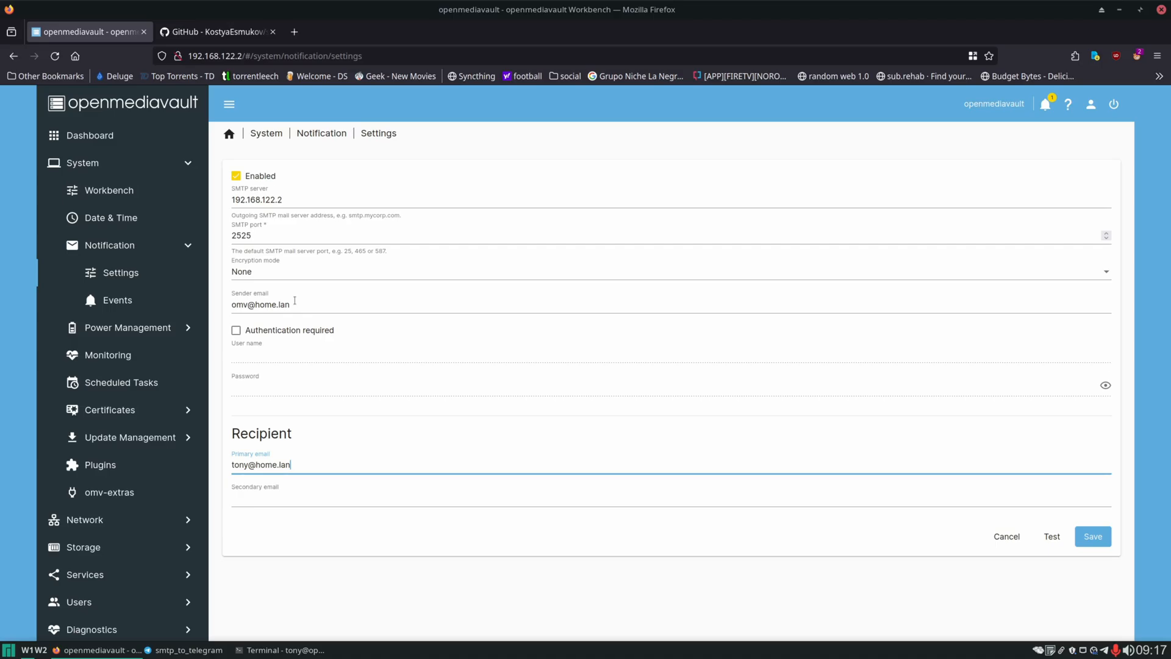
mouse_move(965, 534)
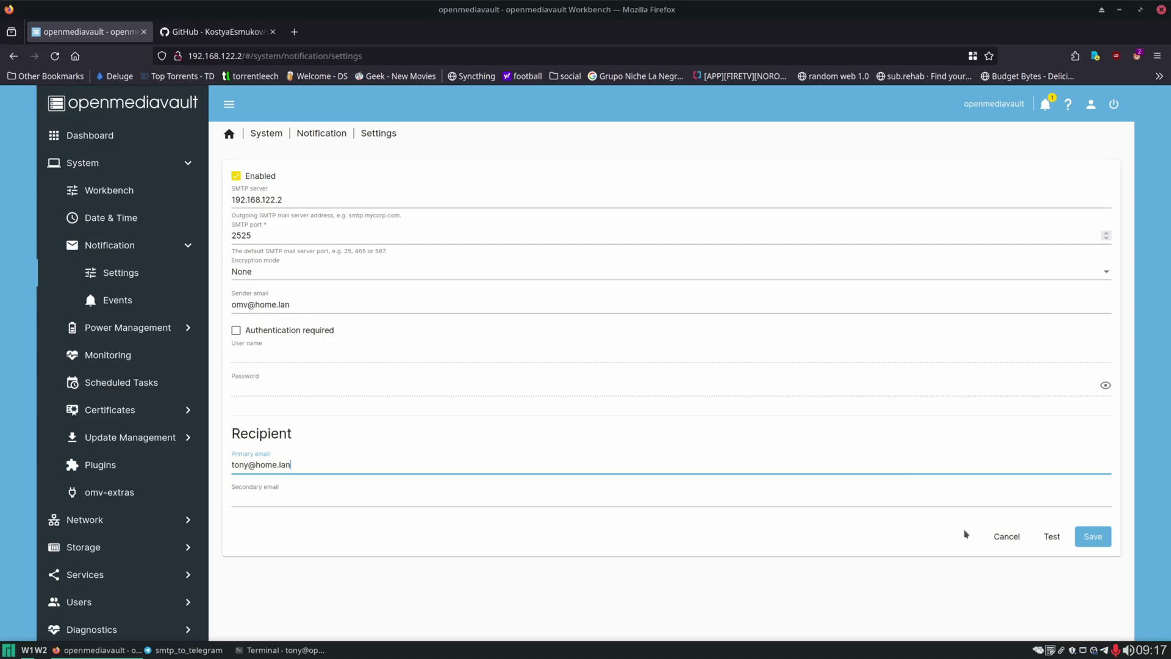
Save and apply the notification settings, then send a test e-mail to the Telegram bot.
left_click(1091, 537)
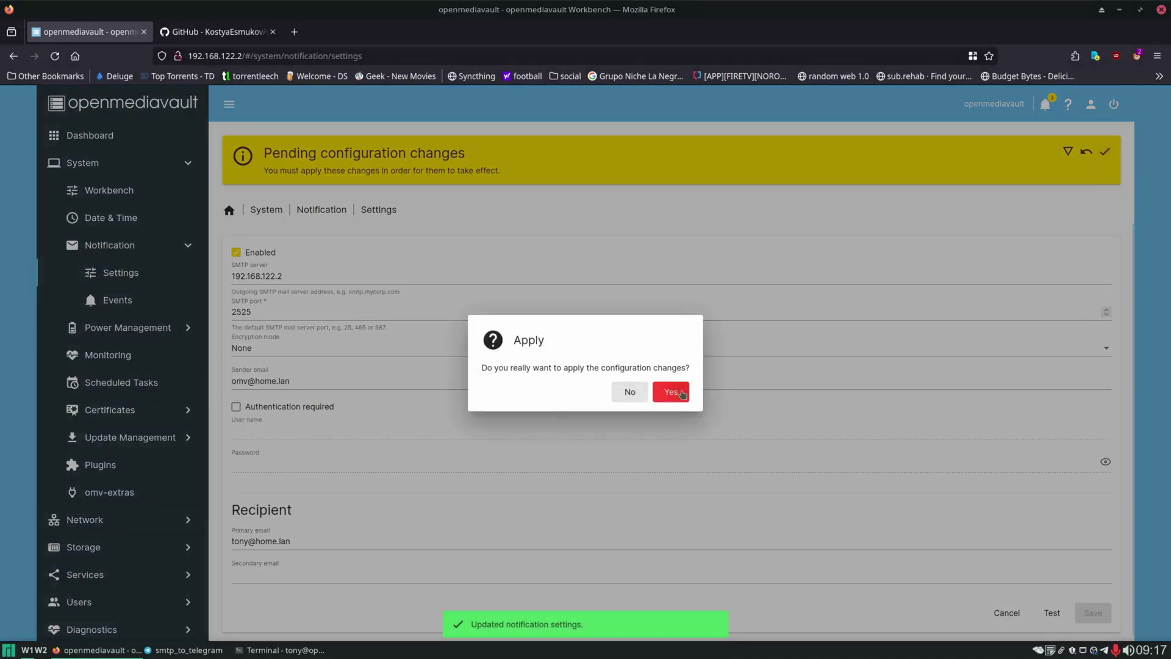
left_click(670, 392)
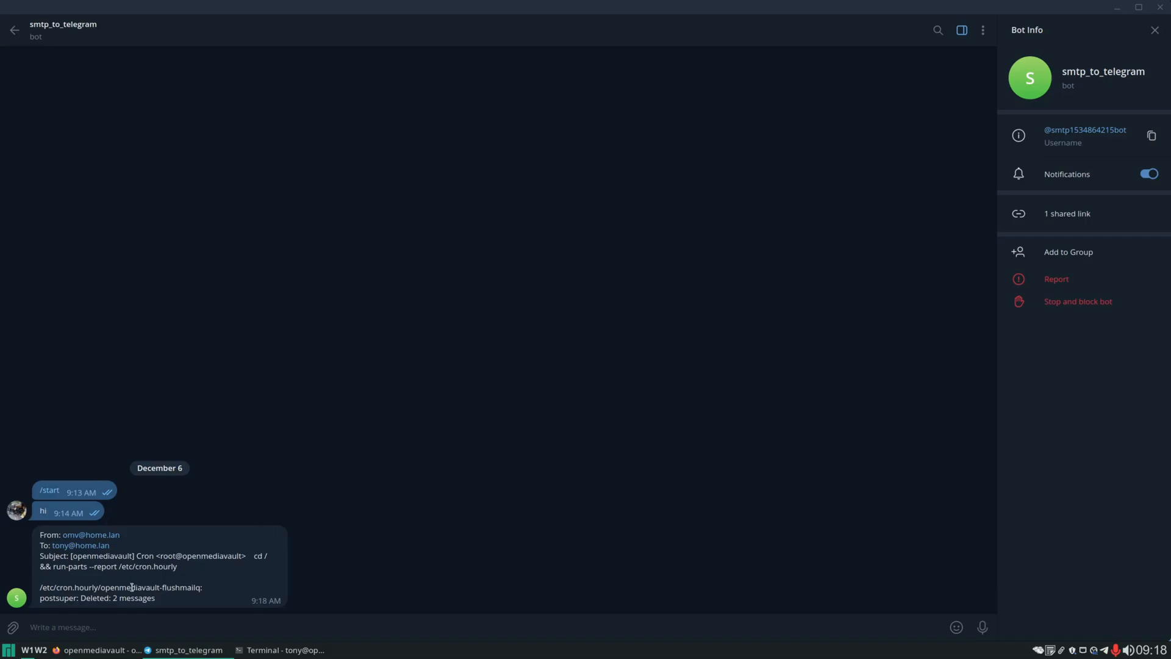
left_click(97, 650)
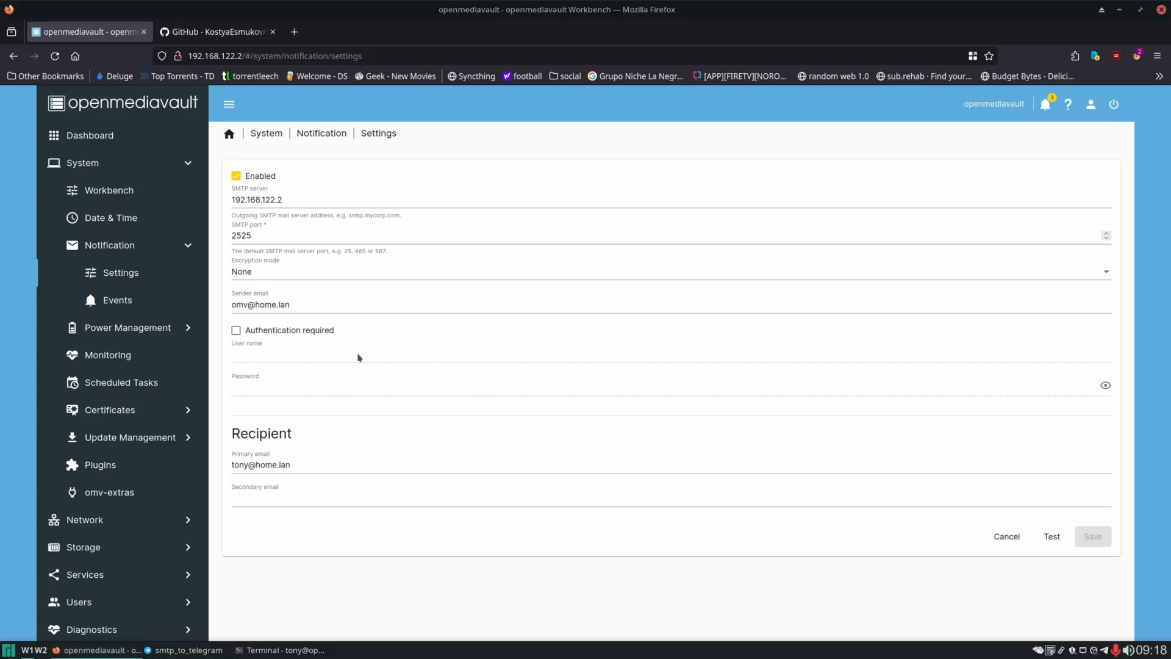
mouse_move(1051, 539)
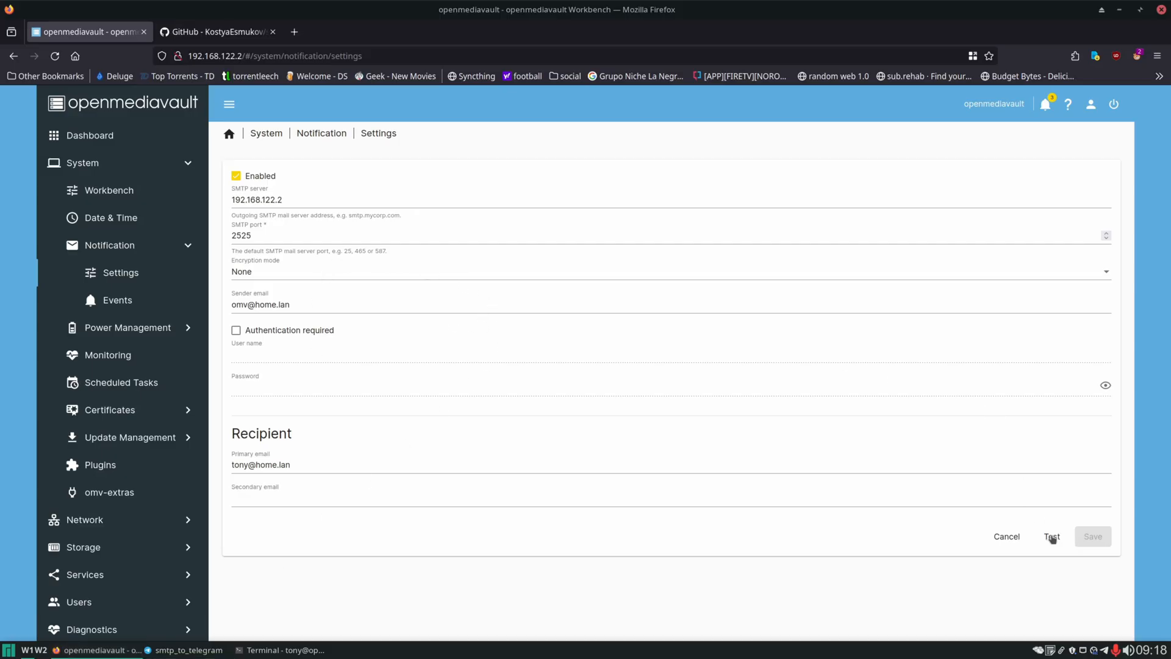
left_click(1051, 536)
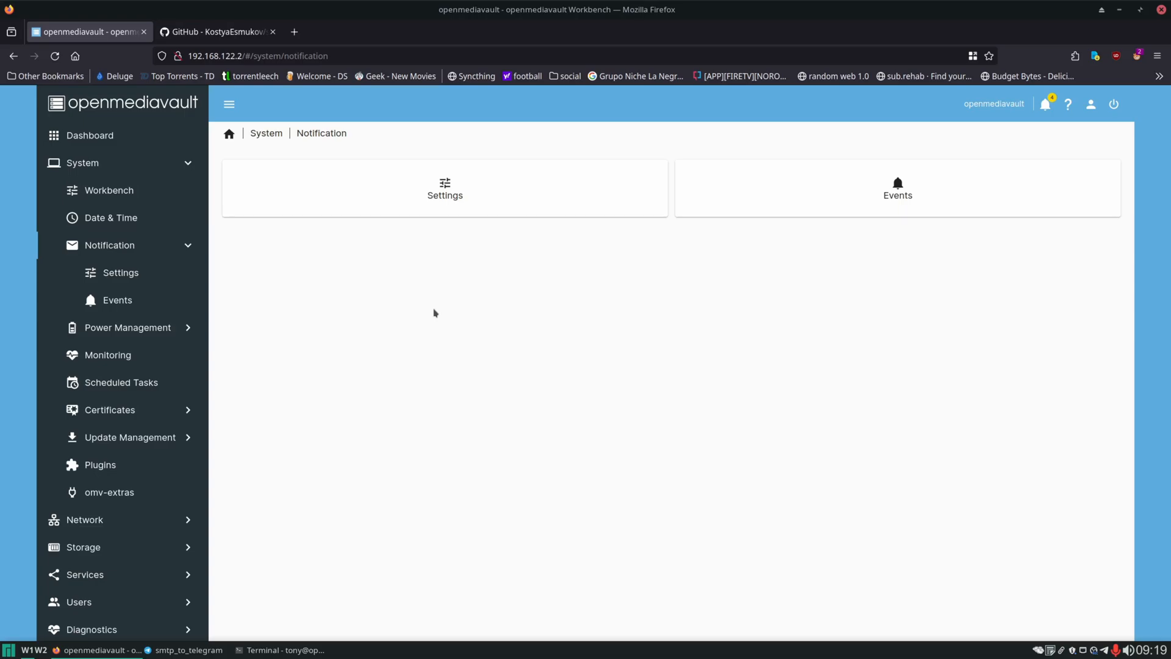
Limit notification events to File systems and S.M.A.R.T. only and save.
left_click(896, 187)
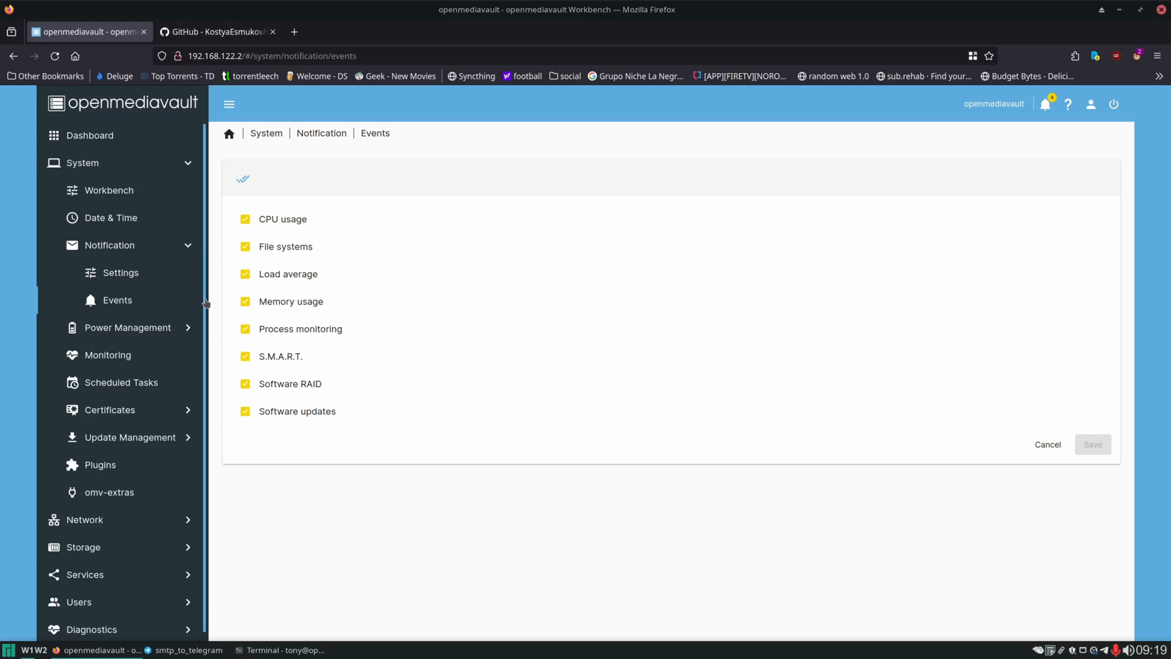
mouse_move(267, 188)
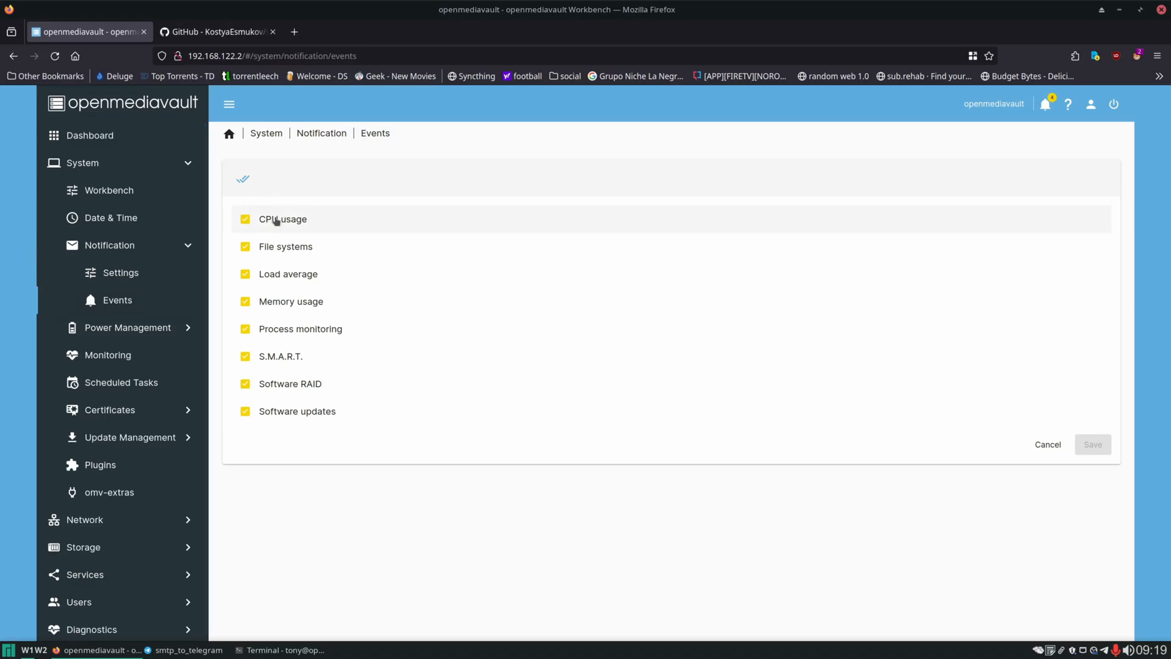
left_click(244, 218)
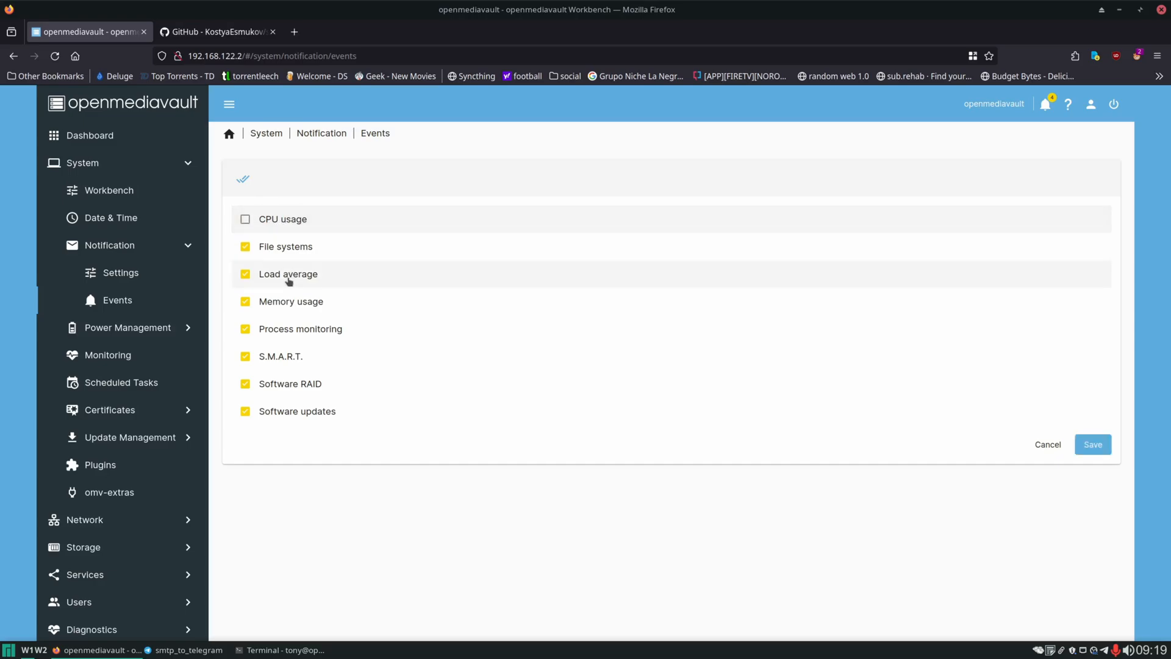
left_click(243, 178)
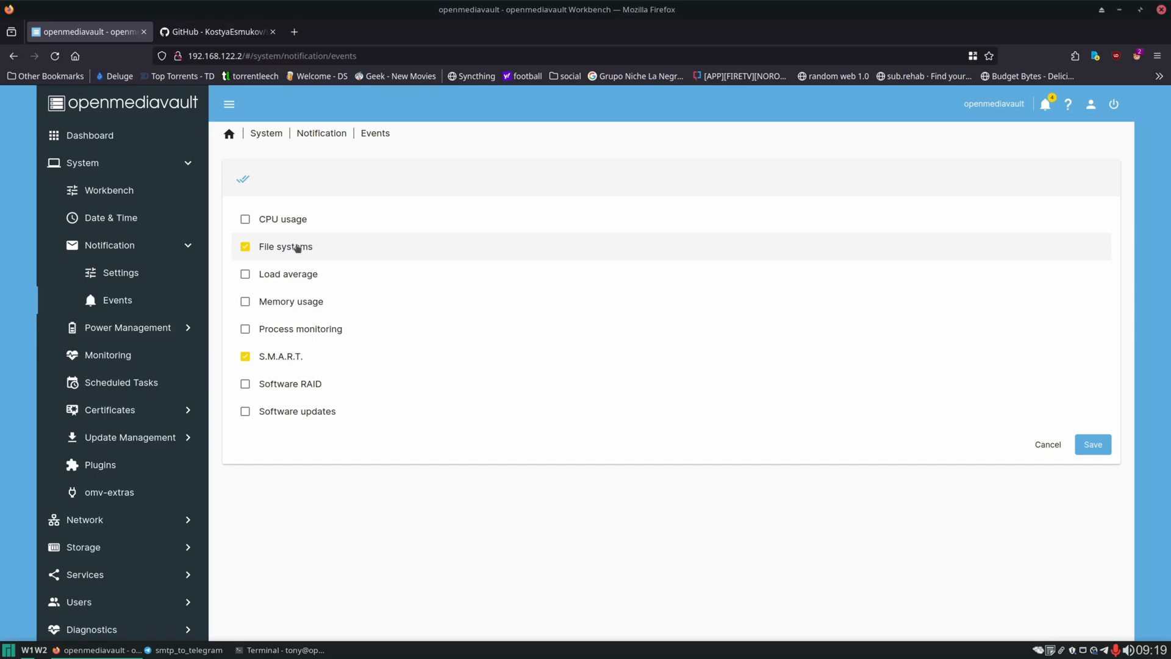
mouse_move(301, 356)
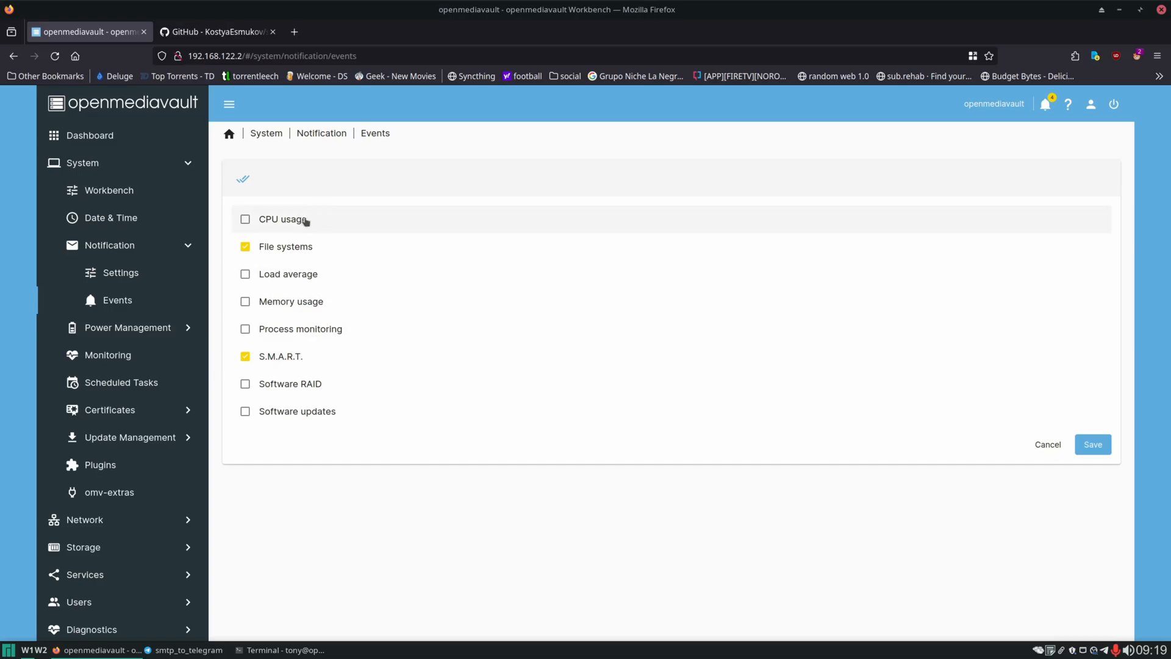
mouse_move(351, 284)
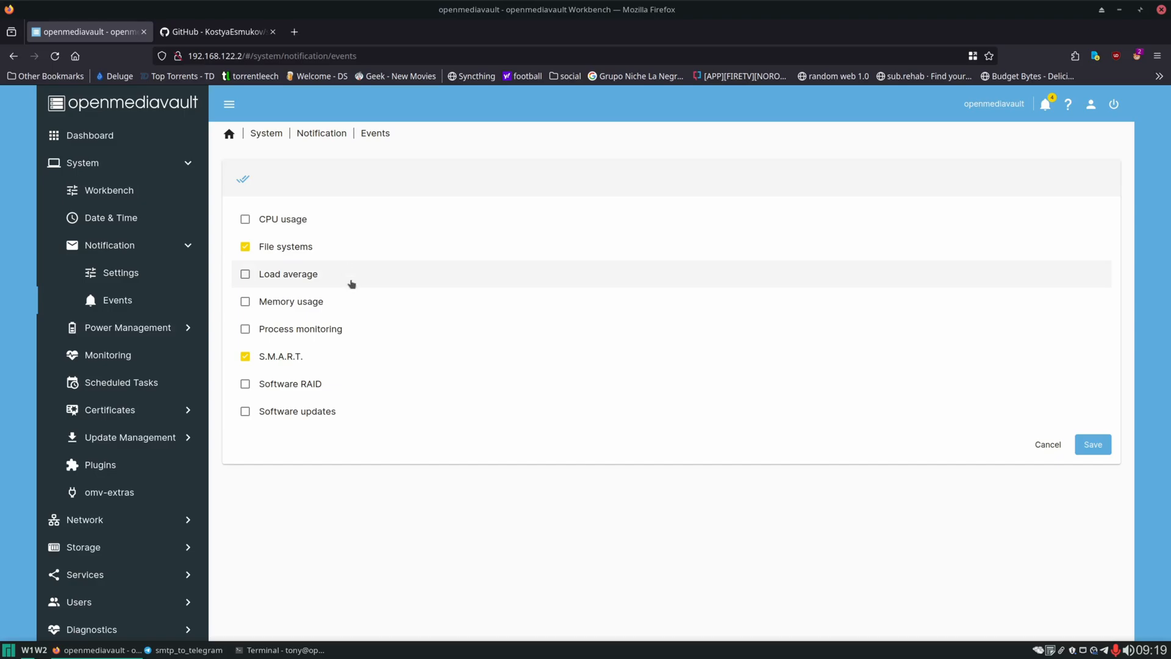
mouse_move(512, 364)
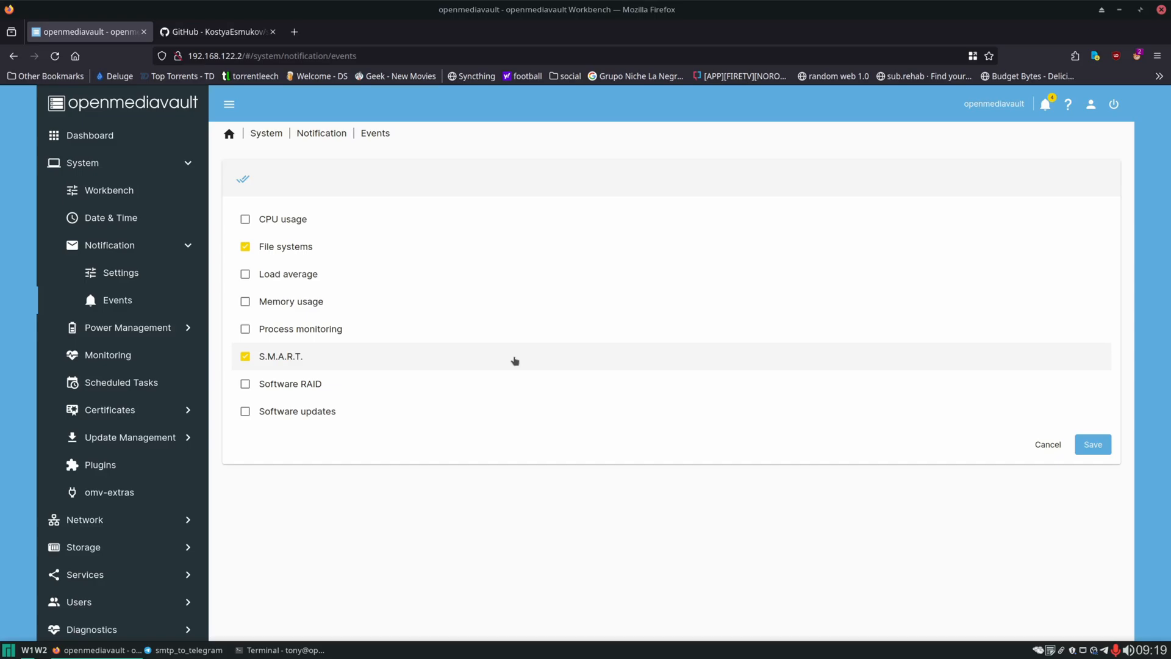
mouse_move(410, 413)
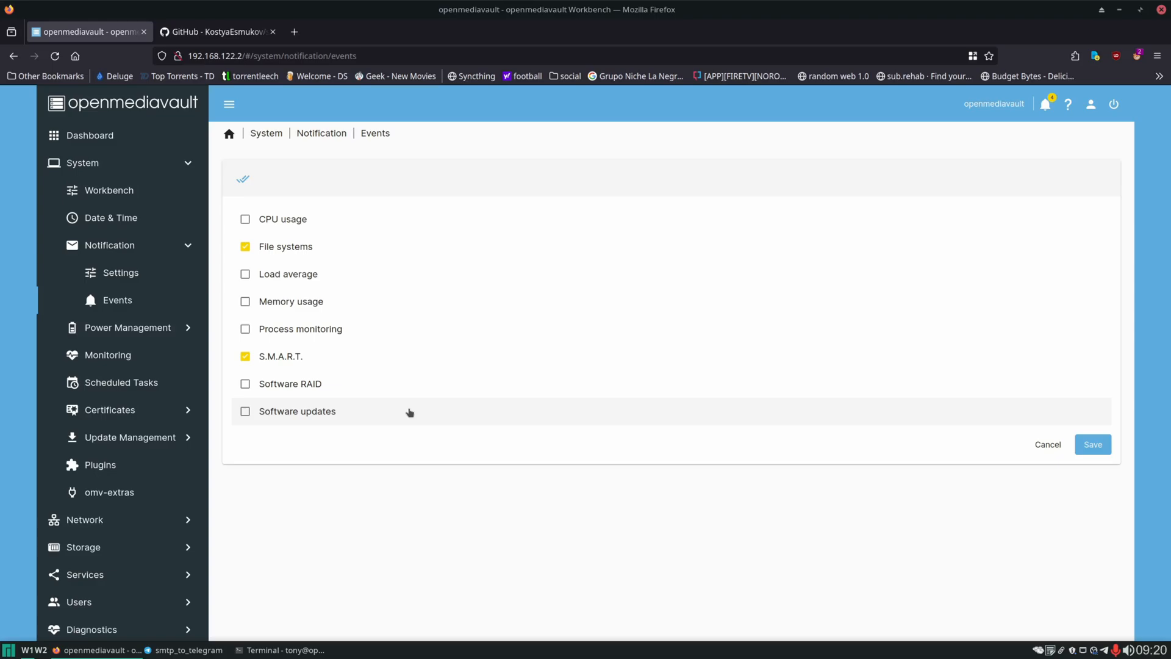
mouse_move(928, 383)
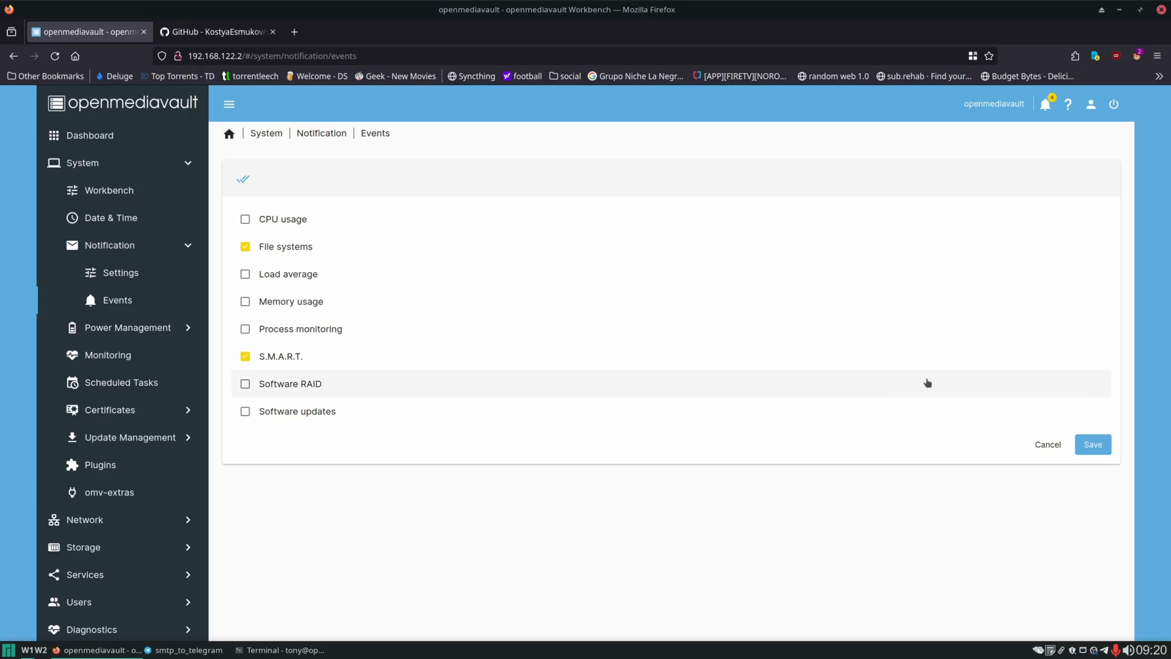
left_click(1092, 445)
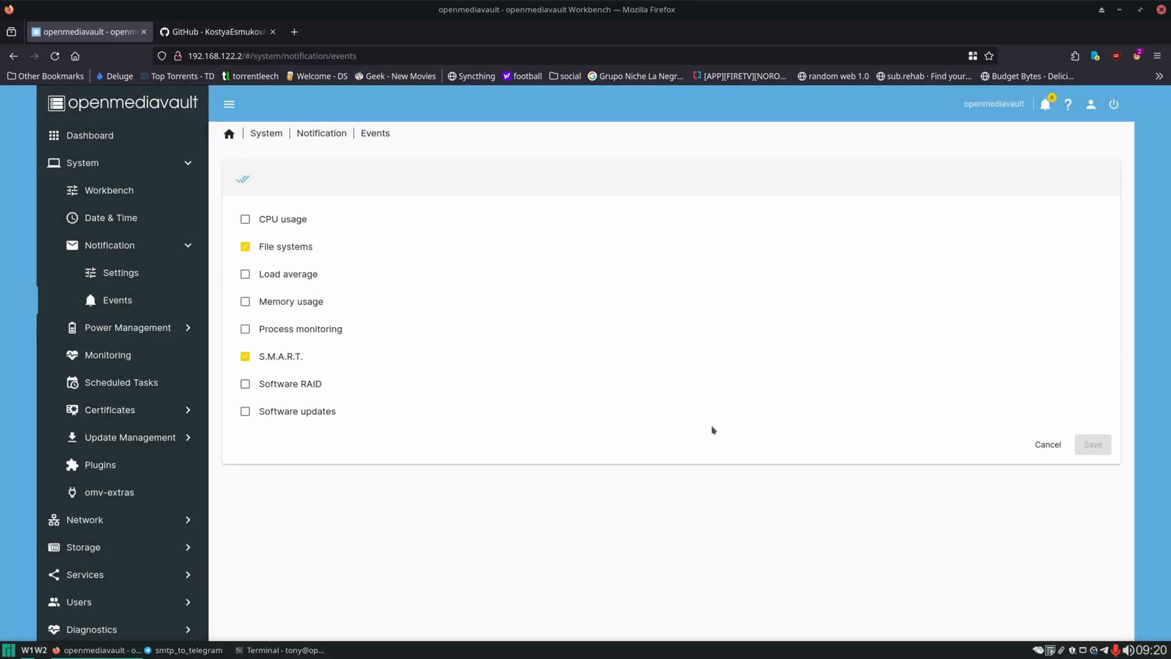
mouse_move(339, 634)
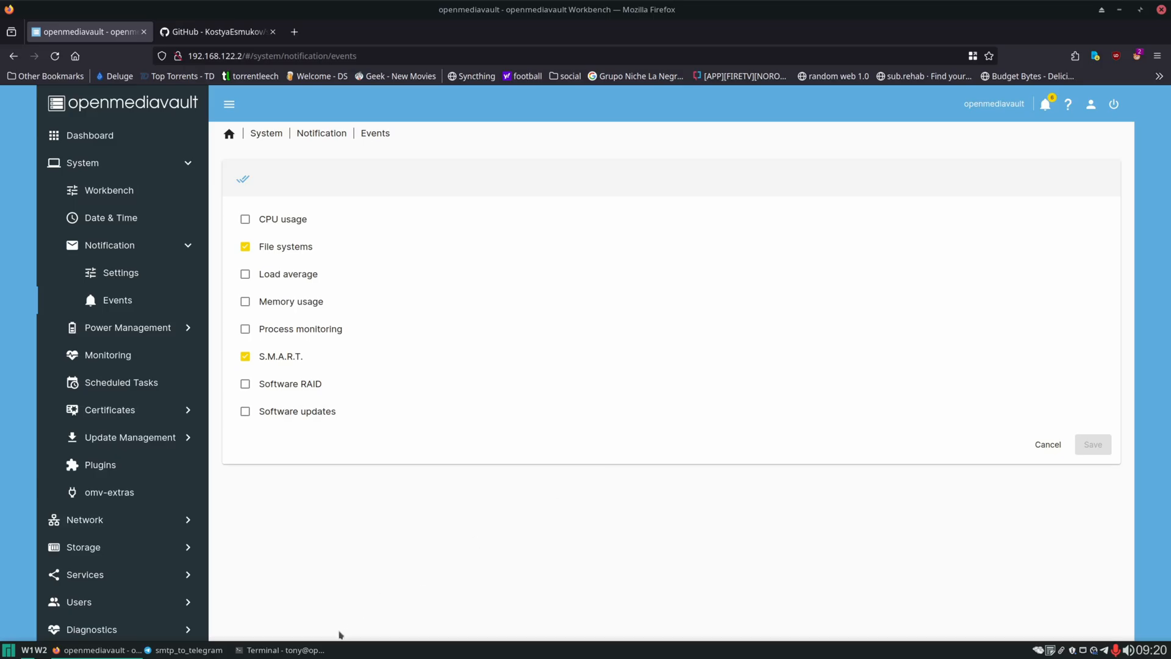
Stop and remove the smtp_to_telegram container with sudo docker stop && docker rm.
left_click(280, 651)
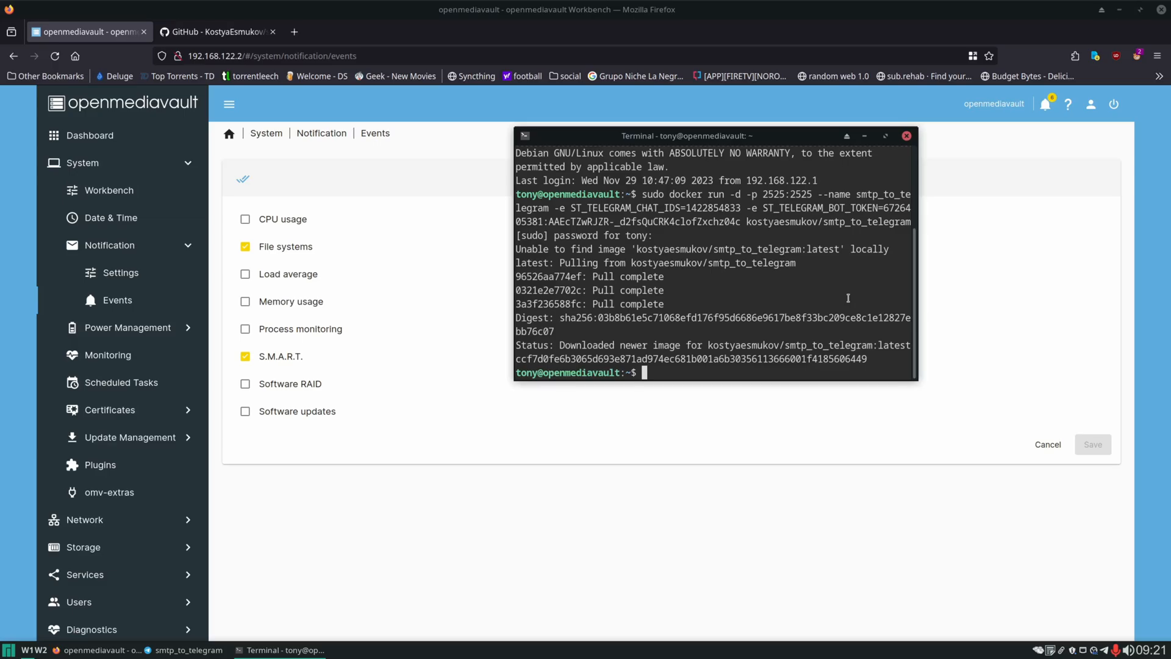
type("sudo docker")
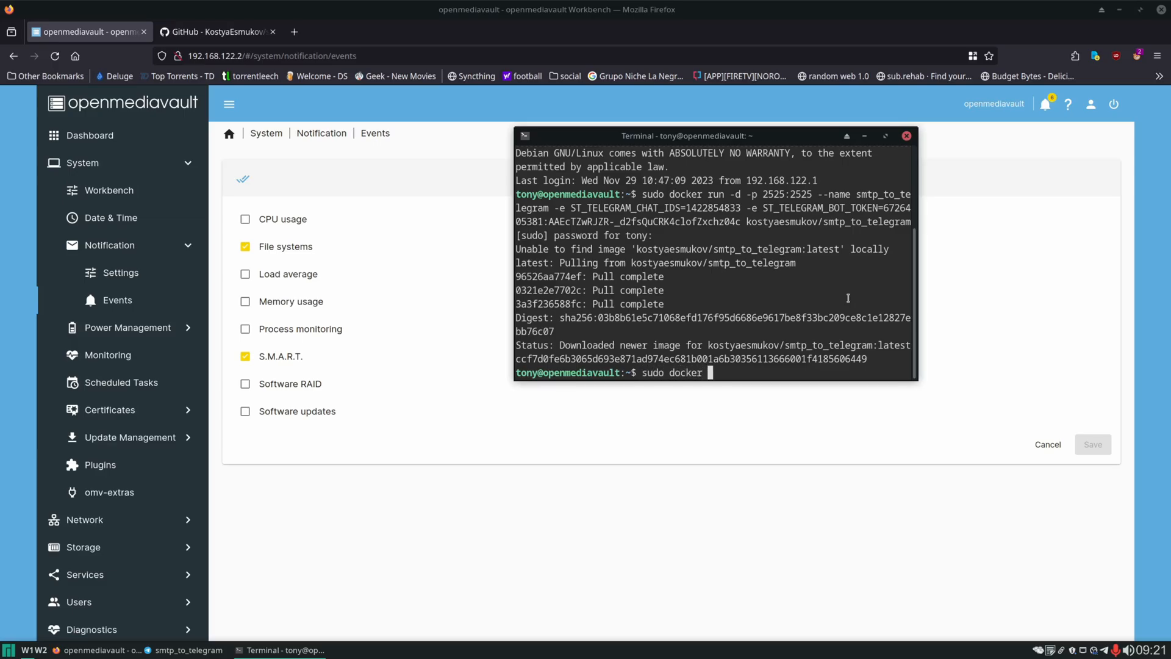
type("stop smt")
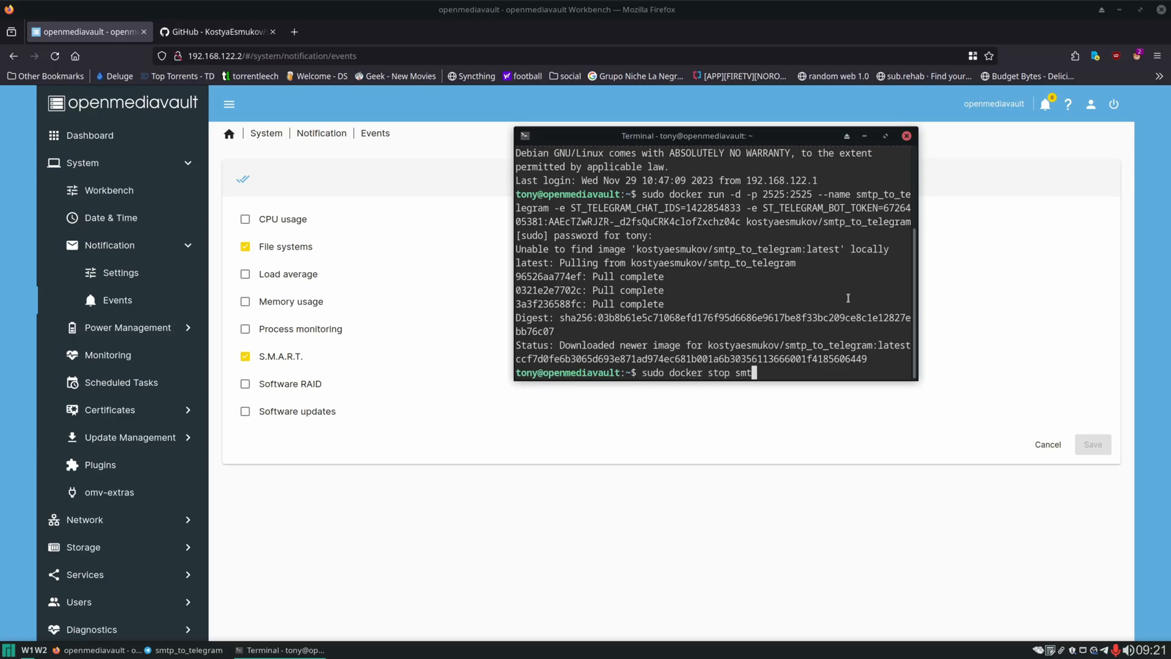
type("p_to_t")
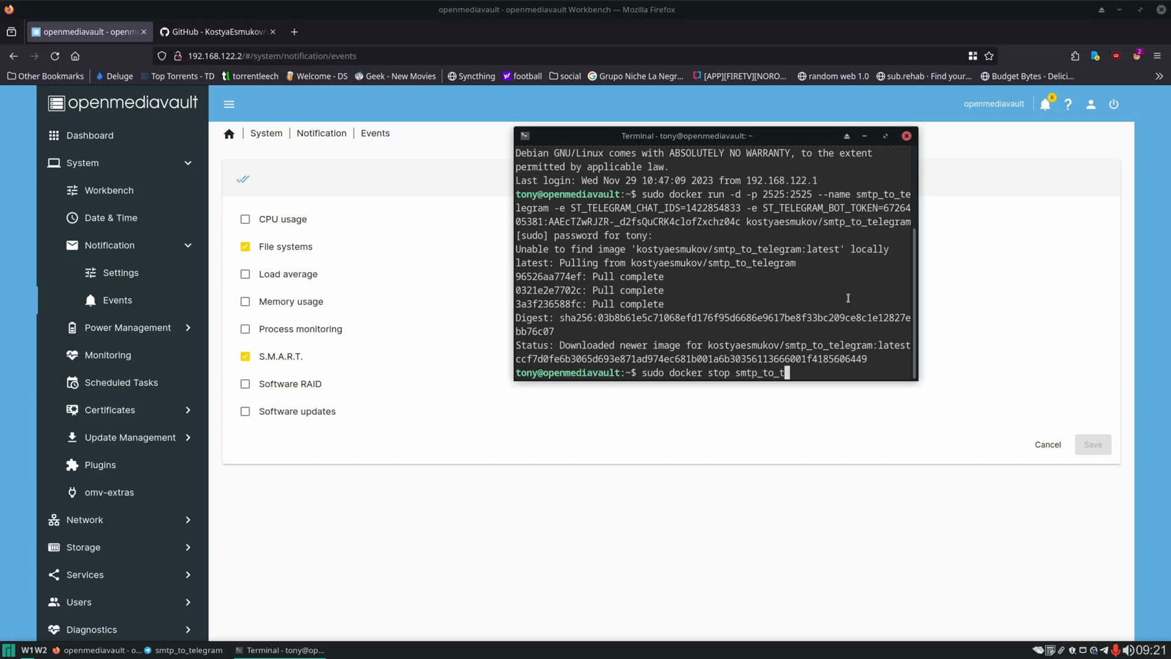
type("elegram")
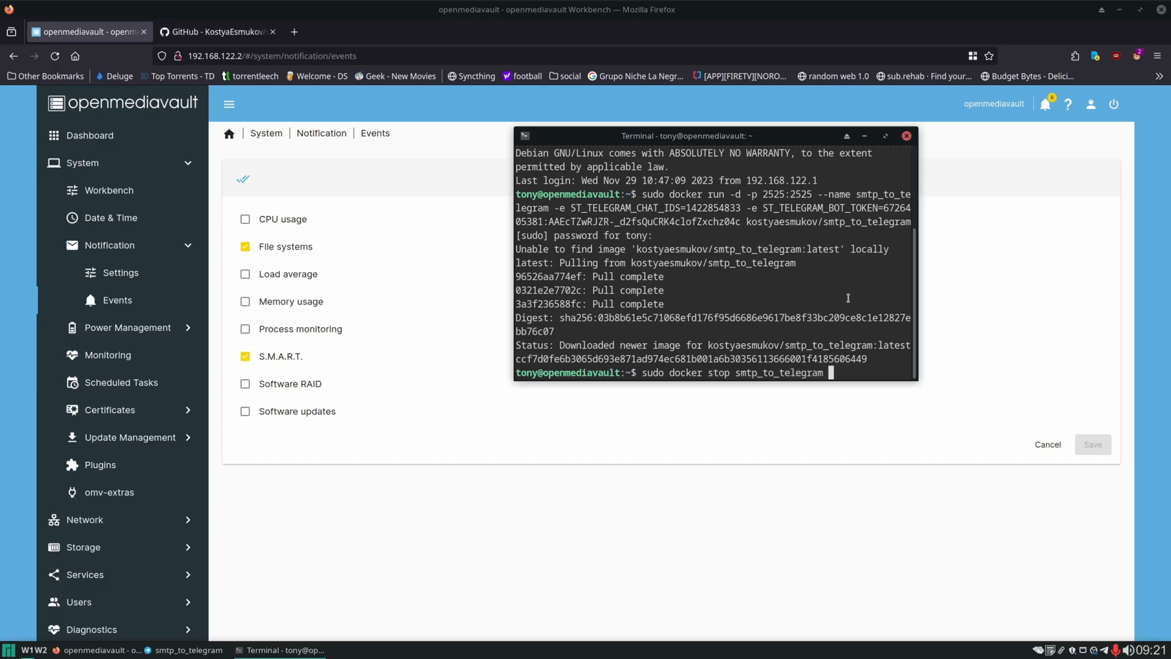
type("&& sudo")
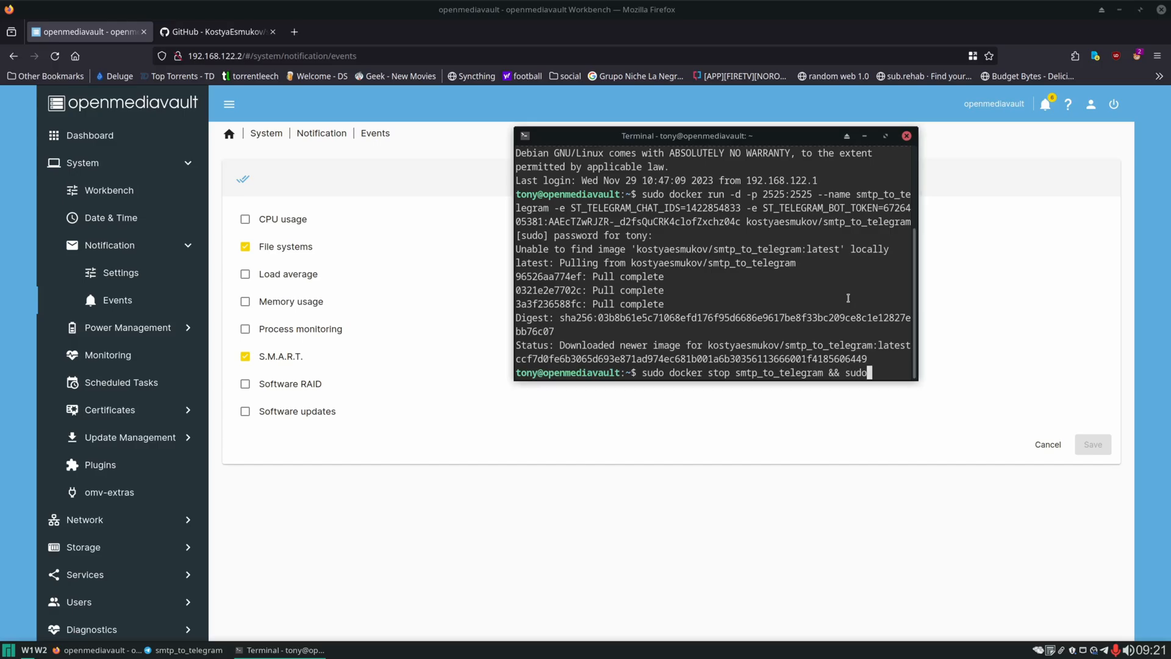
type("docker rm sm")
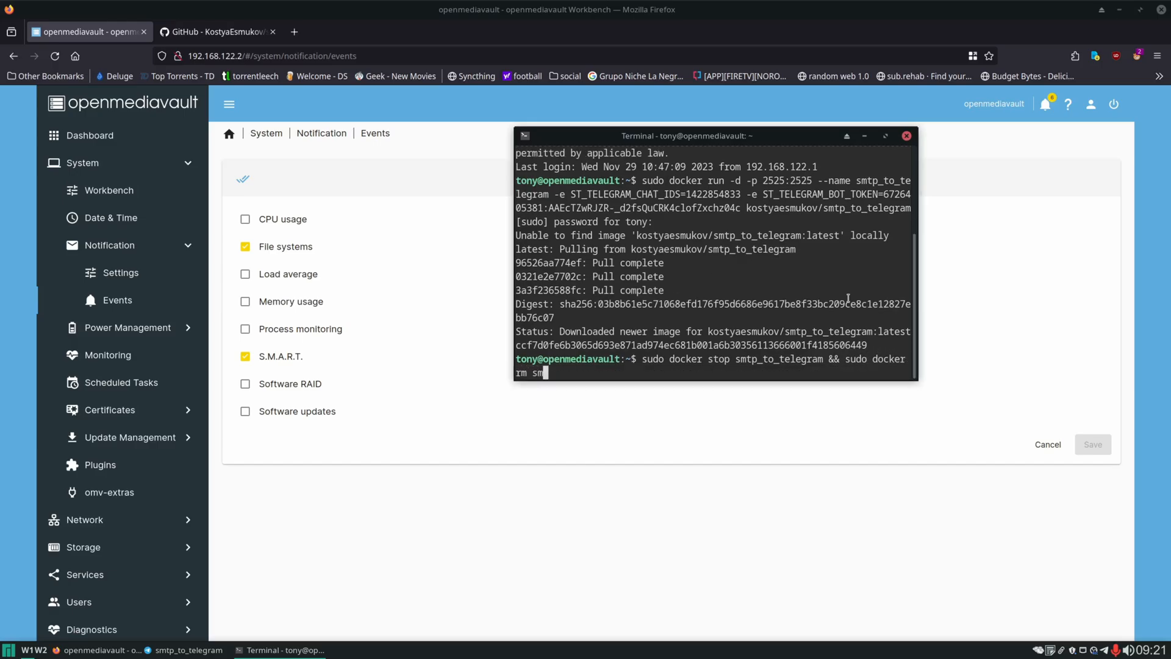
type("tp_to_tele")
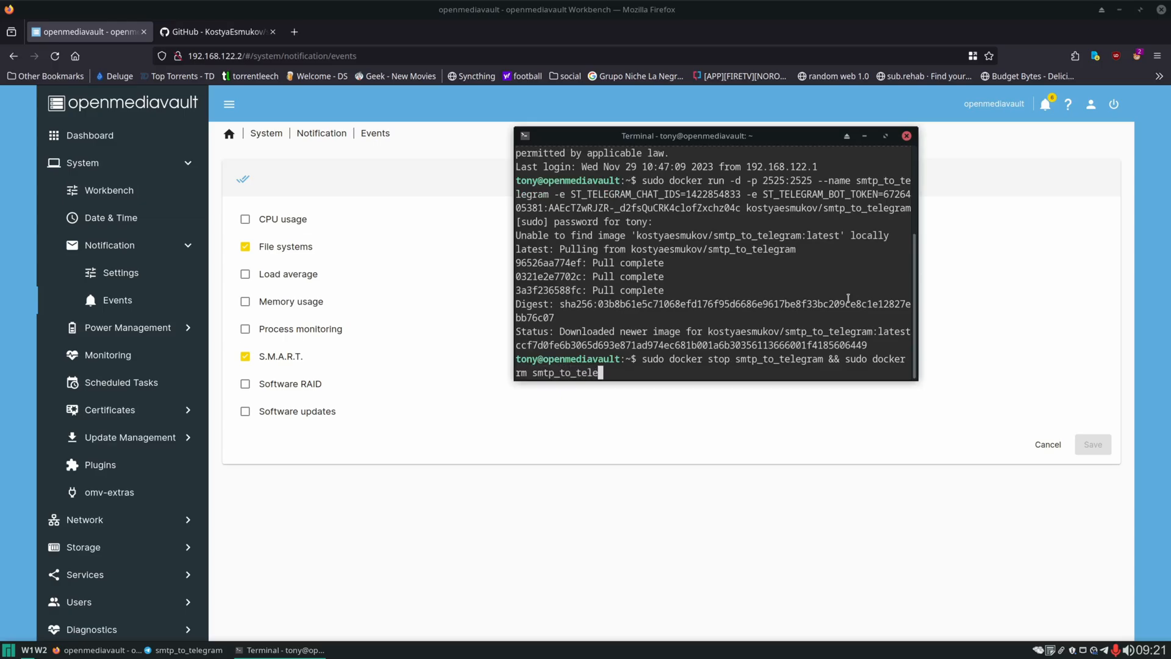
key("Return")
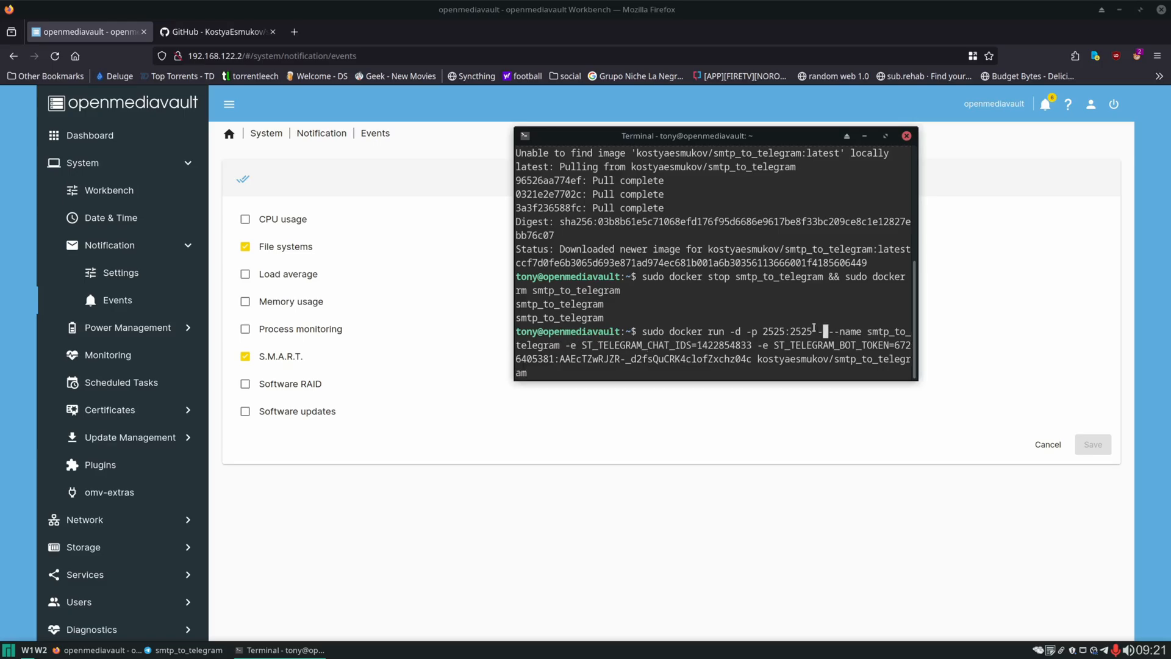
Relaunch the container with --restart=unless-stopped added to the docker run command.
type("--restart=u")
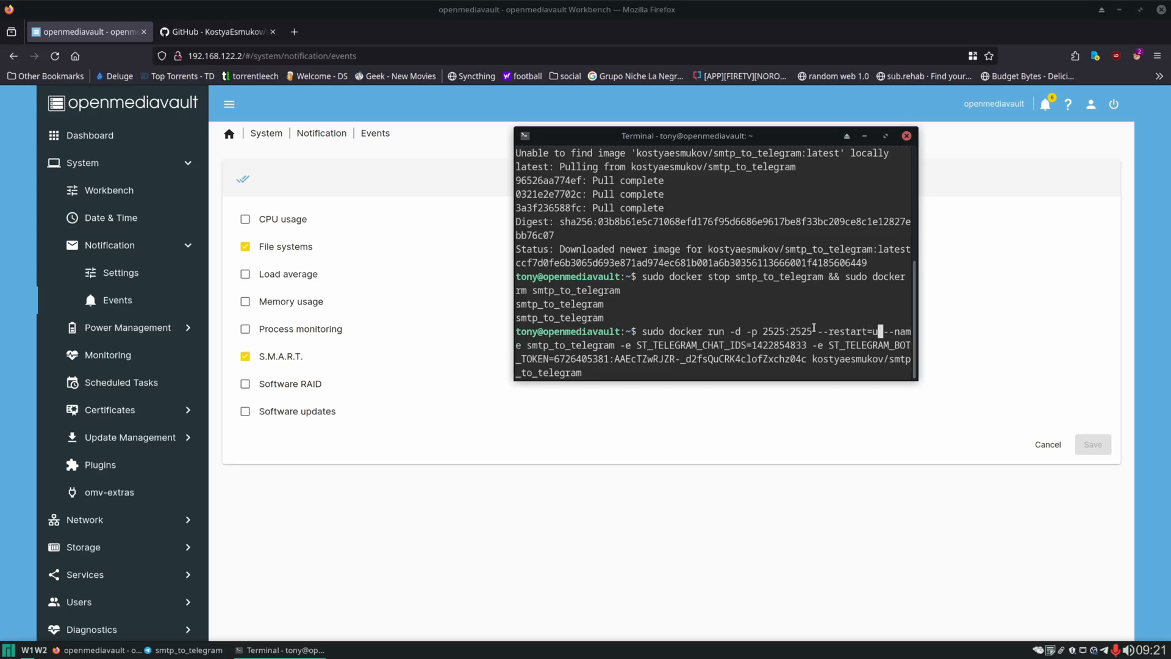
type("nless-stopped")
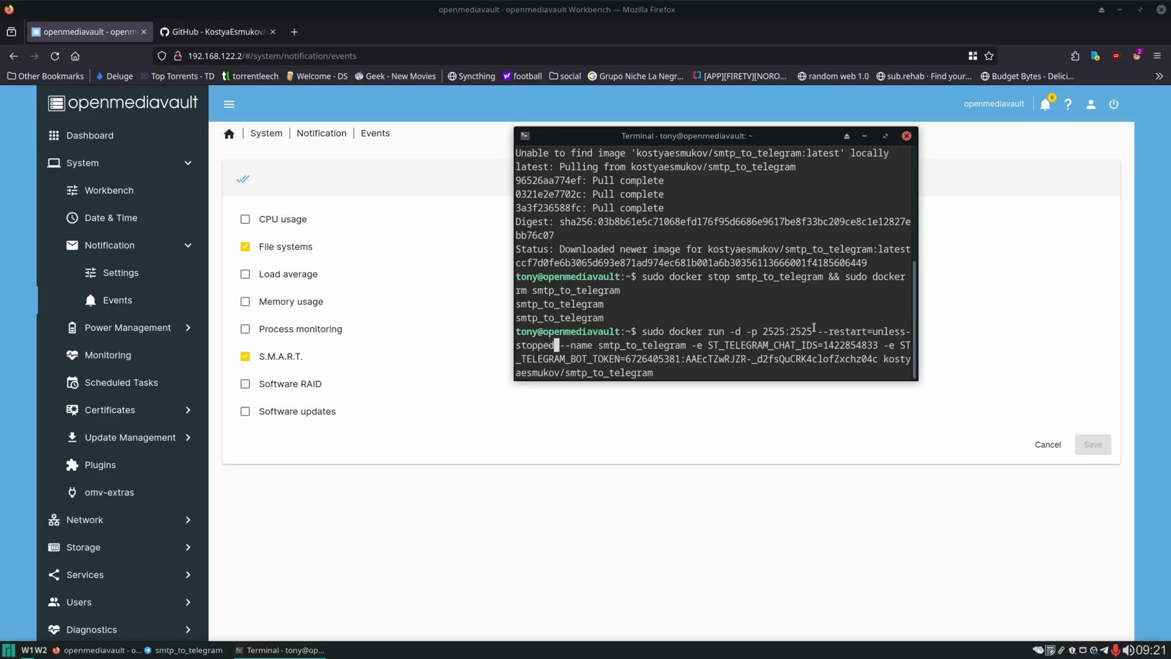
key("Return")
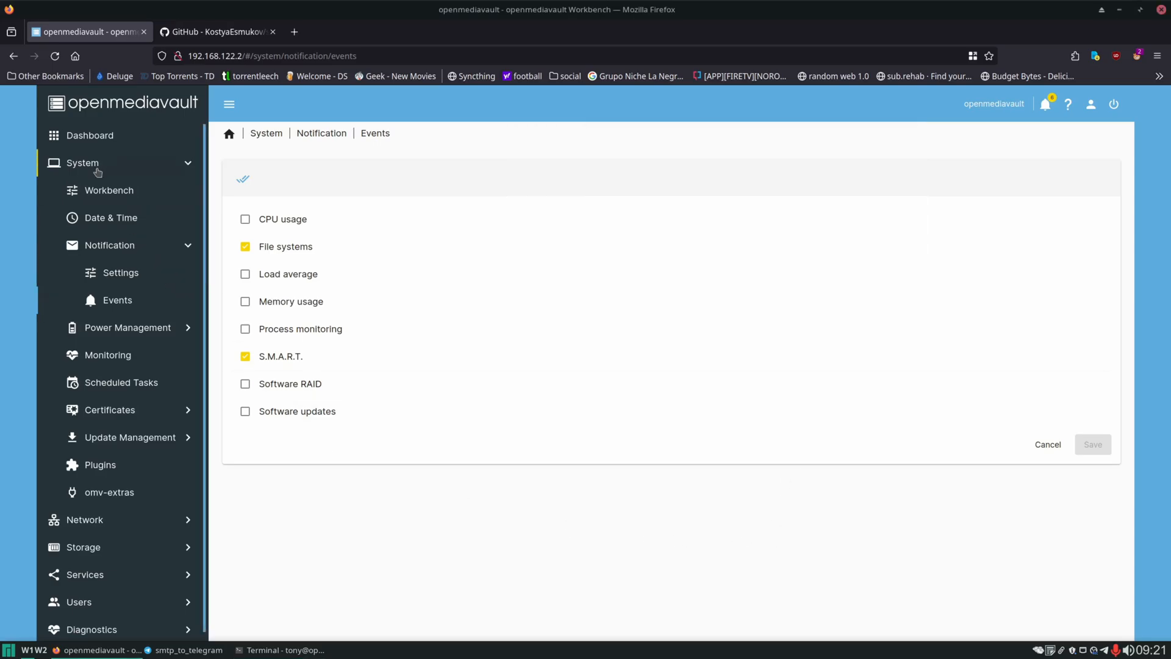
Send another test notification and confirm the message reached the smtp_to_telegram bot chat.
left_click(120, 272)
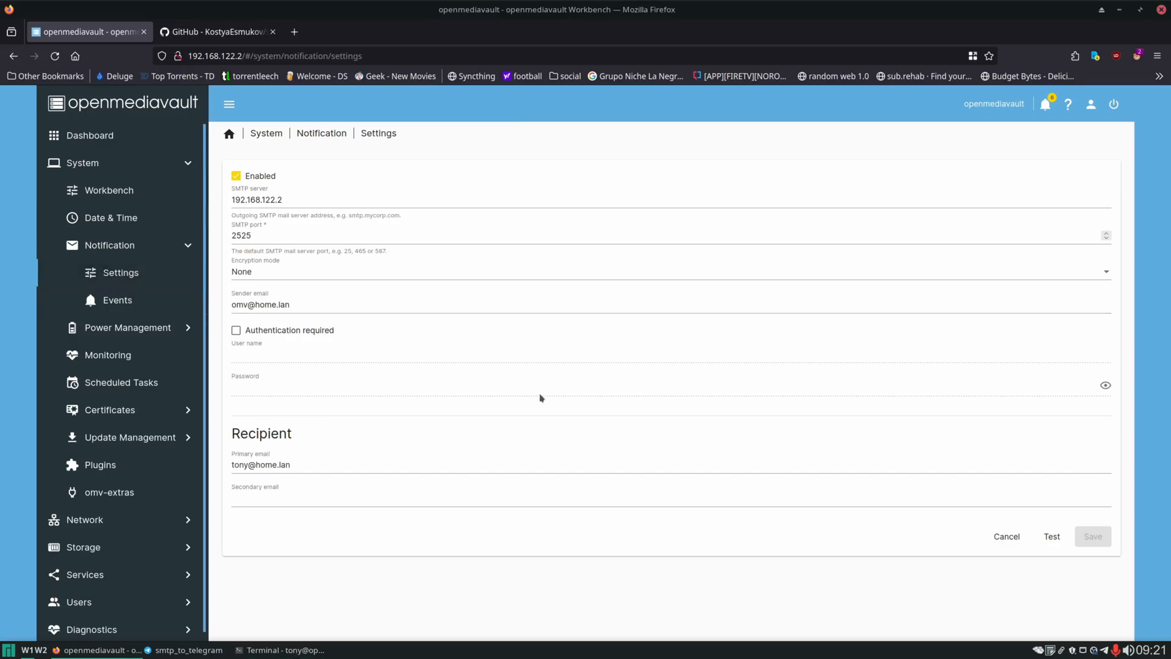
left_click(1050, 536)
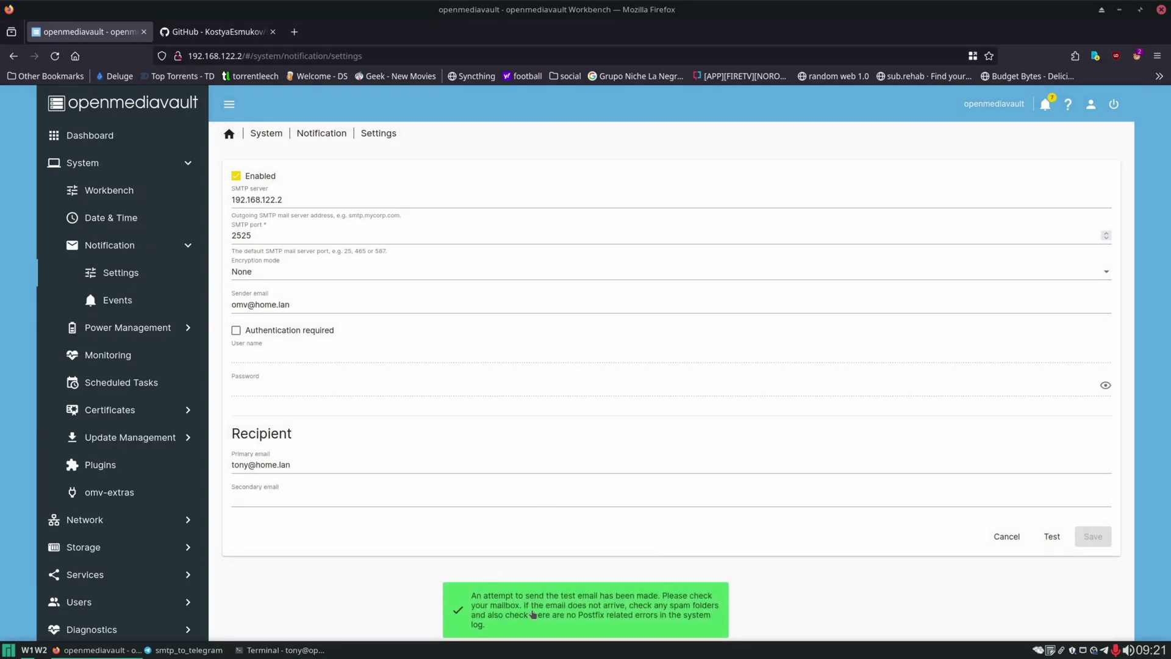
left_click(189, 649)
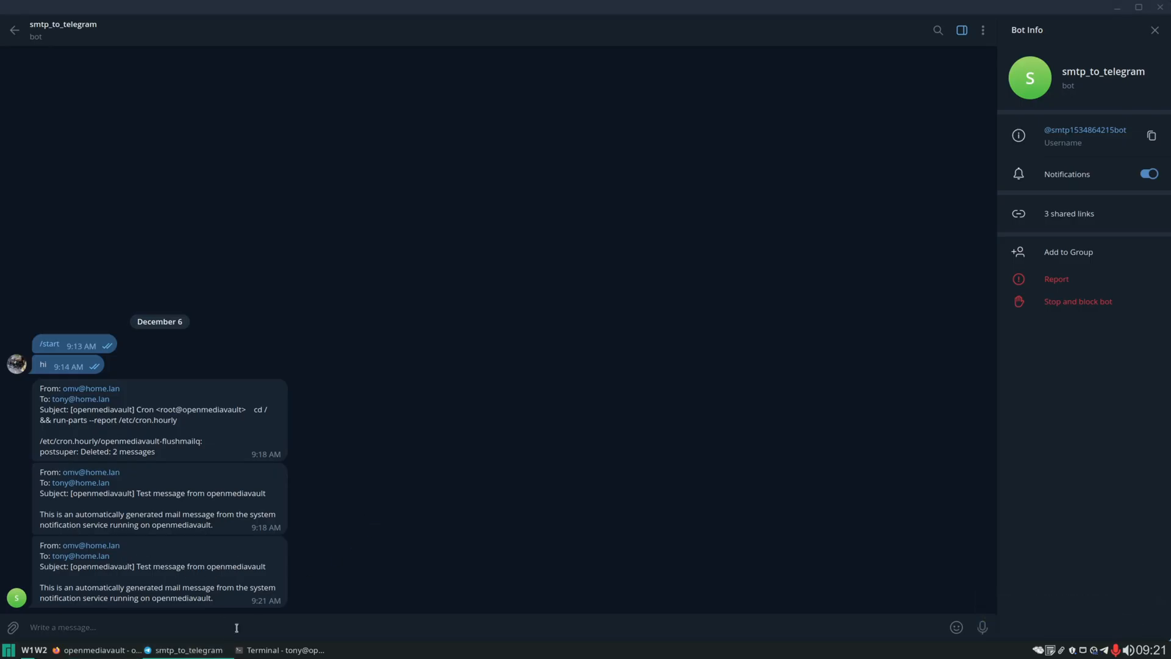
left_click(101, 649)
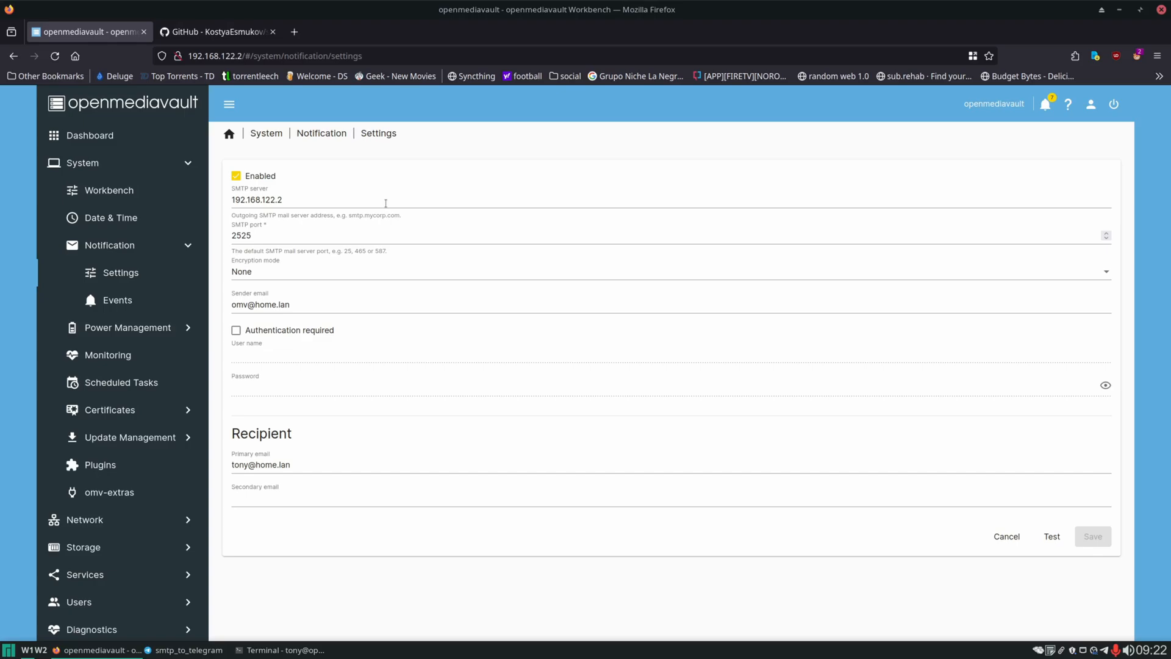
mouse_move(398, 159)
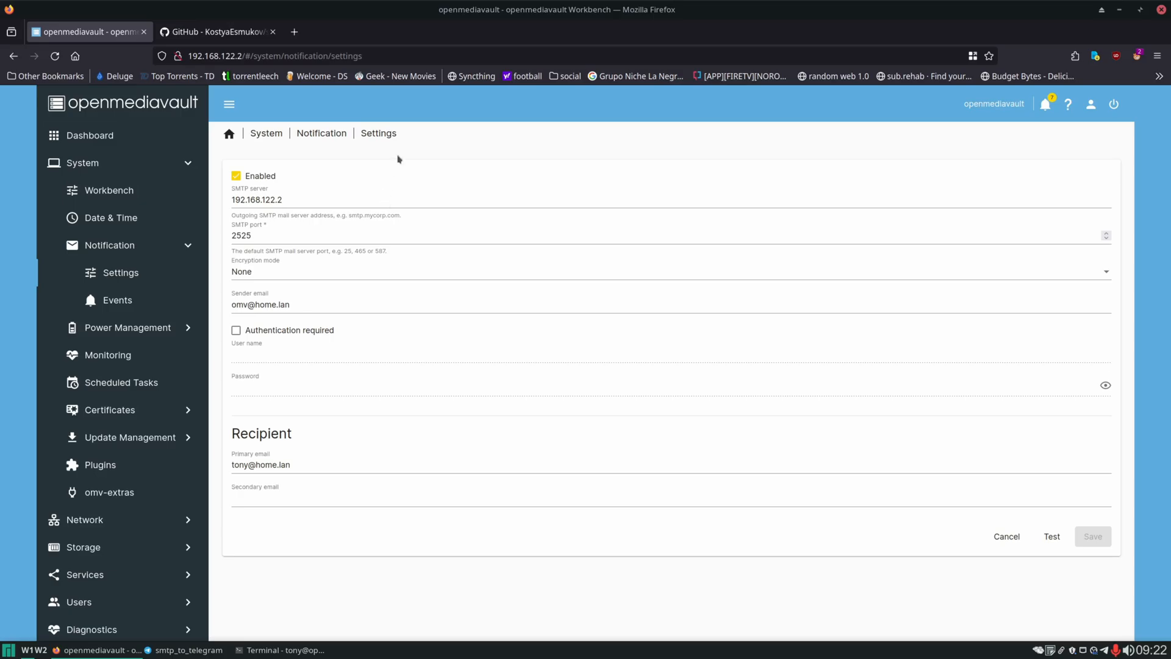